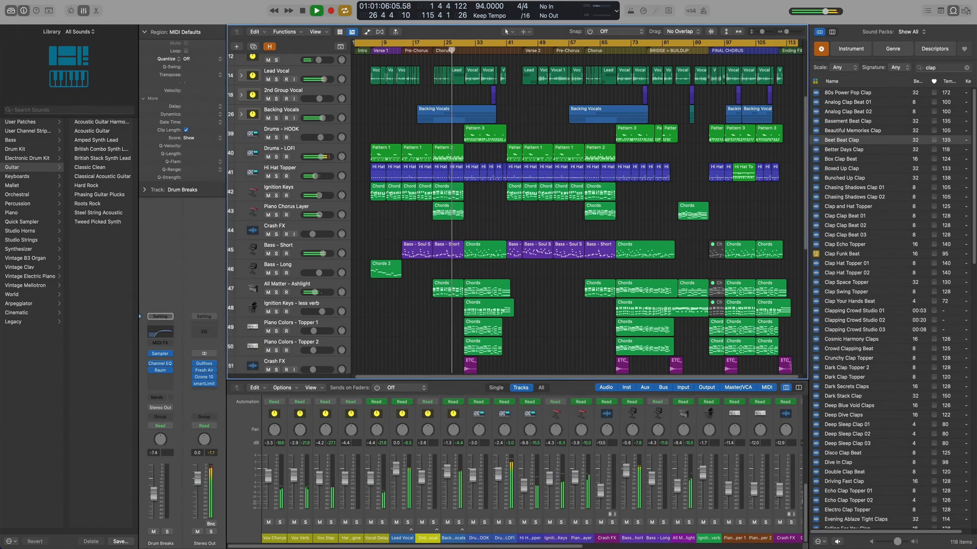
Step: Scroll down the Boombox homepage and open the Running Out of Time - Mix V1 project
left_click(316, 11)
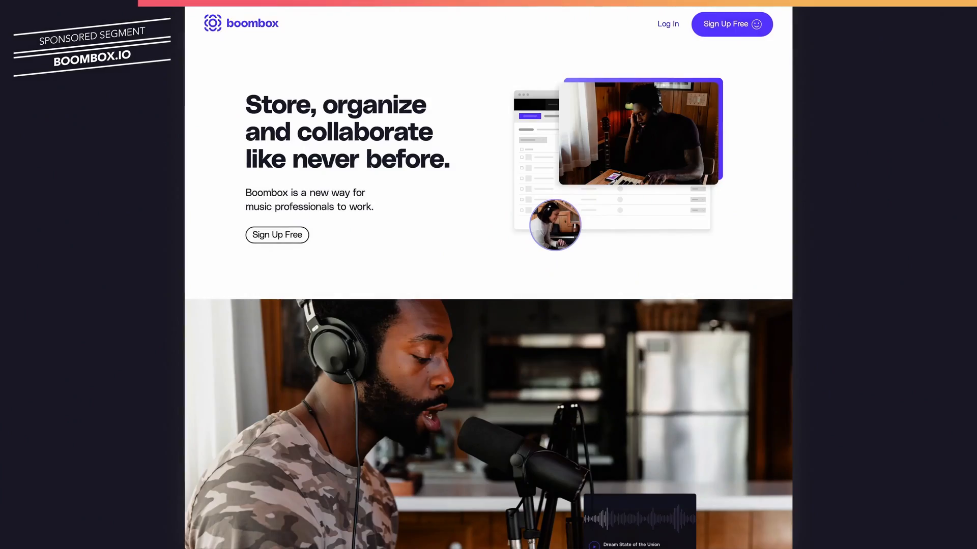
scroll("down", 3)
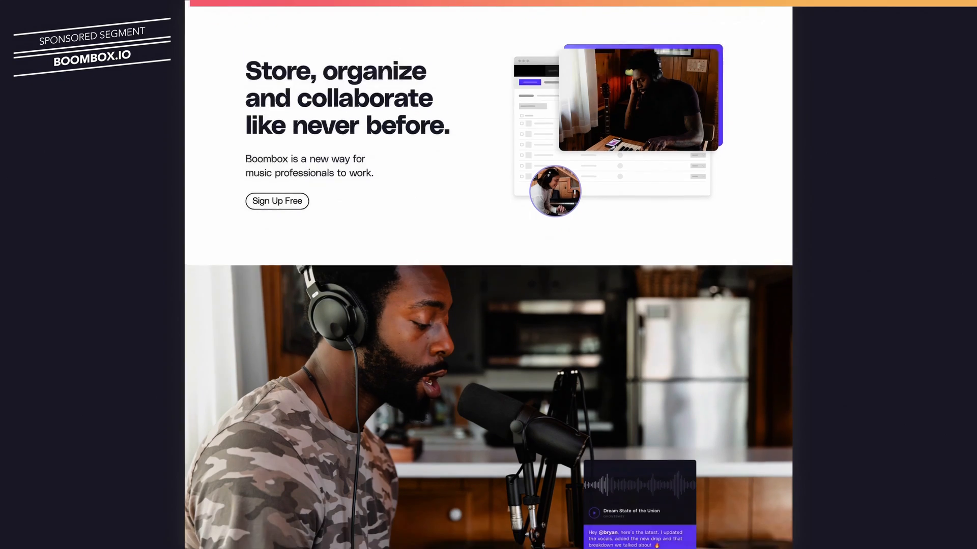
scroll("down", 3)
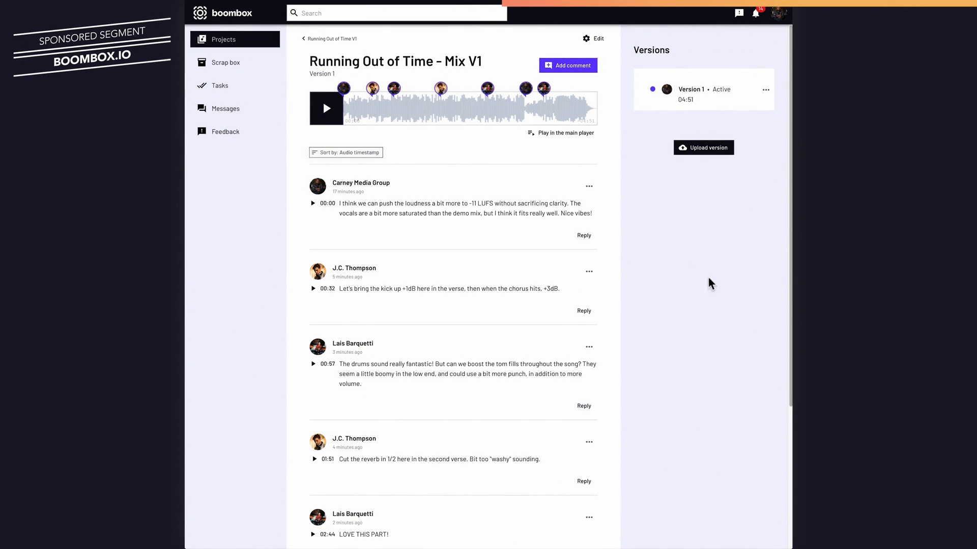
left_click(691, 89)
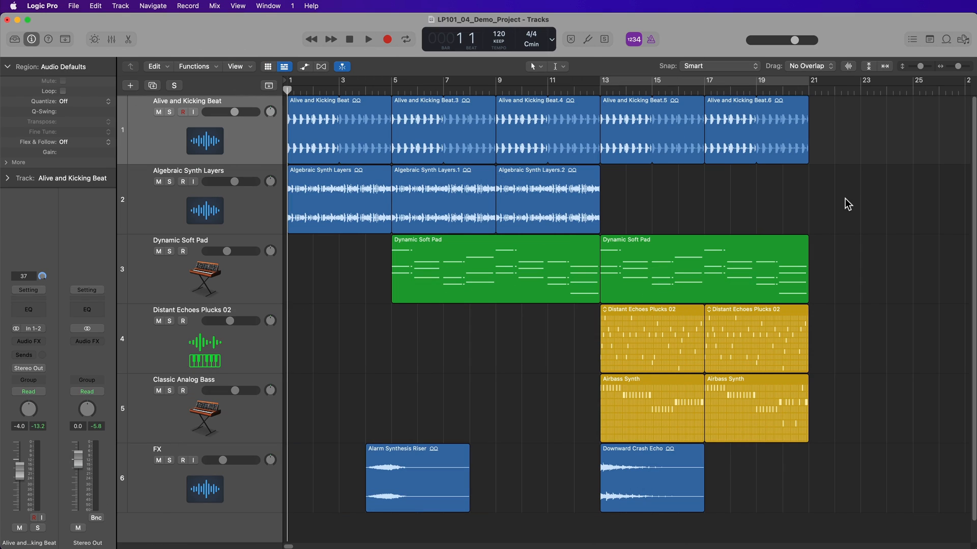
mouse_move(524, 181)
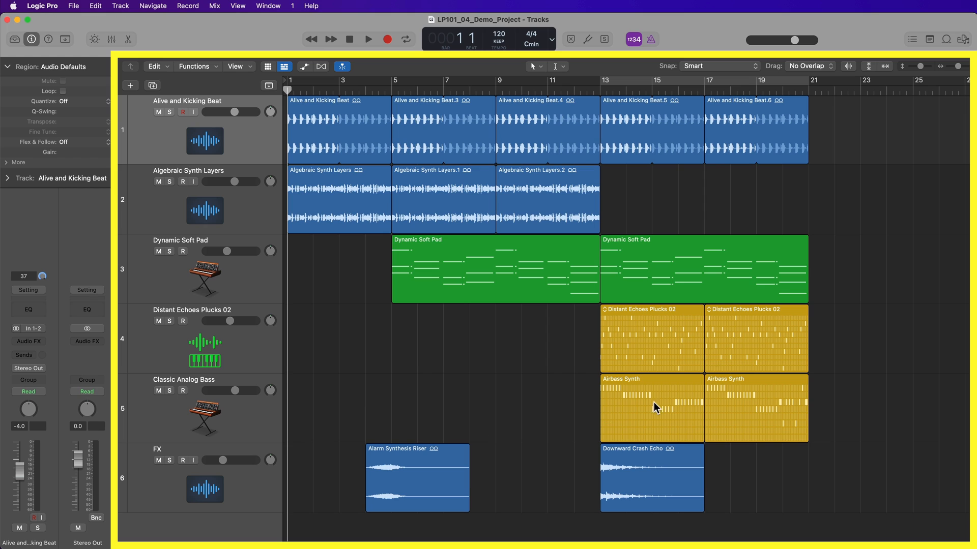
mouse_move(670, 198)
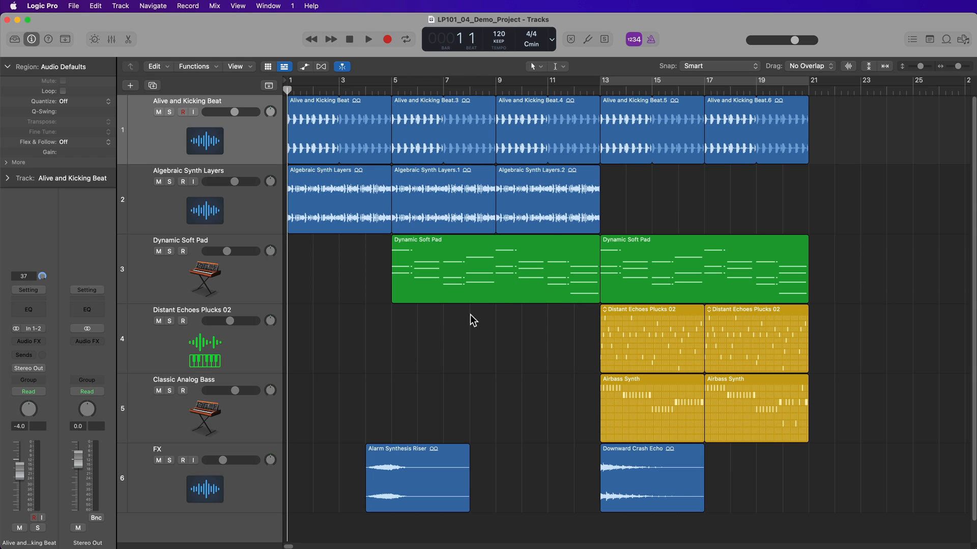
mouse_move(261, 147)
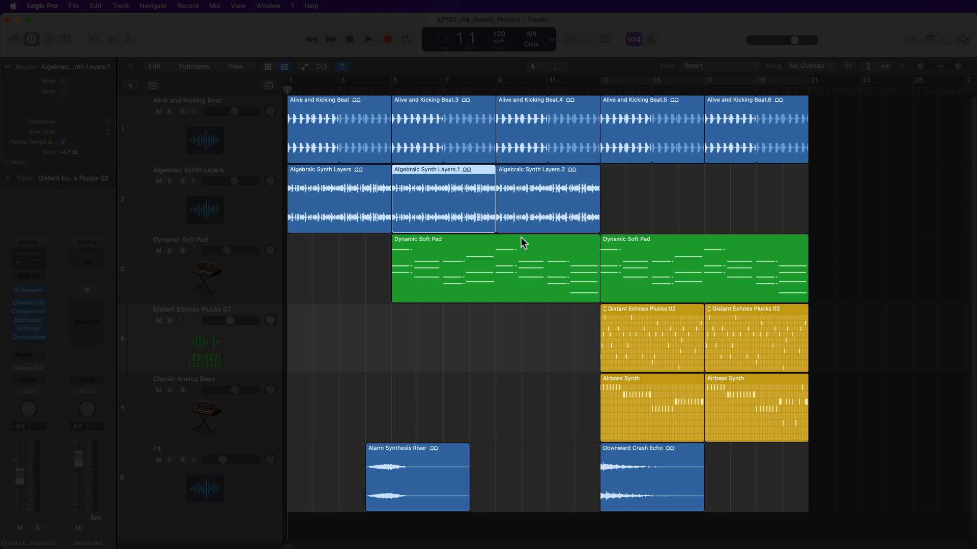
left_click(494, 269)
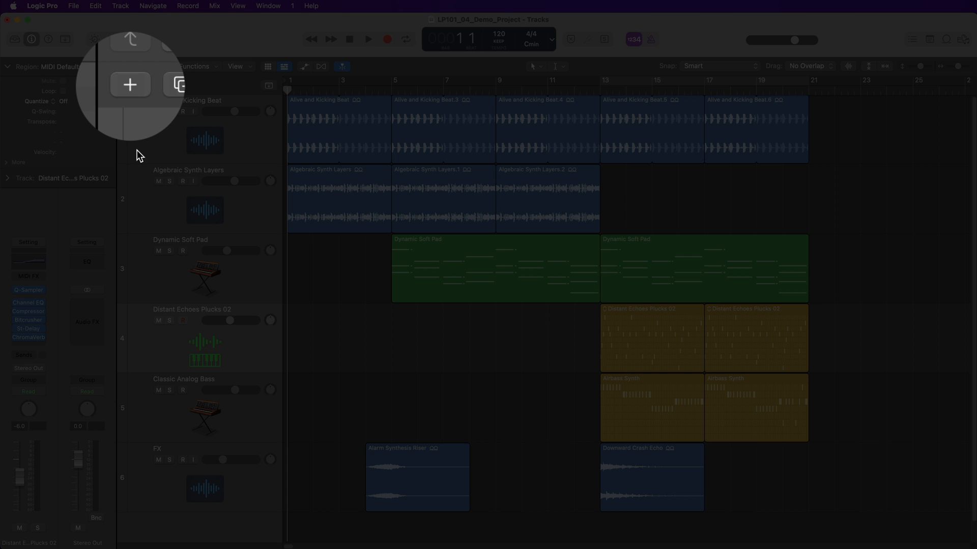
Step: Show the New Tracks type chooser, dismiss it without adding, then reopen it
left_click(130, 85)
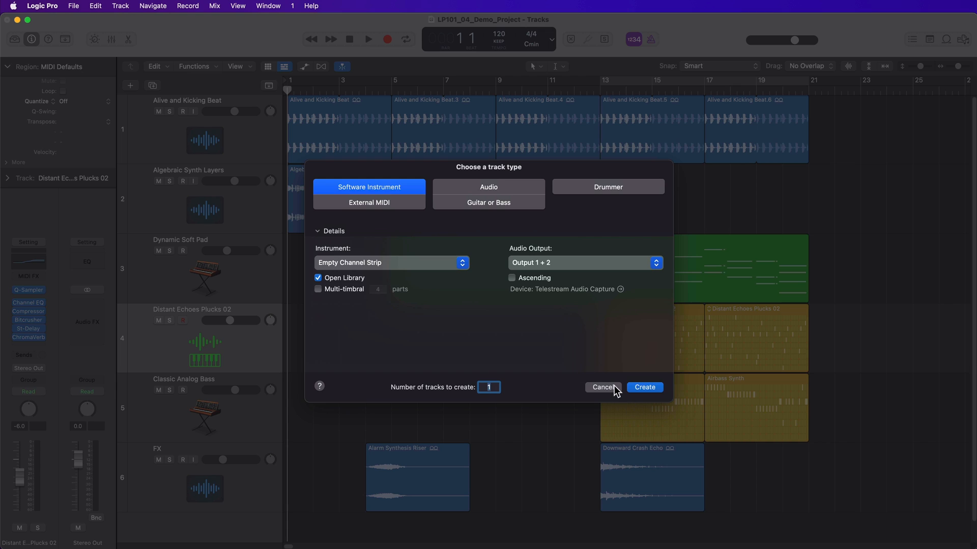
left_click(602, 387)
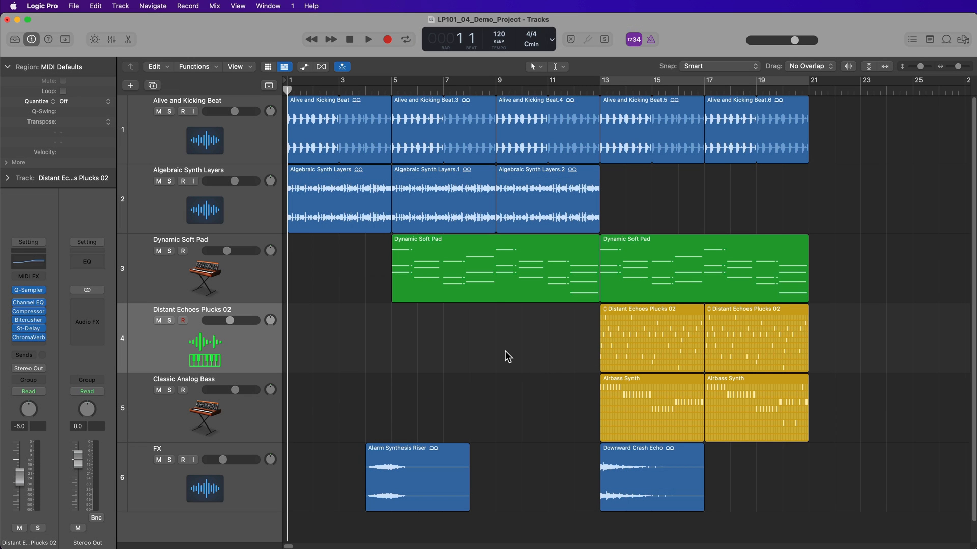
left_click(130, 85)
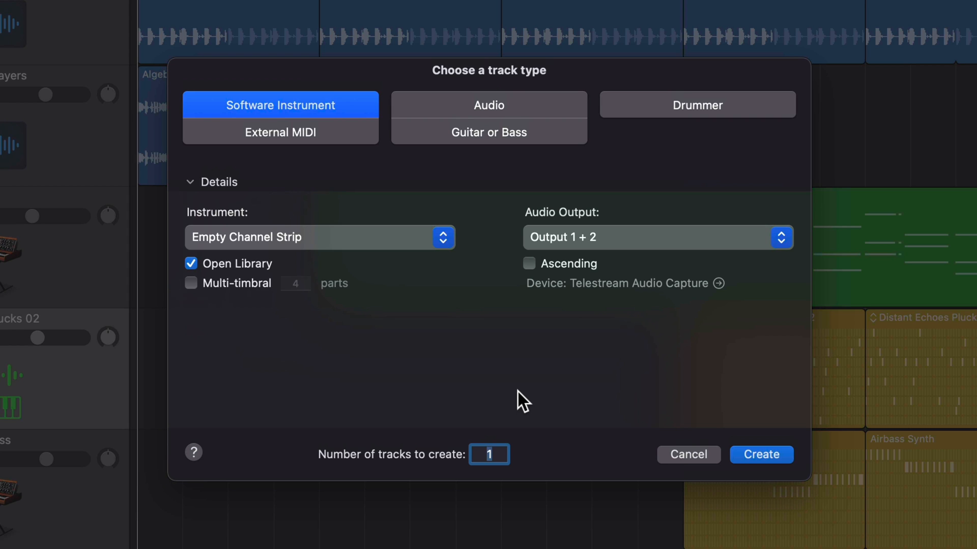
left_click(60, 8)
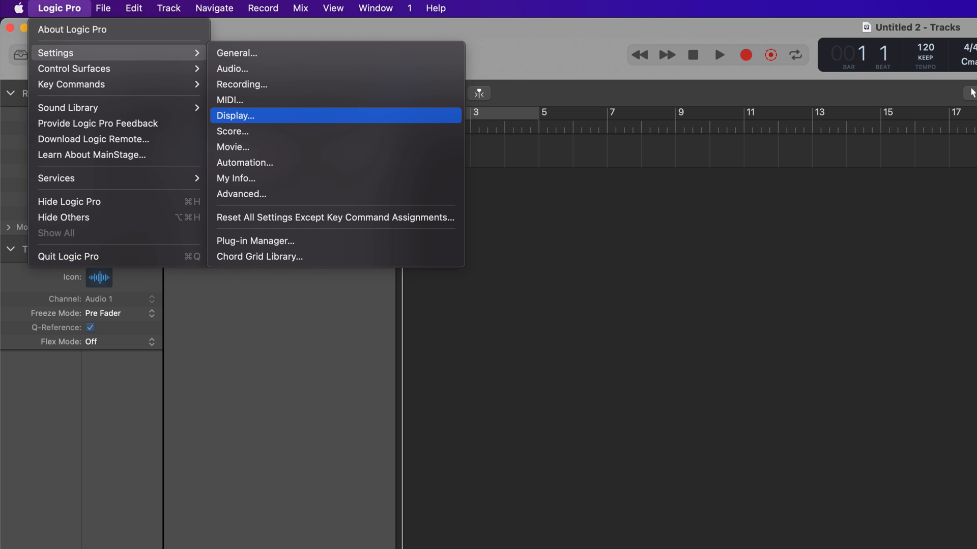
Step: Turn on 'Show icons in New Tracks dialog' in the Display preferences
left_click(236, 116)
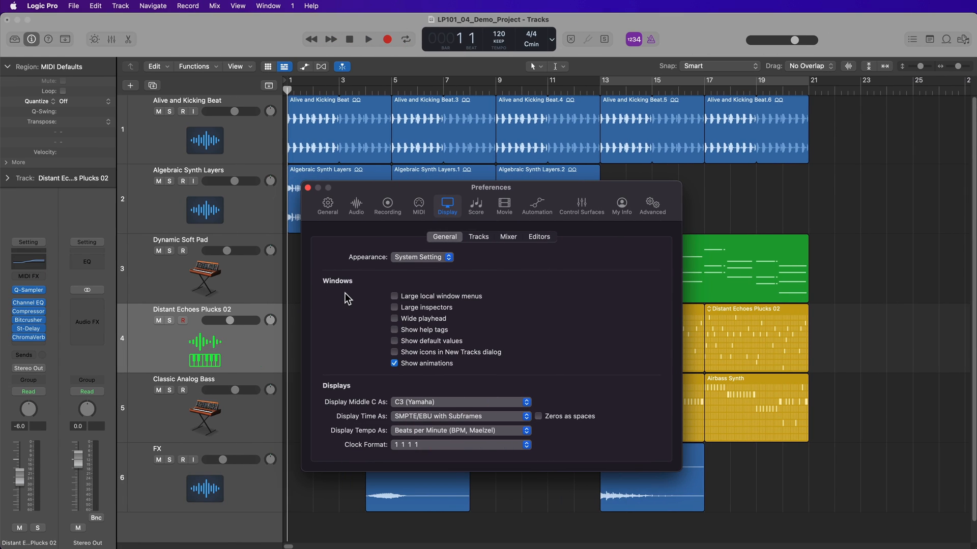
mouse_move(441, 357)
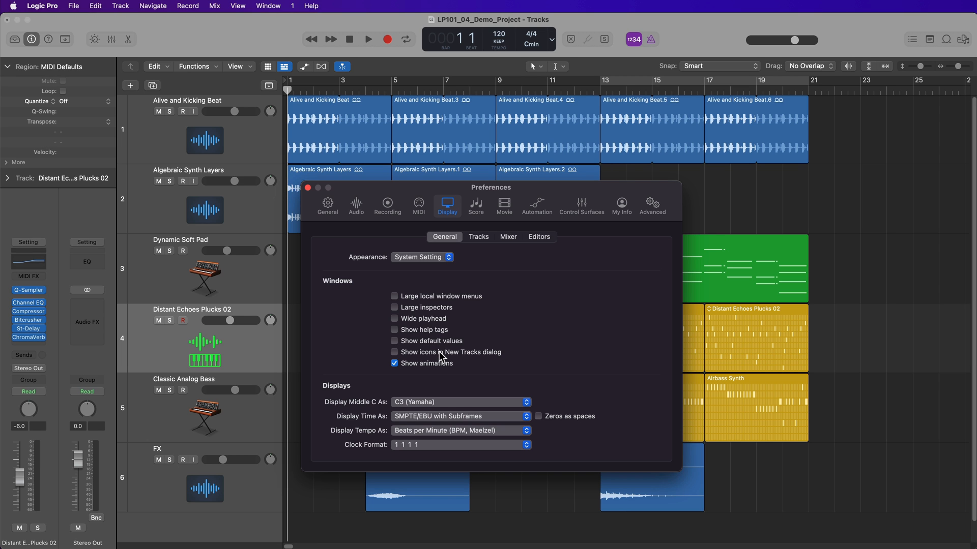
left_click(307, 186)
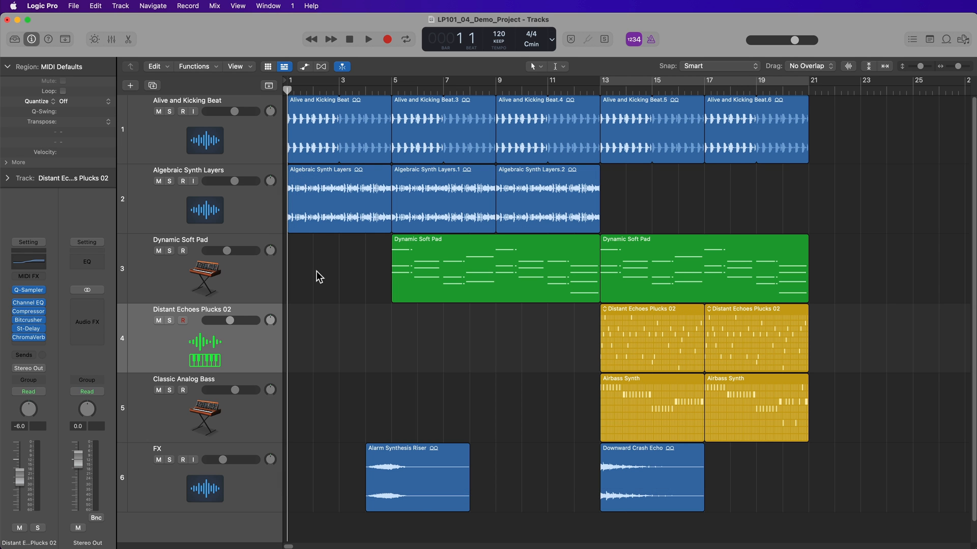
Step: Choose the Drummer track type in New Tracks and set its genre to Electronic
left_click(130, 85)
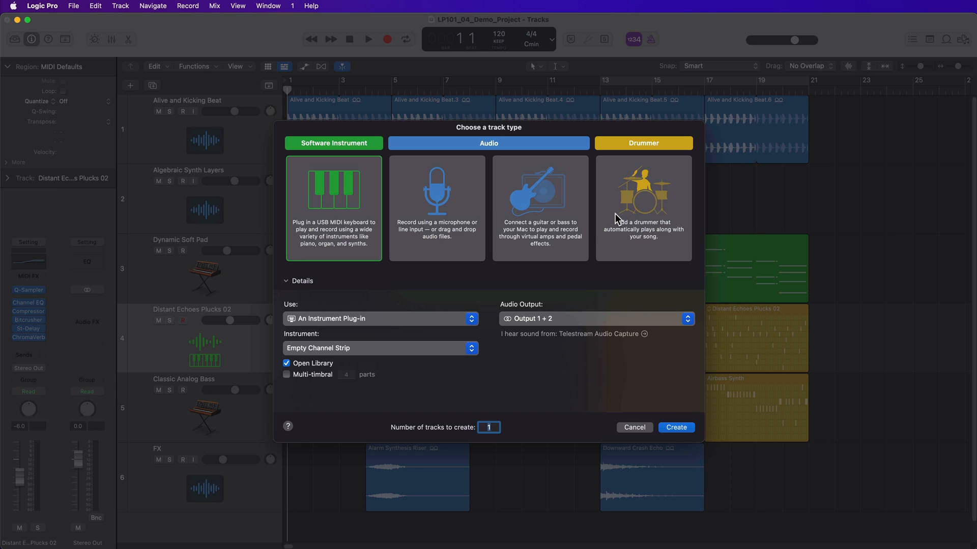
mouse_move(666, 207)
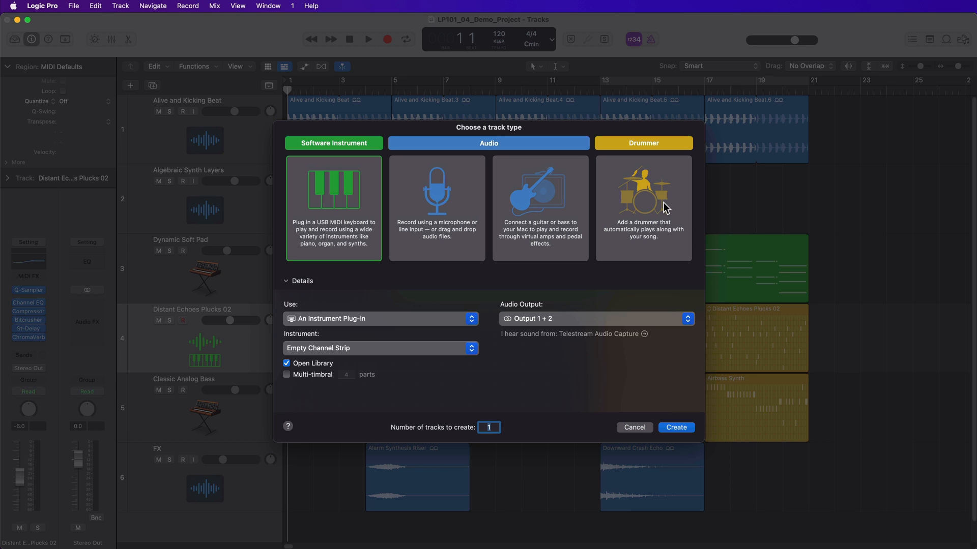
mouse_move(371, 217)
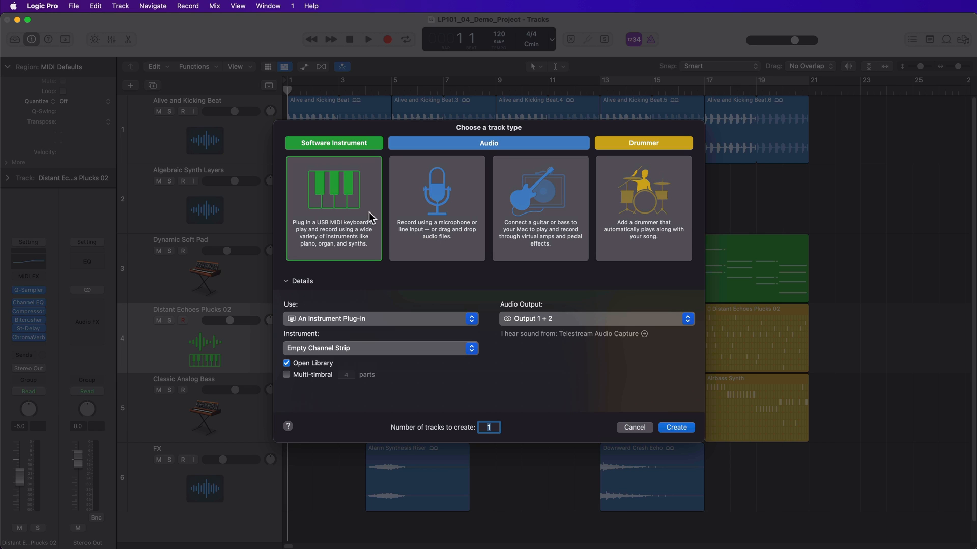
mouse_move(360, 220)
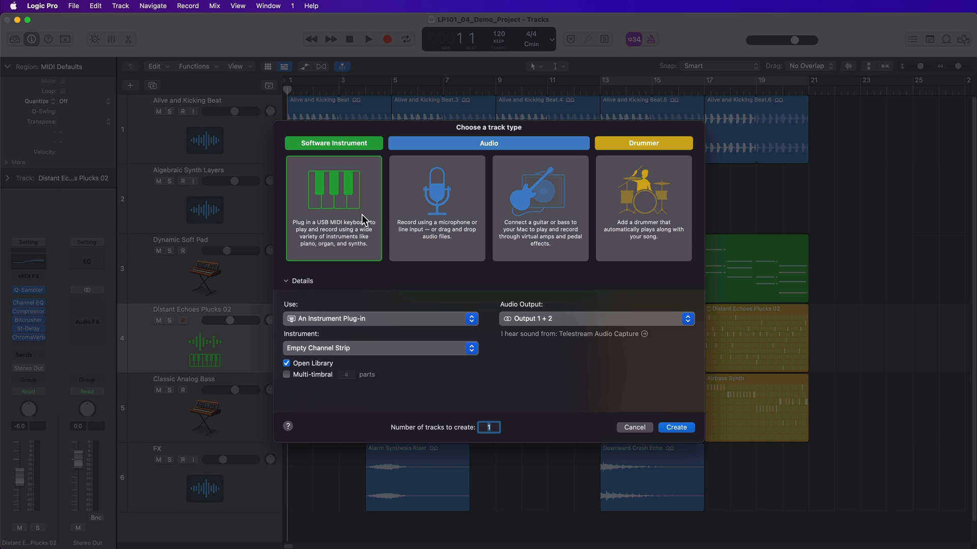
mouse_move(429, 215)
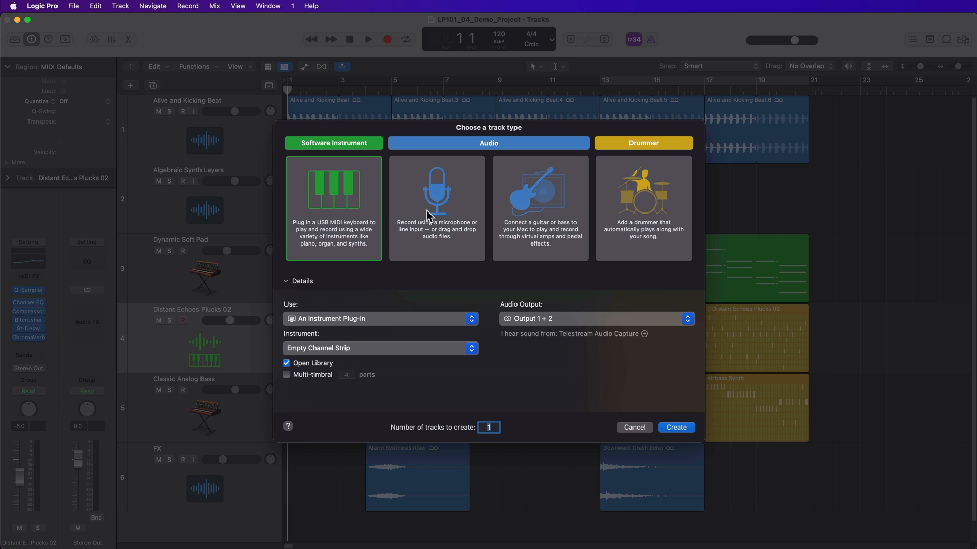
mouse_move(600, 231)
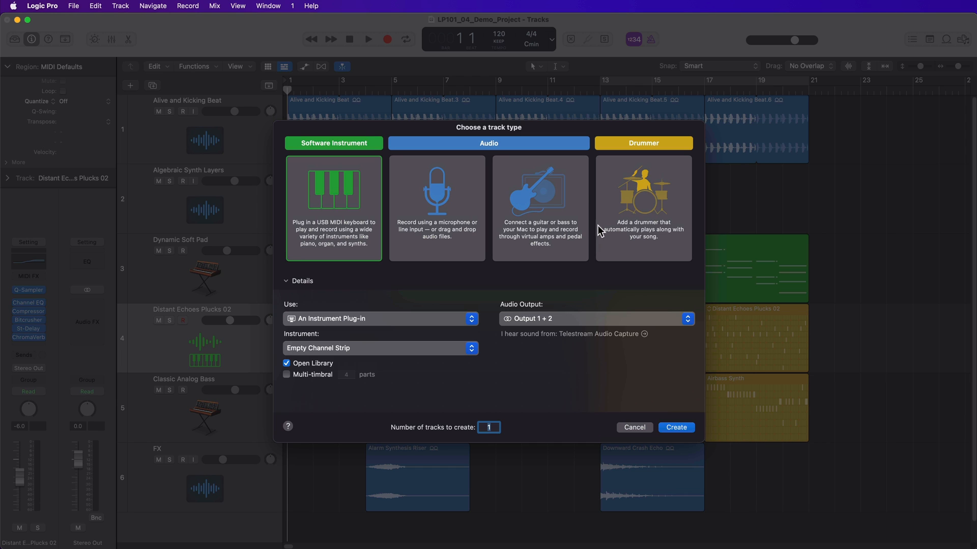
mouse_move(580, 189)
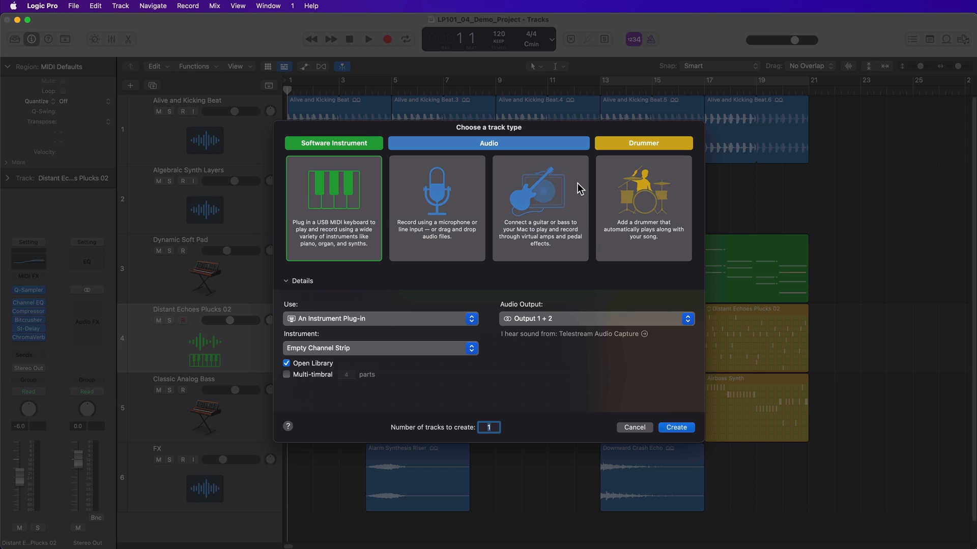
left_click(539, 205)
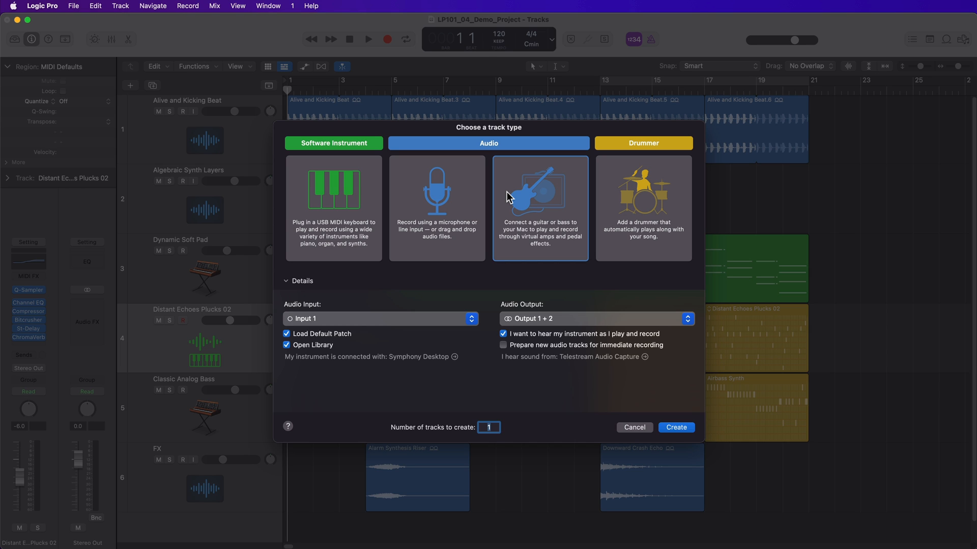
mouse_move(661, 194)
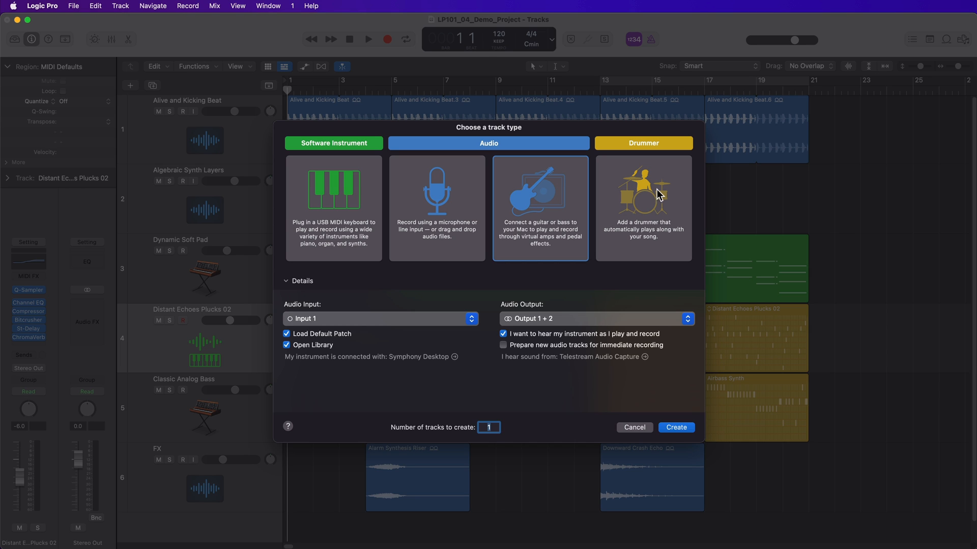
left_click(643, 208)
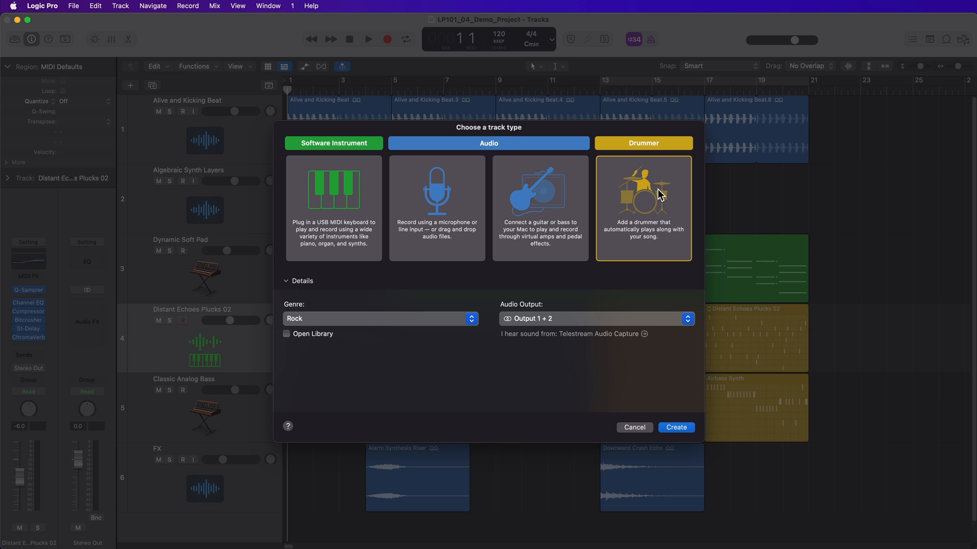
mouse_move(671, 204)
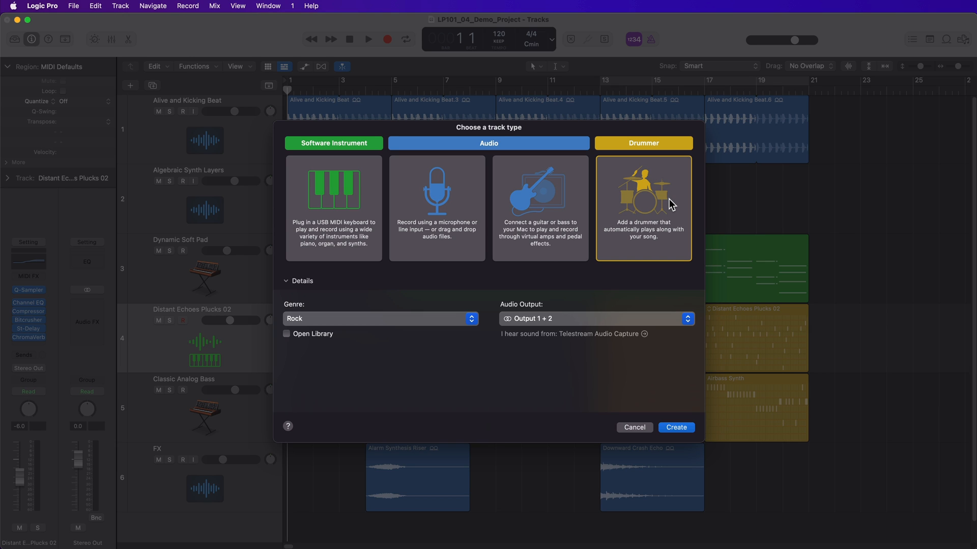
left_click(380, 318)
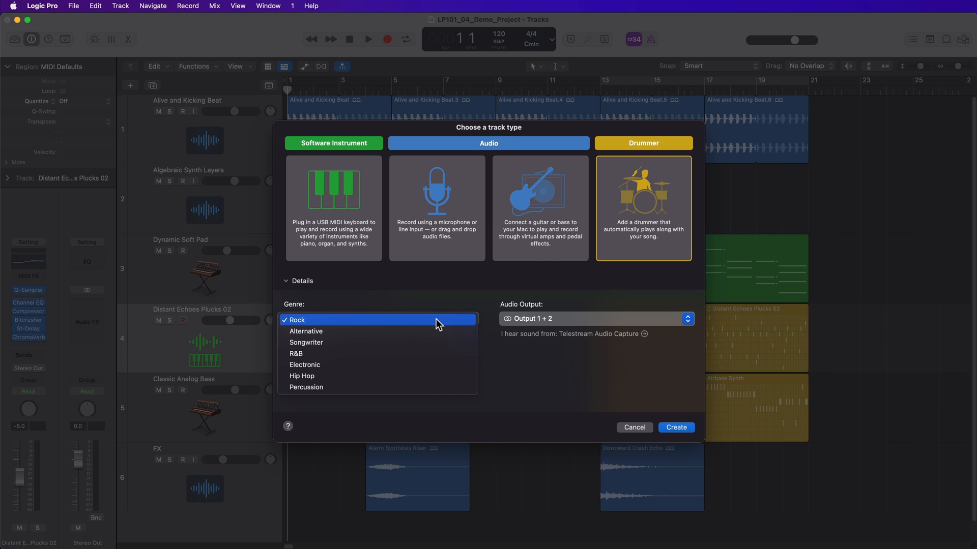
left_click(305, 364)
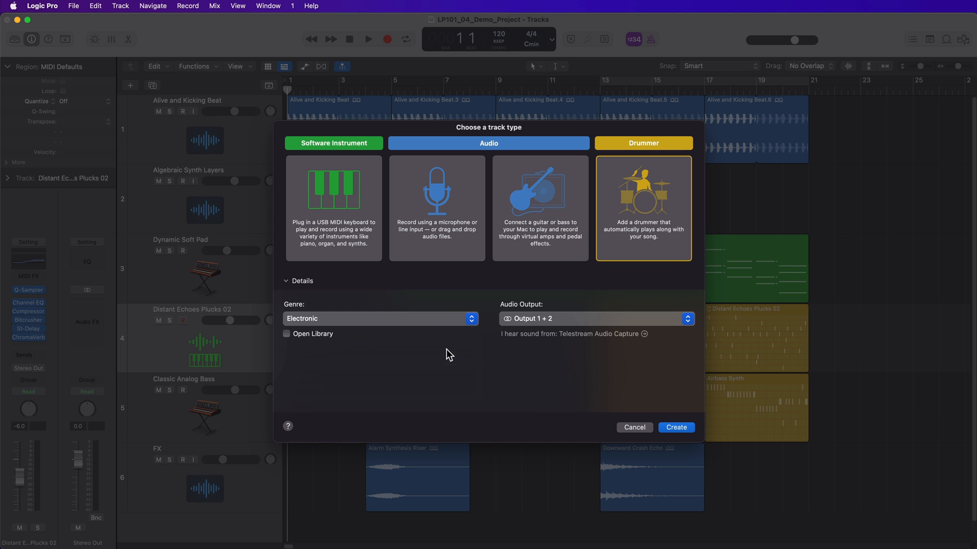
left_click(675, 427)
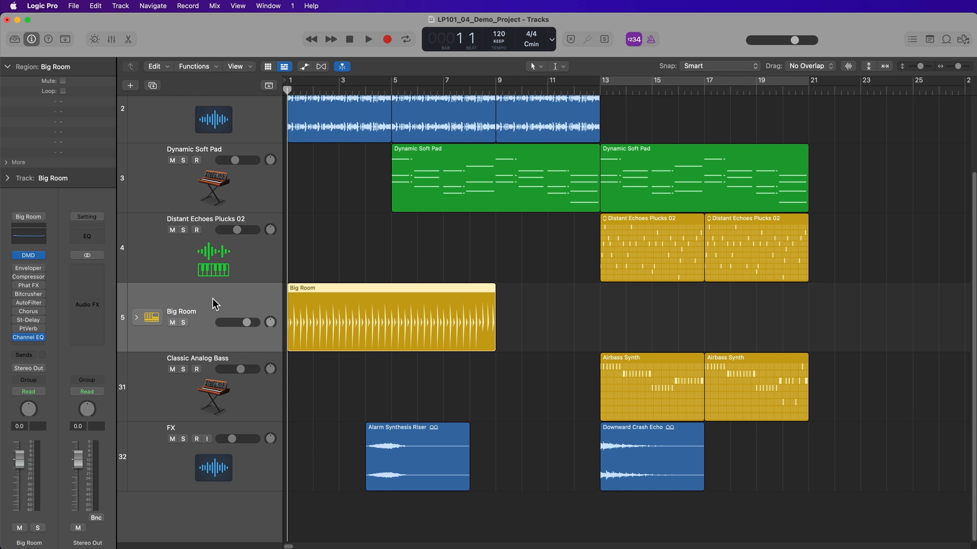
Step: Create the Big Room drummer track, then delete it and its regions
left_click(391, 317)
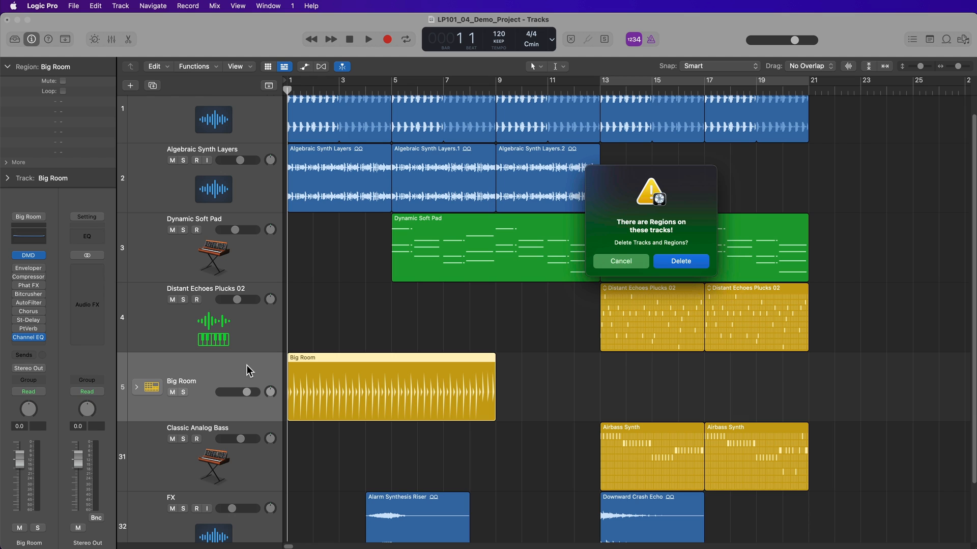
left_click(680, 261)
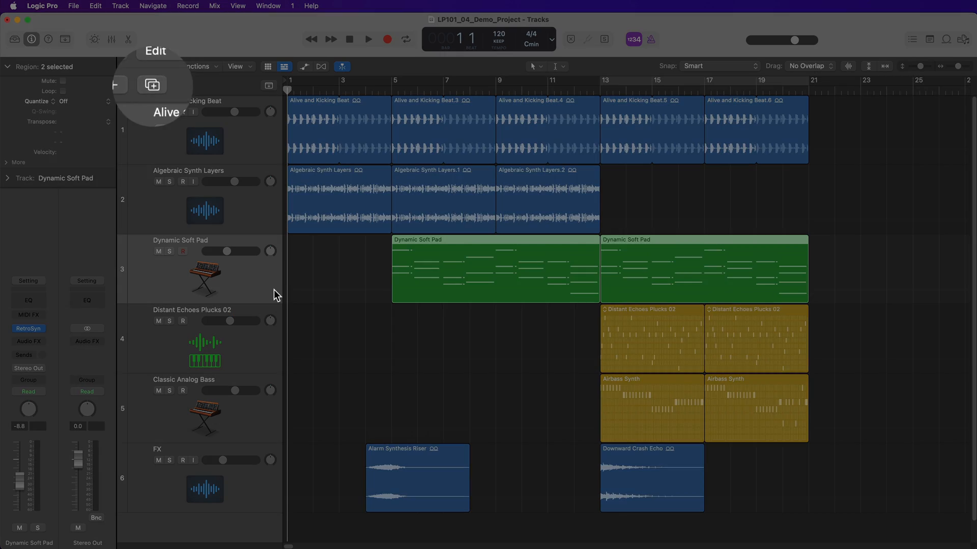
Step: Remove the duplicated Dynamic Soft Pad track and its copied regions
left_click(151, 85)
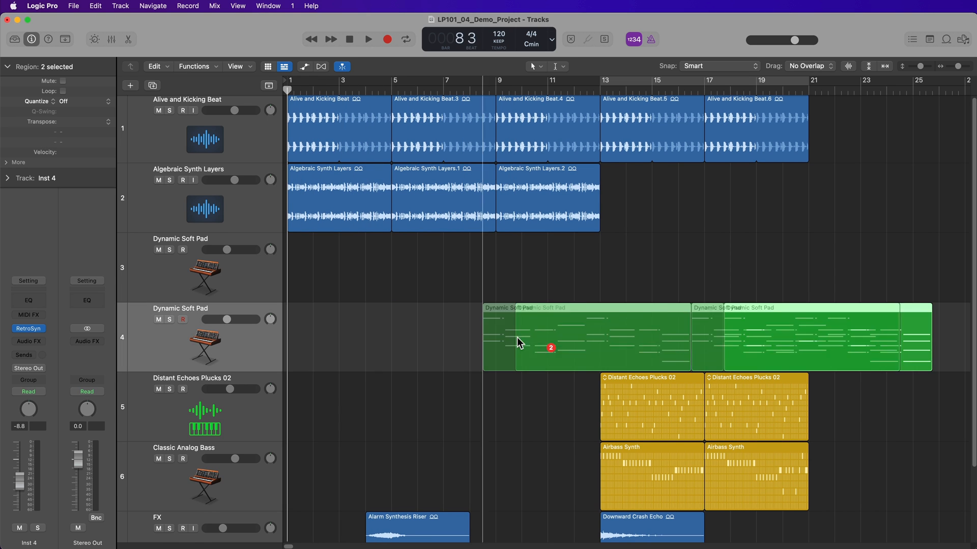
left_click(403, 460)
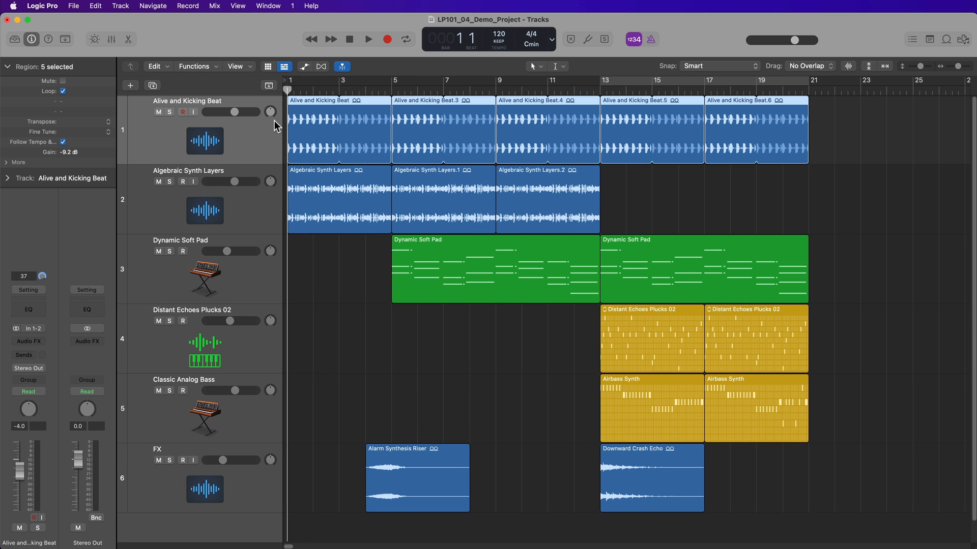
mouse_move(161, 140)
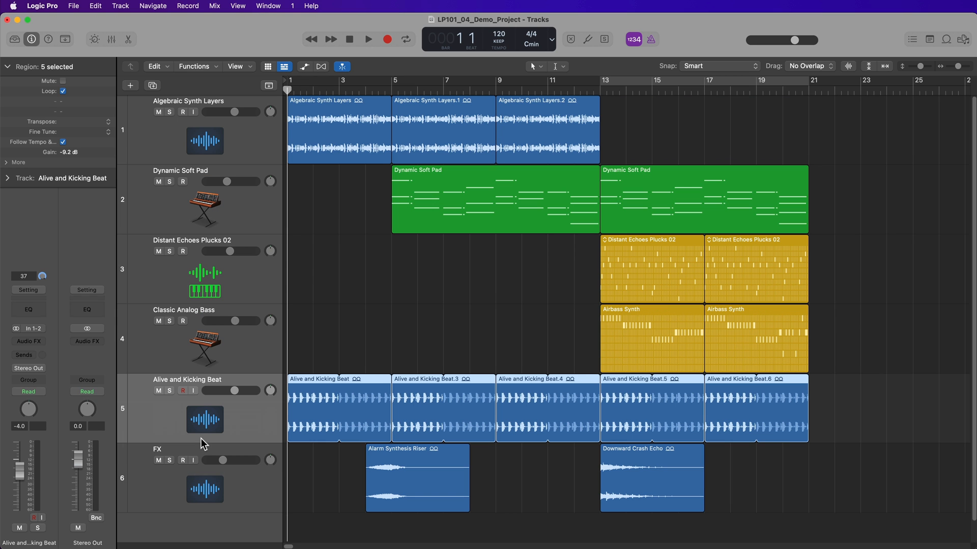
Step: Select the Dynamic Soft Pad track header
left_click(199, 199)
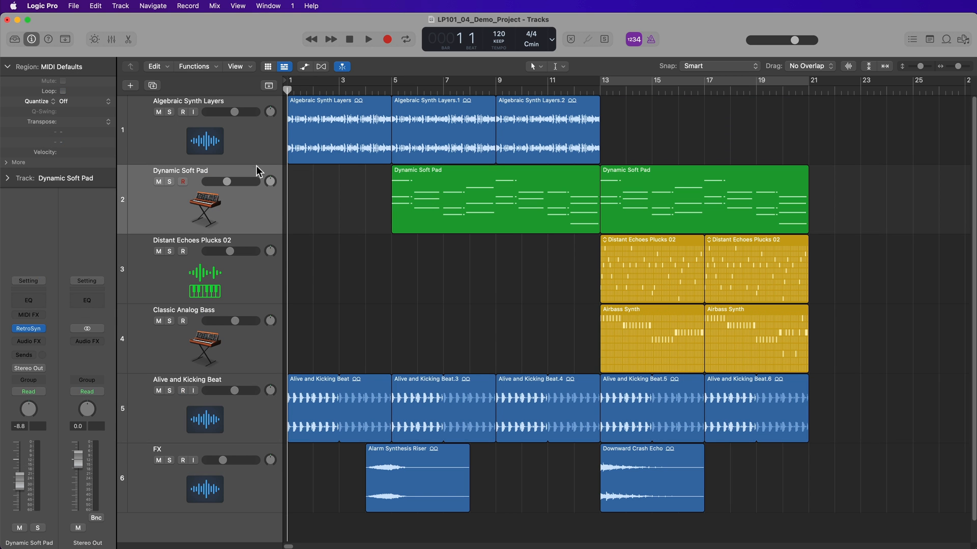
mouse_move(254, 163)
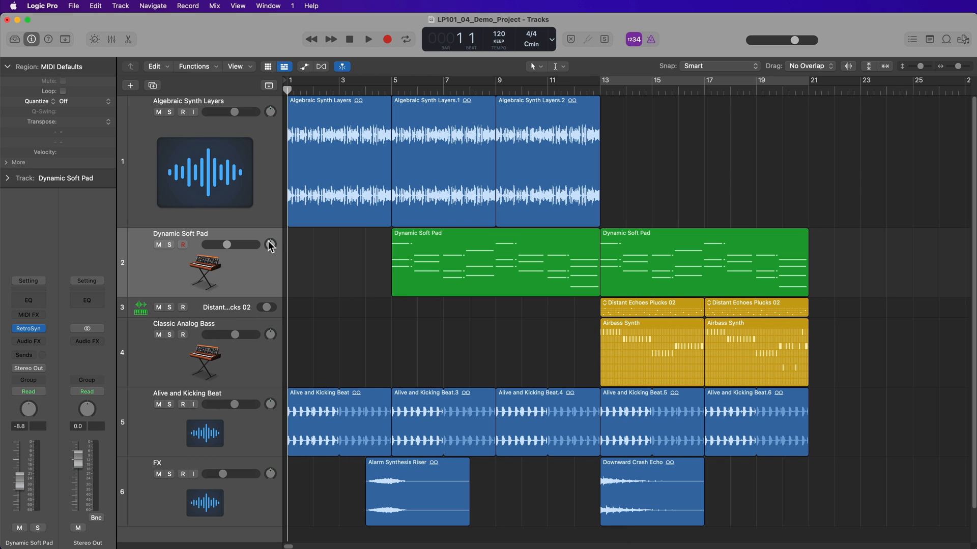
mouse_move(258, 226)
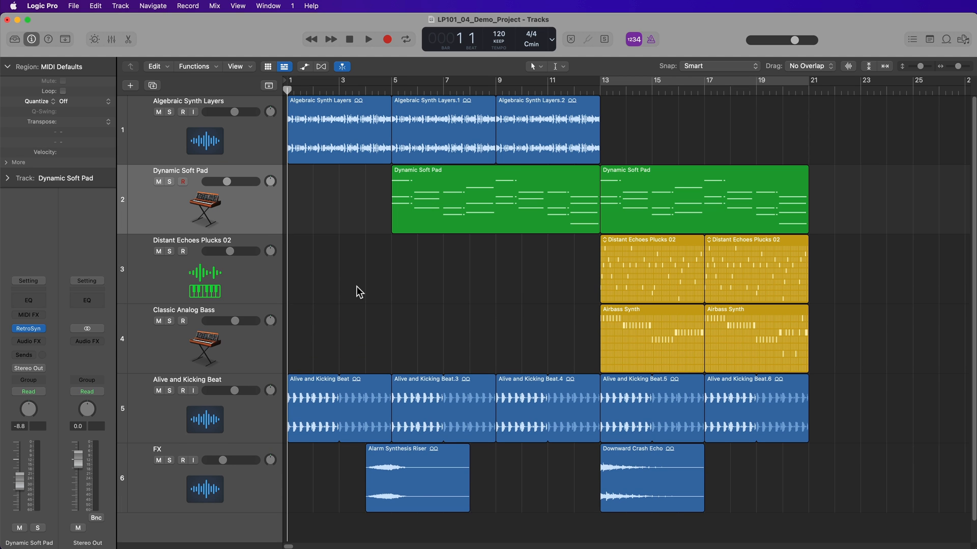
mouse_move(632, 236)
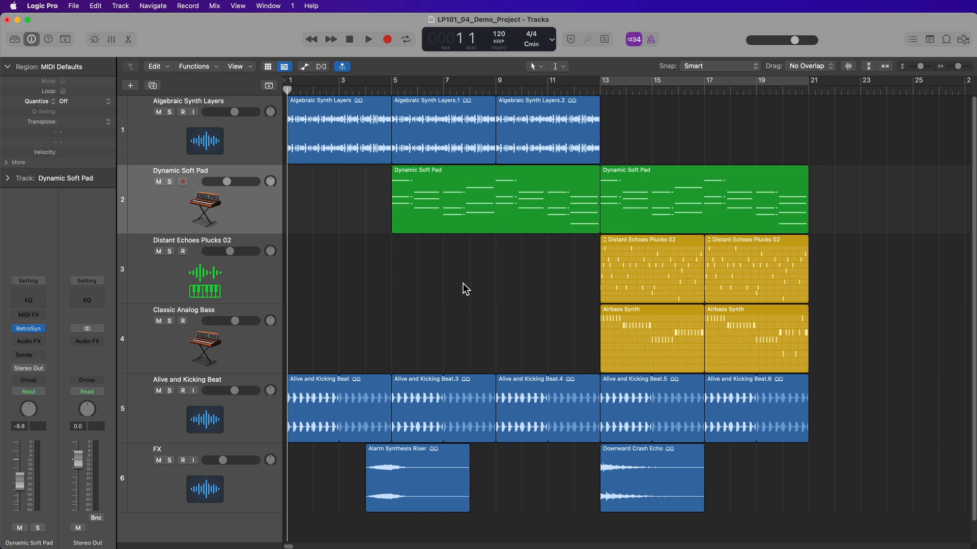
mouse_move(957, 76)
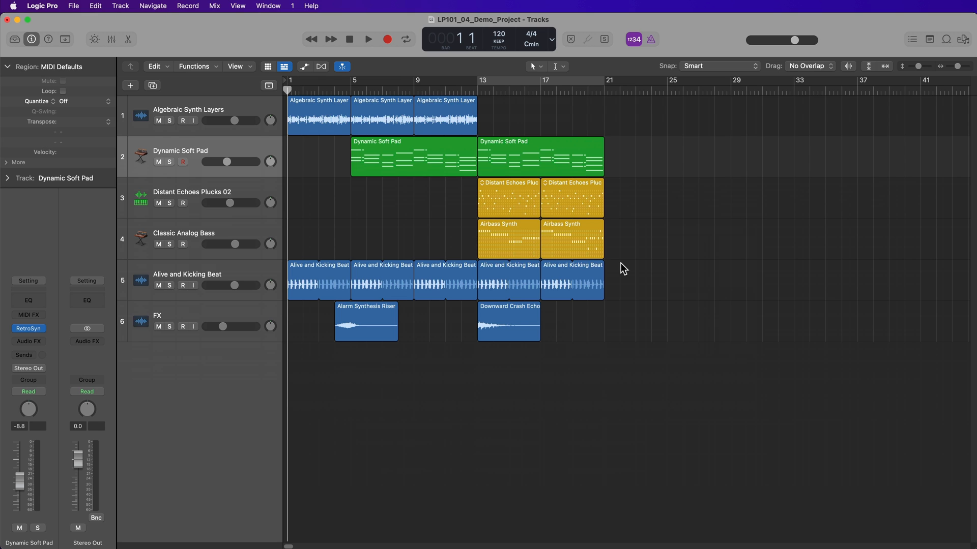
mouse_move(730, 228)
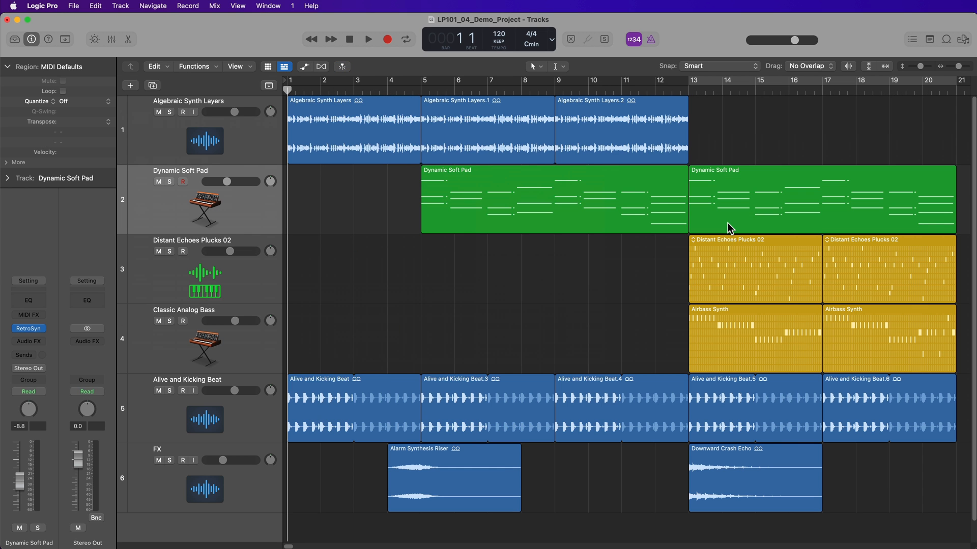
left_click(353, 125)
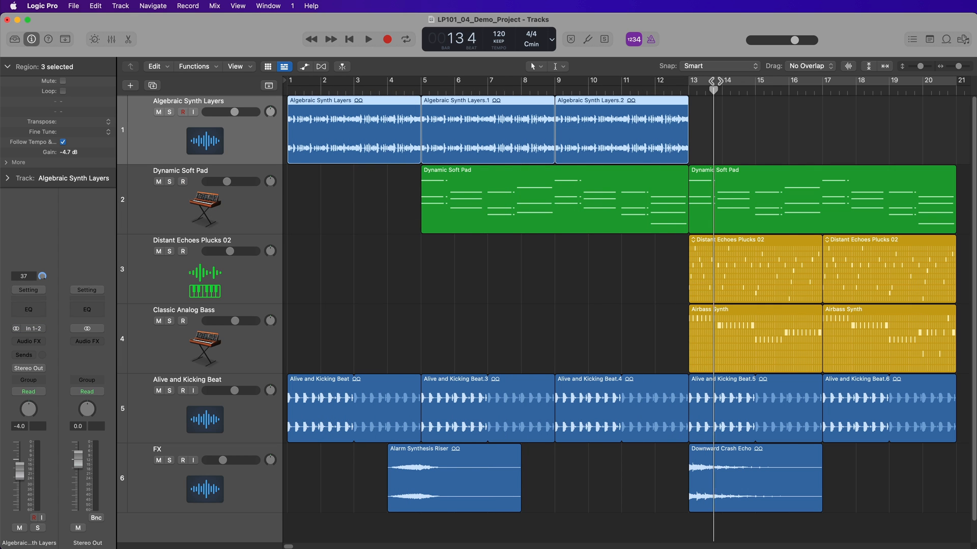
left_click(371, 81)
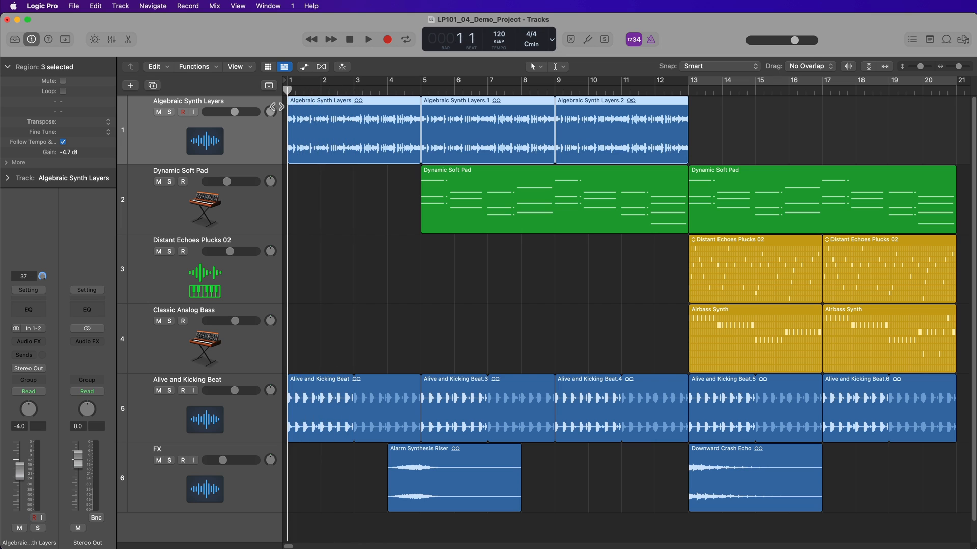
left_click(368, 39)
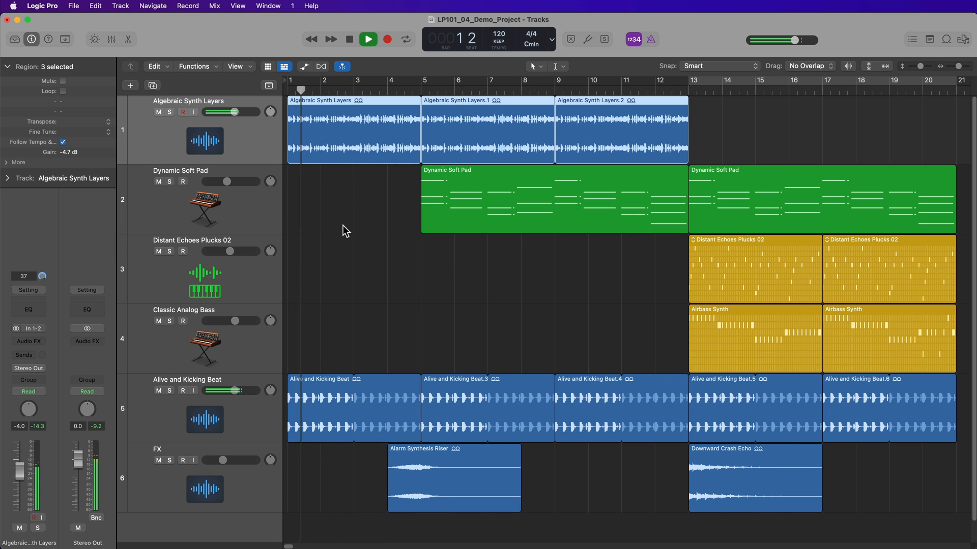
left_click(335, 80)
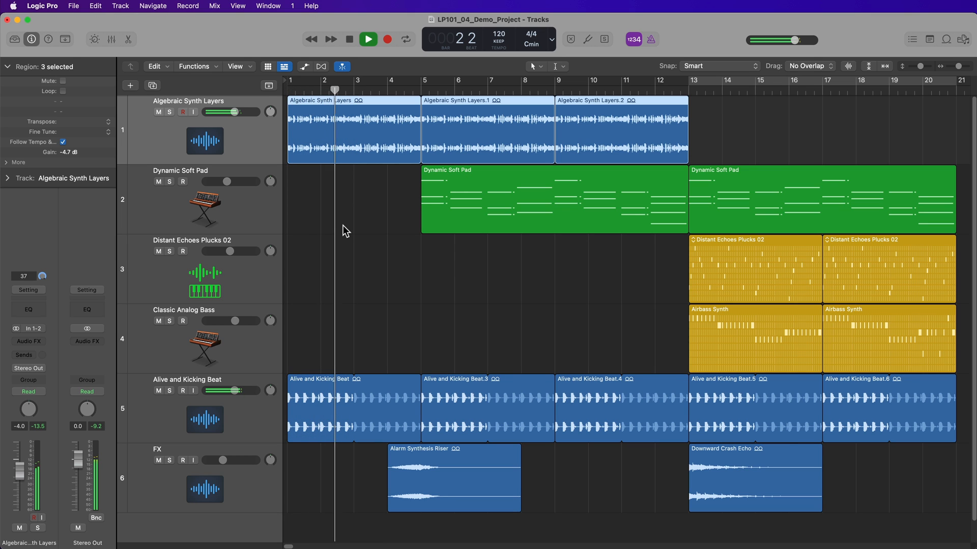
left_click(367, 38)
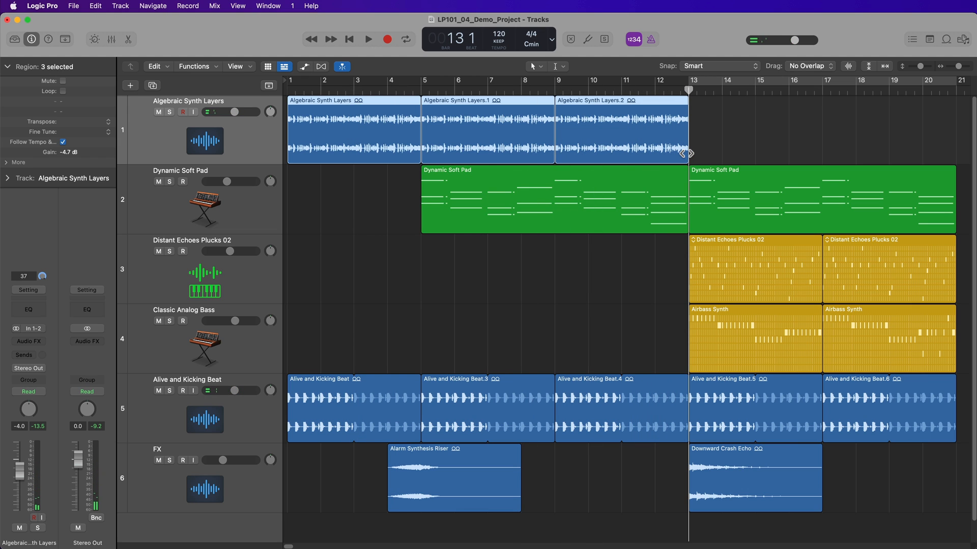
left_click(646, 288)
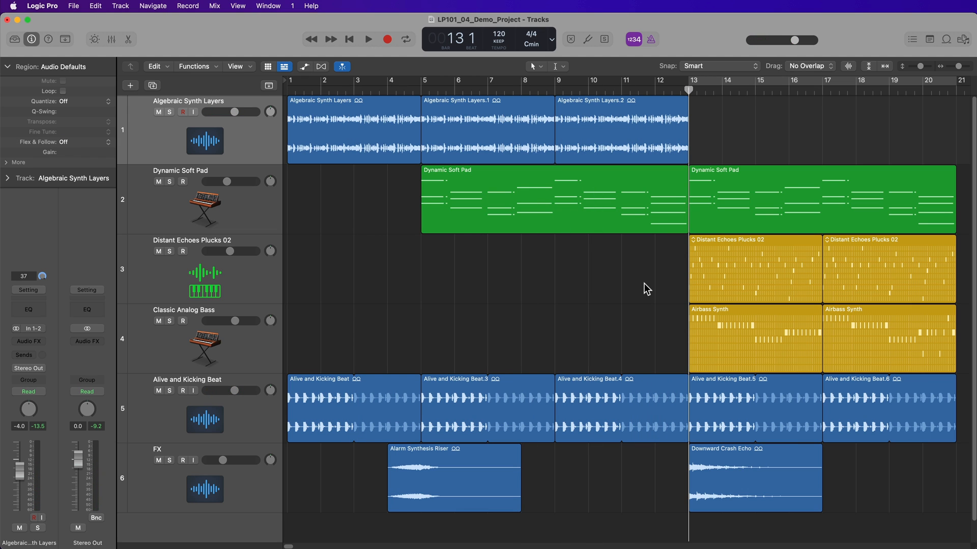
left_click(368, 38)
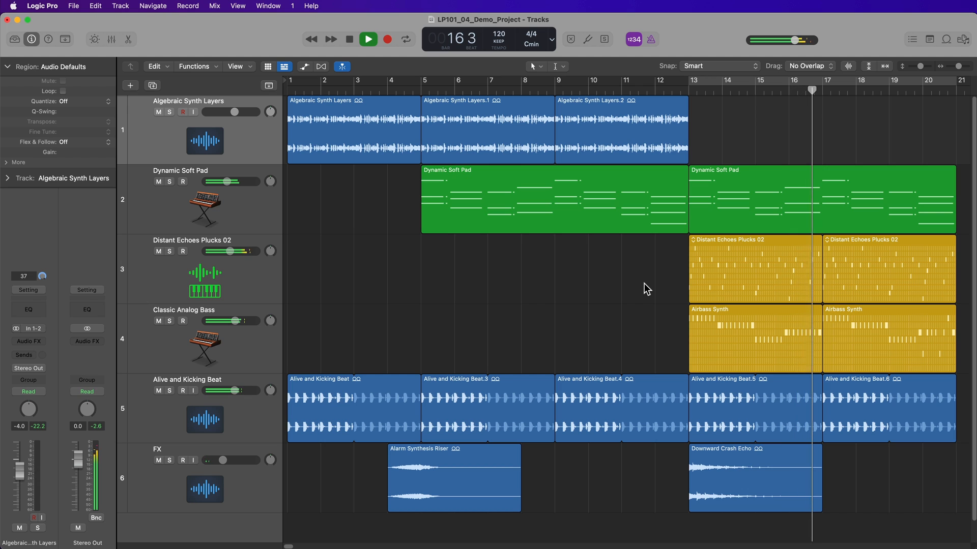
left_click(349, 38)
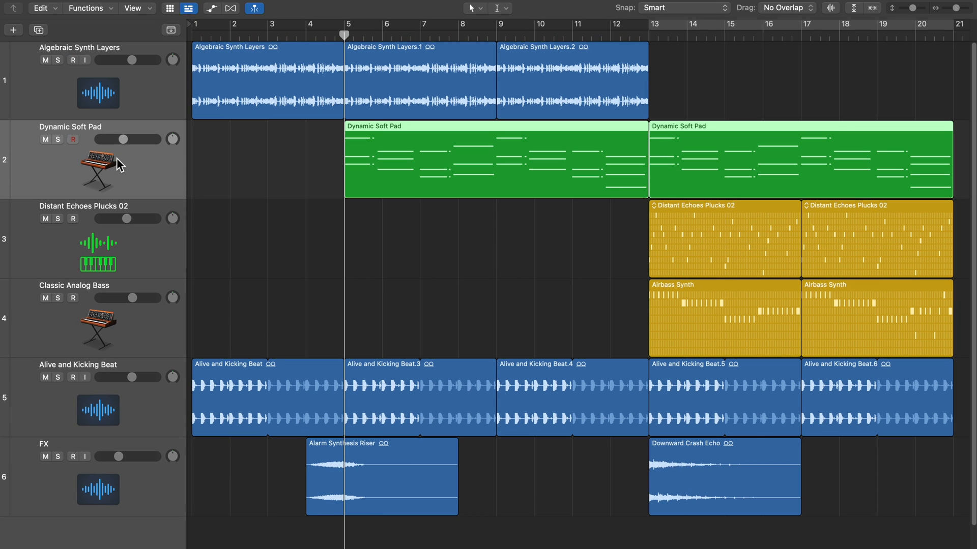
left_click(58, 139)
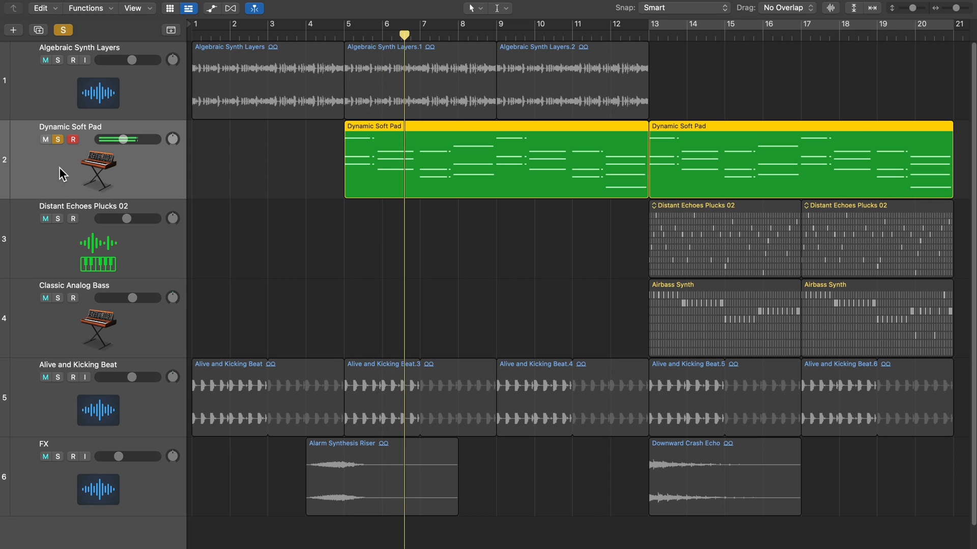
left_click(63, 140)
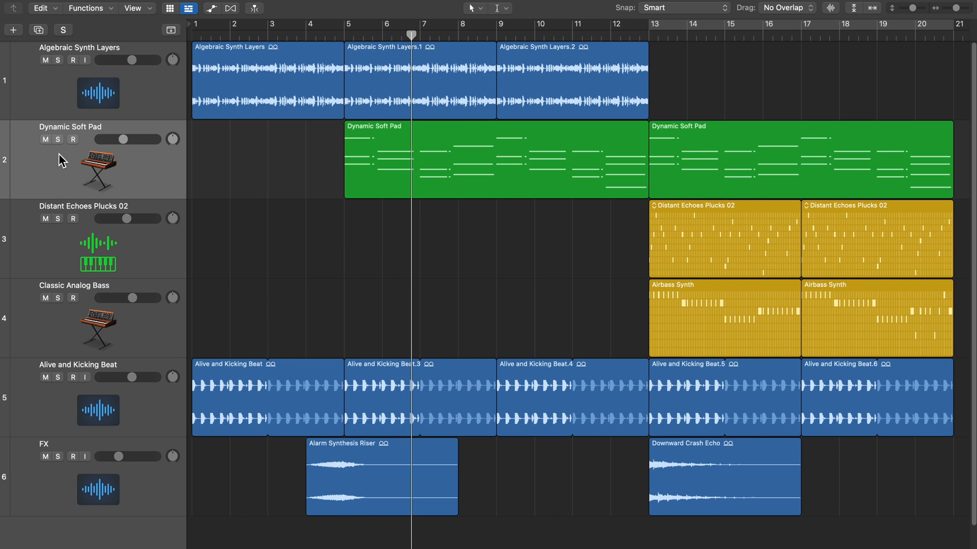
left_click(52, 139)
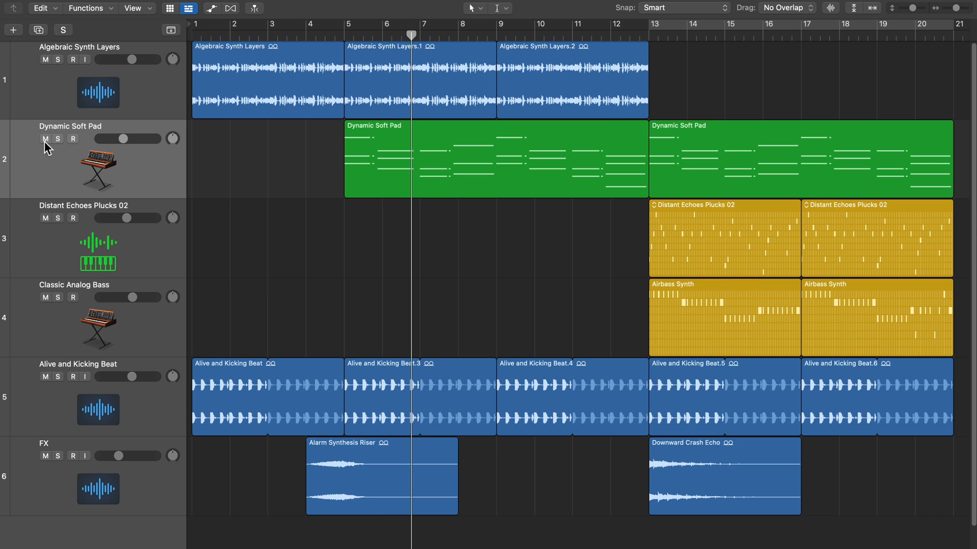
mouse_move(51, 169)
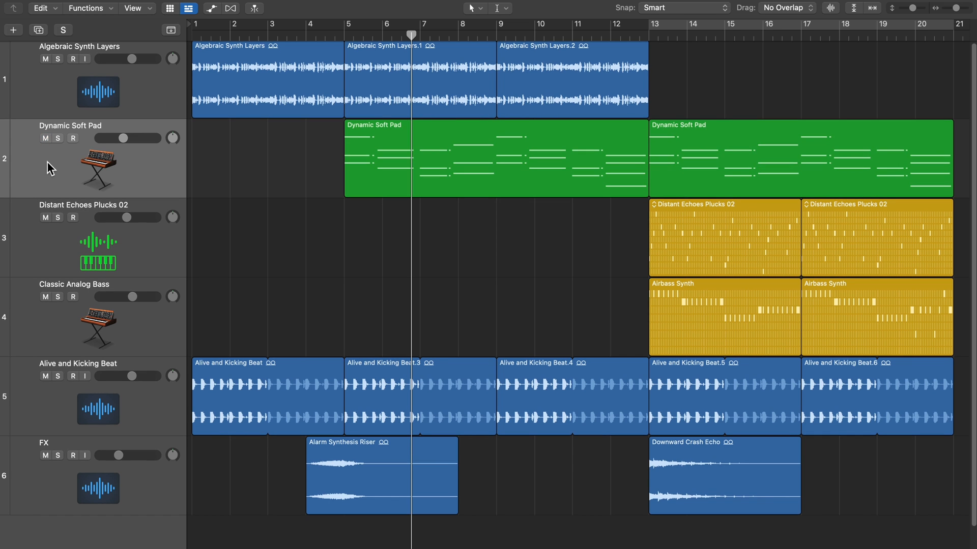
left_click(45, 138)
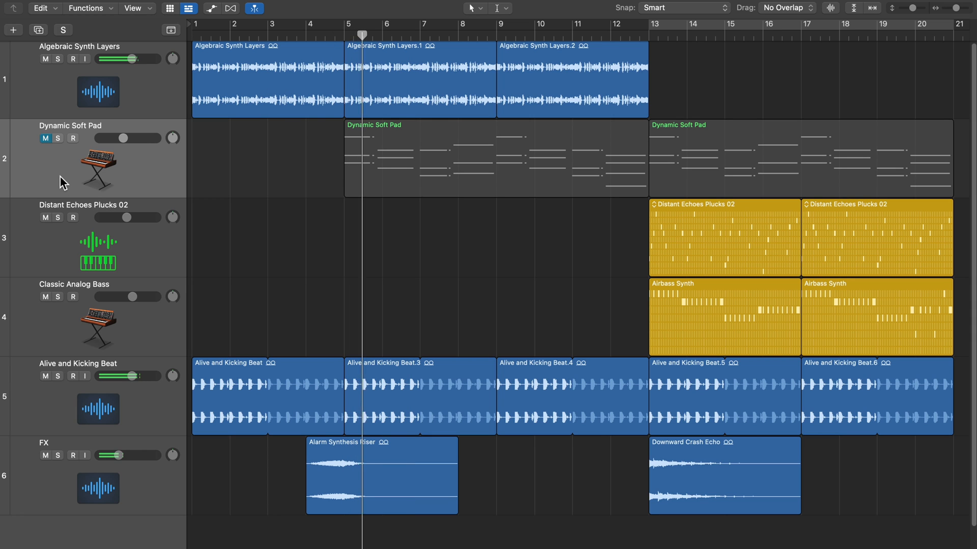
left_click(400, 34)
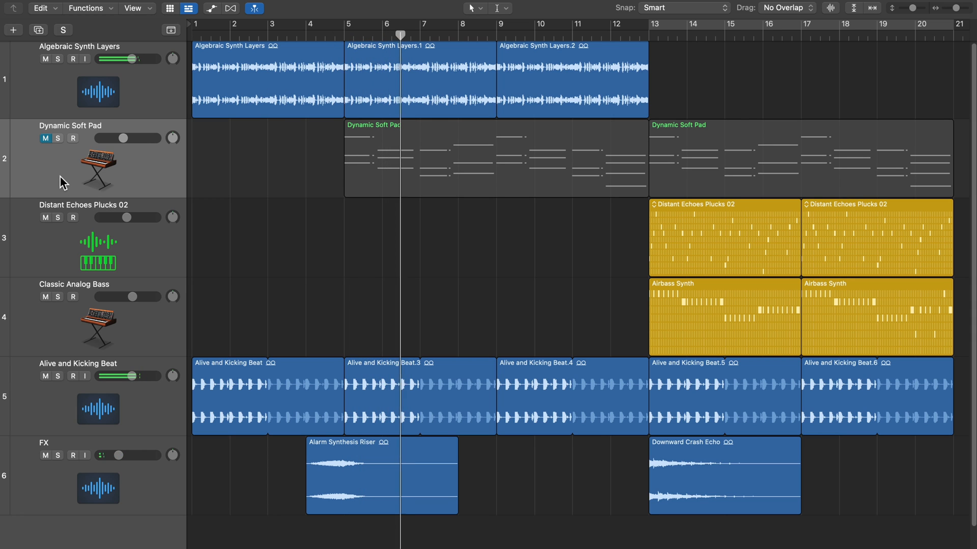
left_click(45, 139)
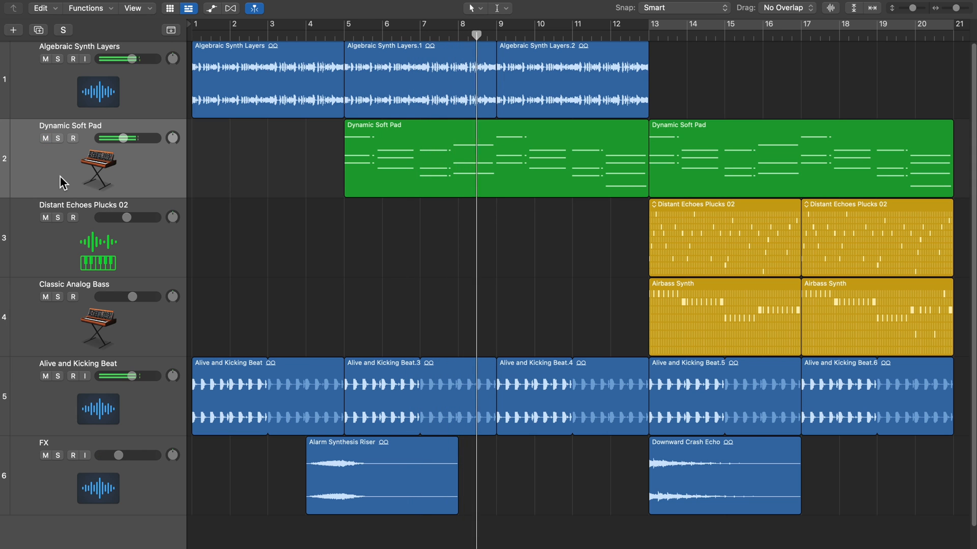
left_click(62, 30)
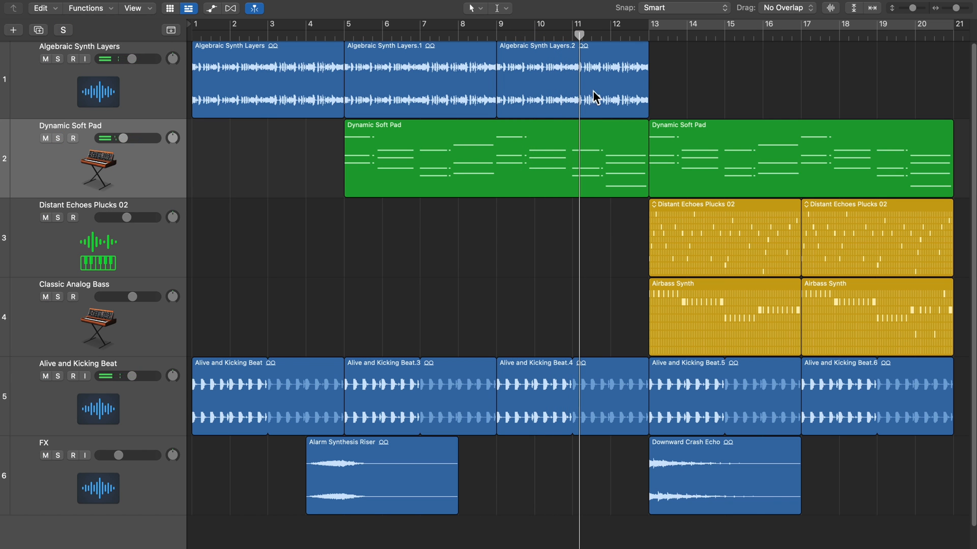
left_click(648, 35)
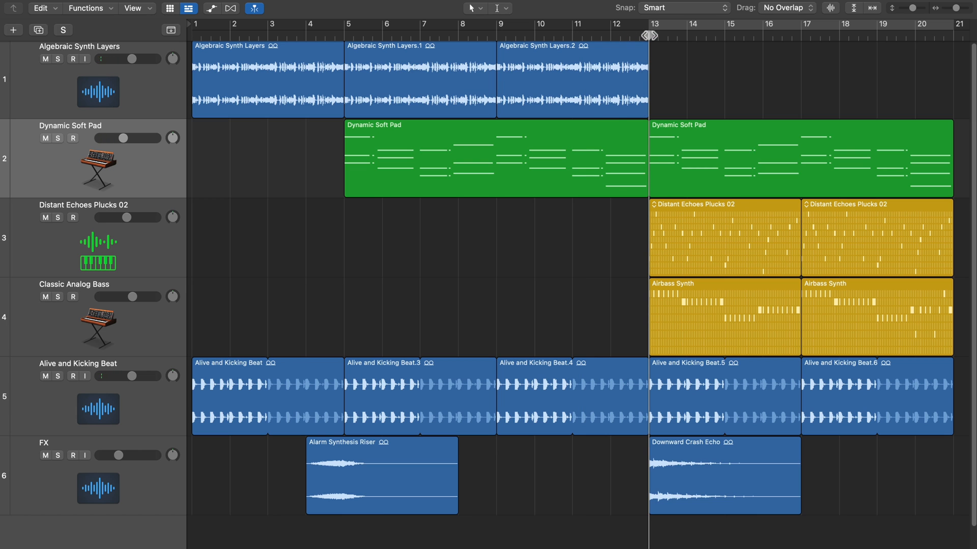
mouse_move(64, 144)
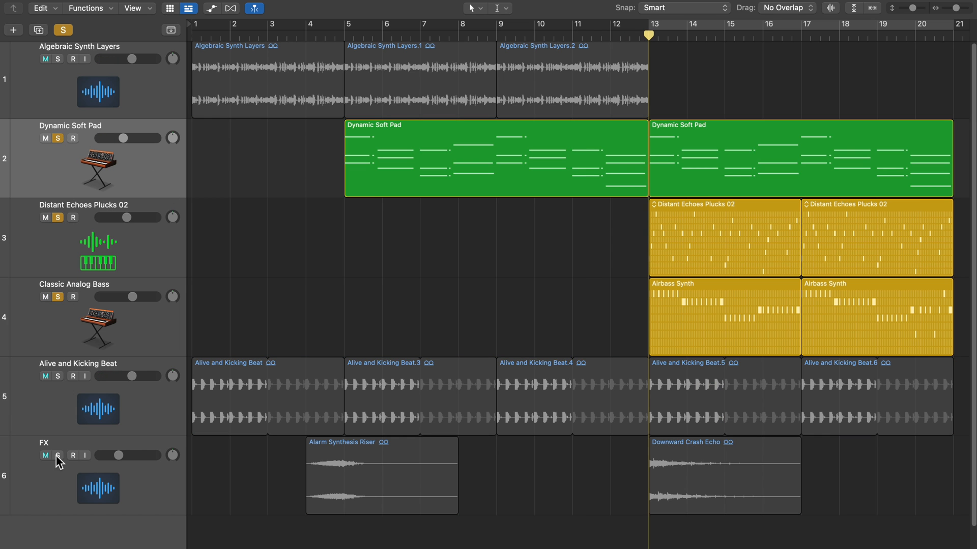
left_click(45, 138)
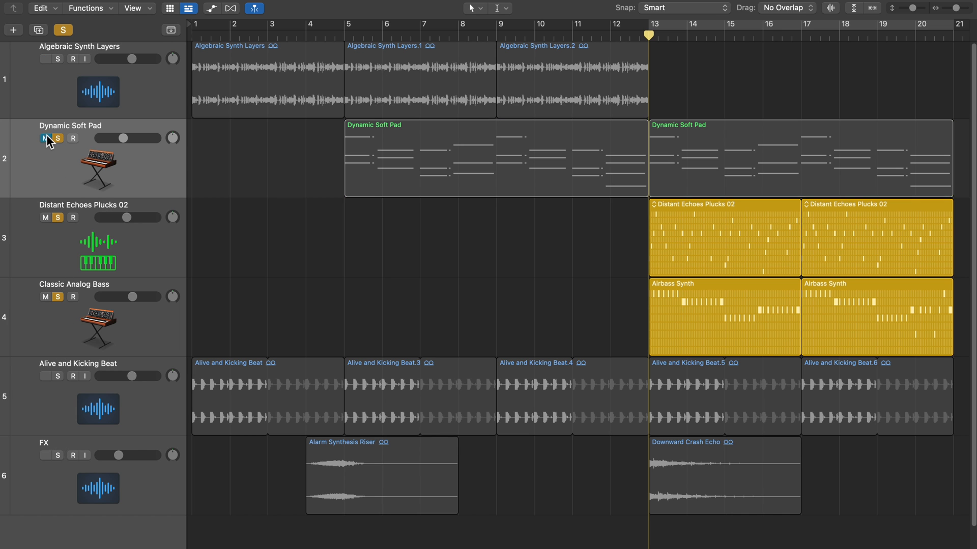
left_click(45, 139)
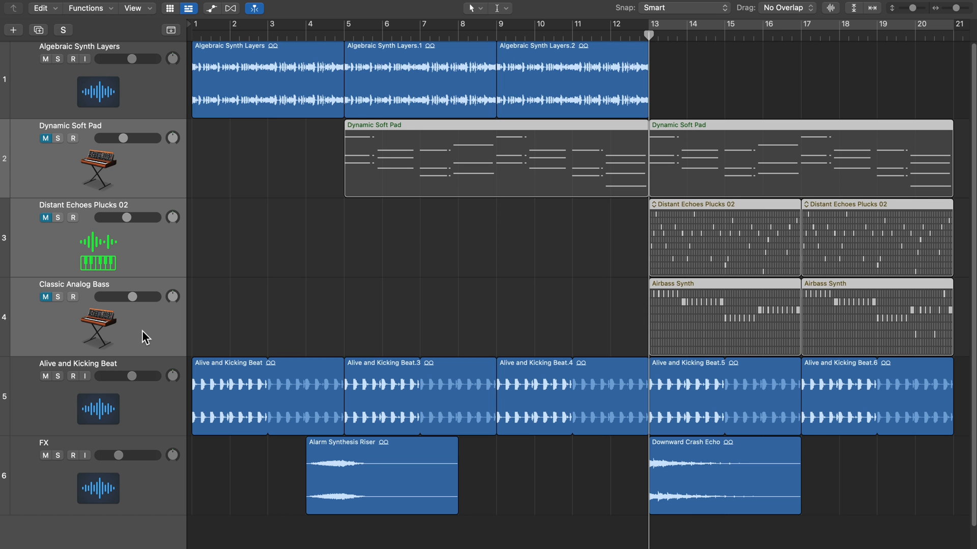
left_click(62, 30)
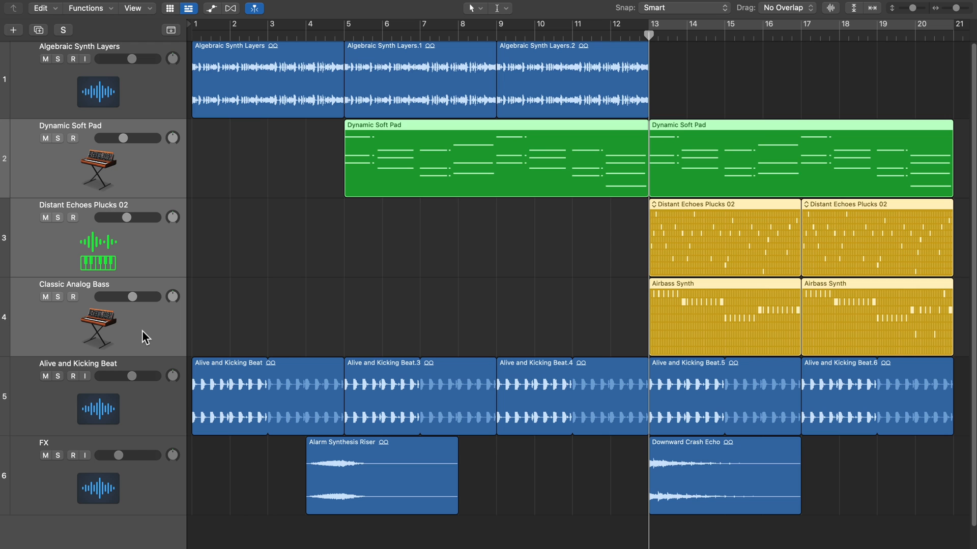
left_click(62, 30)
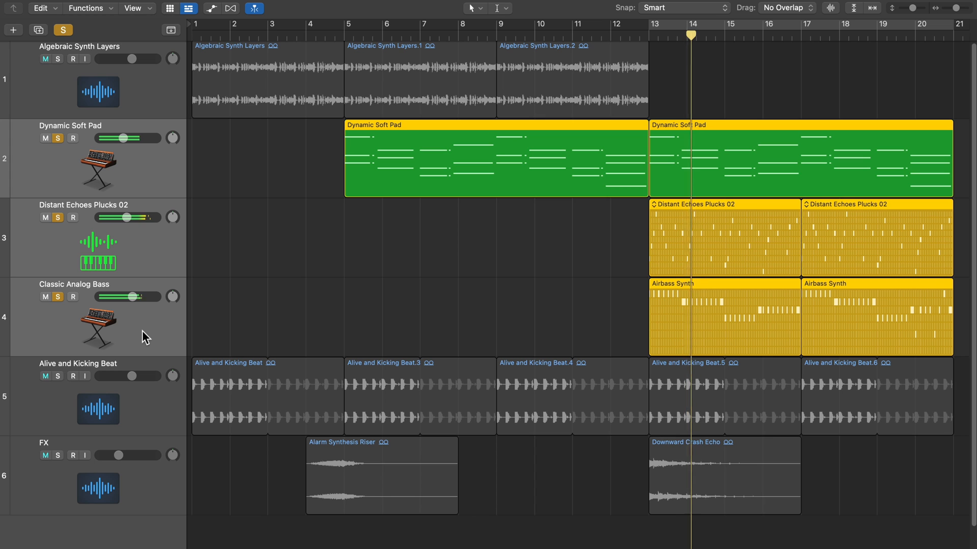
left_click(63, 30)
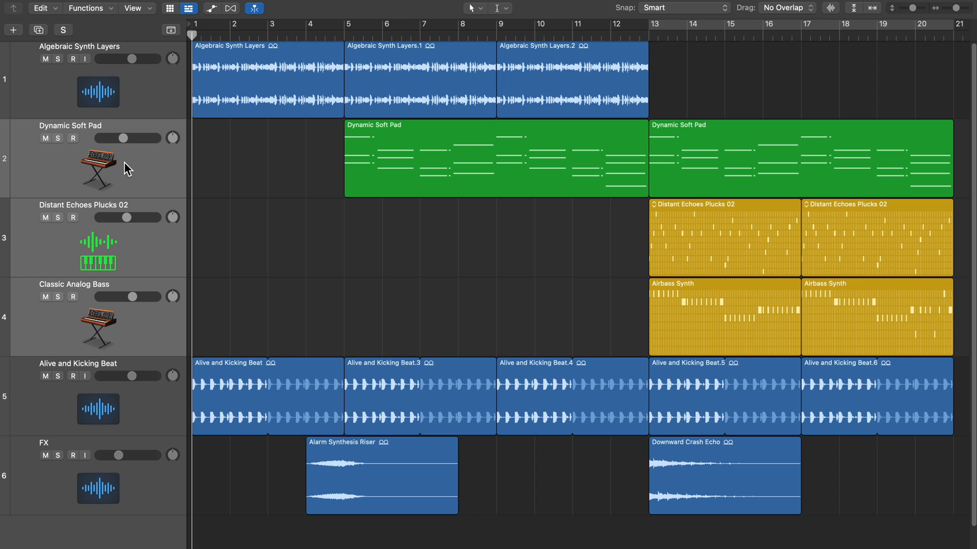
mouse_move(77, 67)
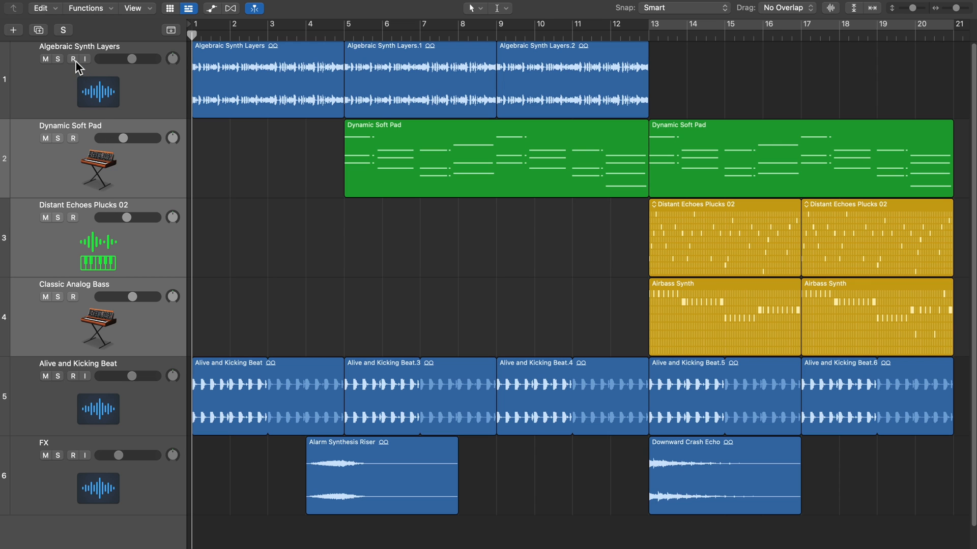
mouse_move(85, 66)
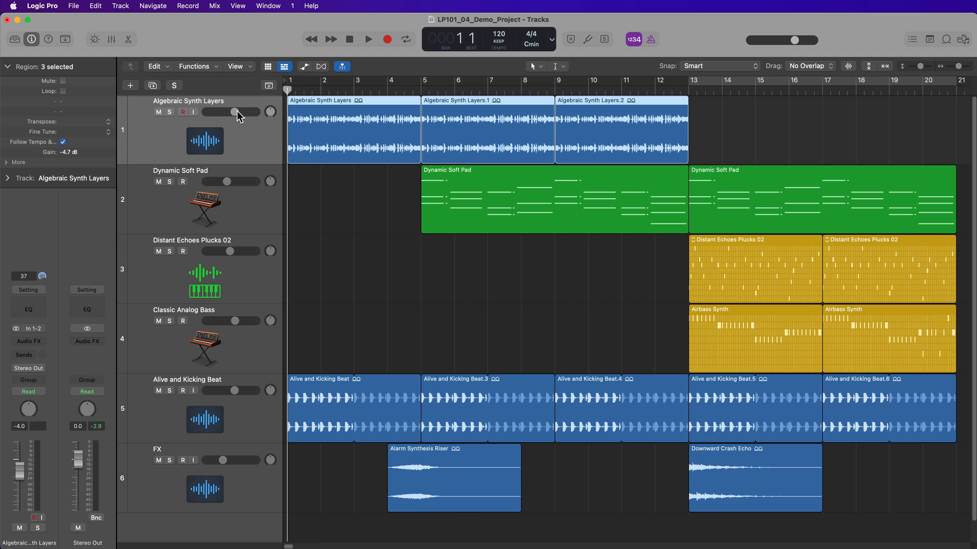
Step: During playback, centre Algebraic Synth Layers' pan and raise its volume to about -1 dB
left_click(368, 38)
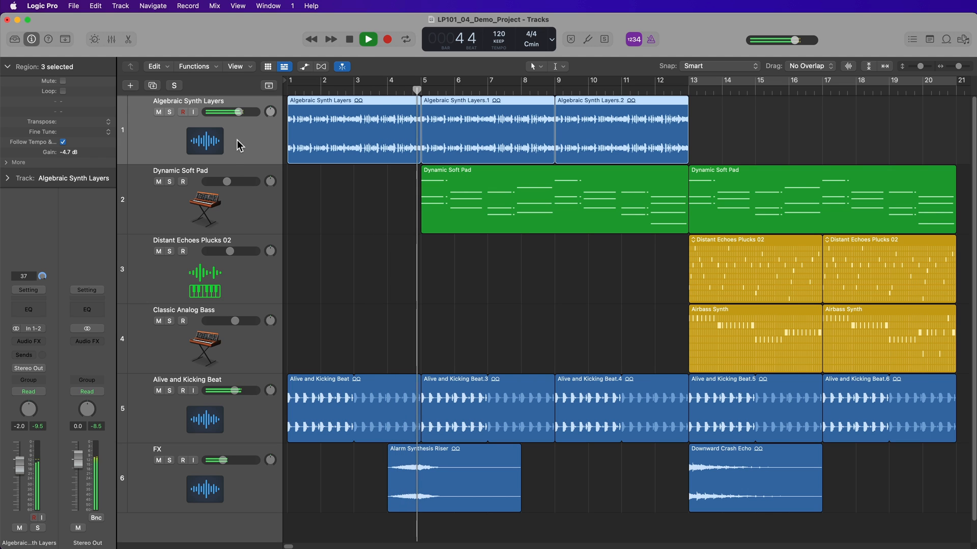
left_click(366, 39)
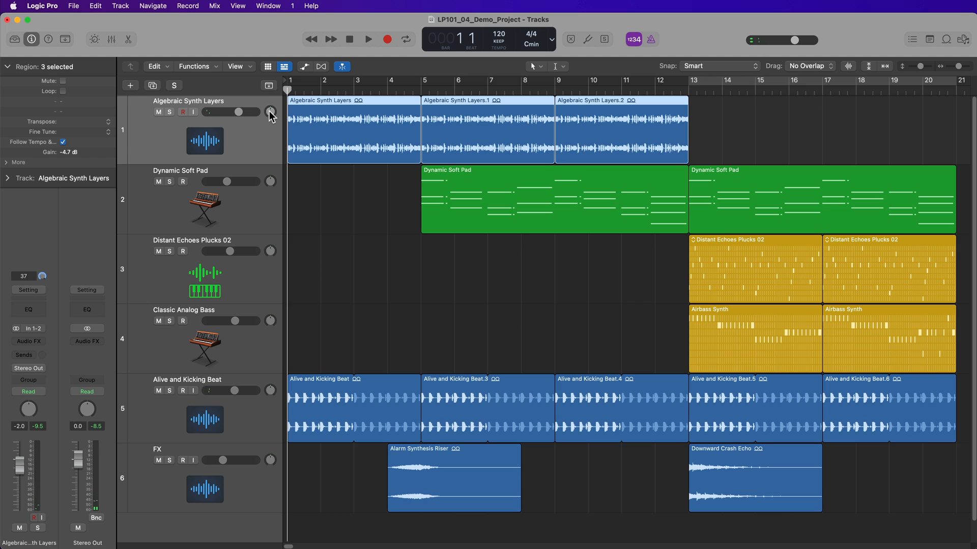
left_click(367, 38)
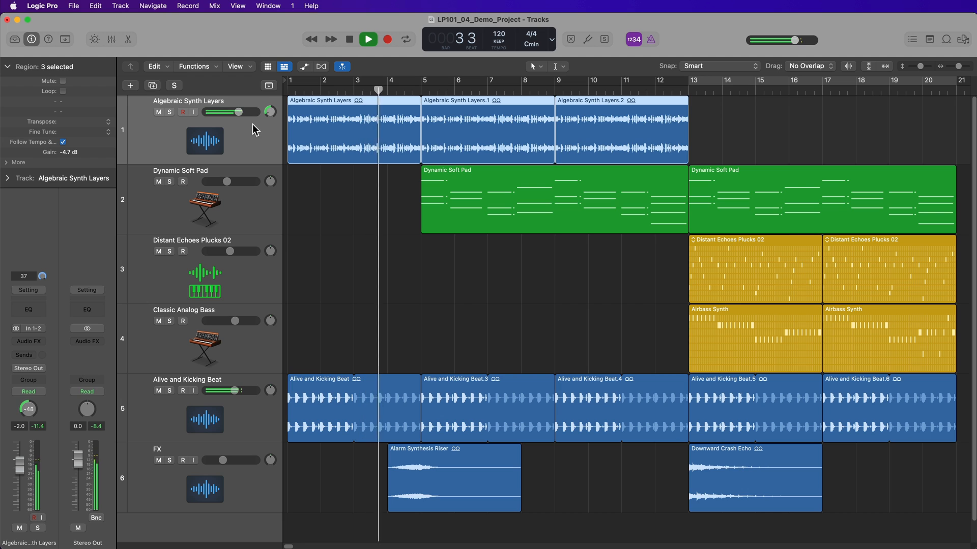
left_click(366, 39)
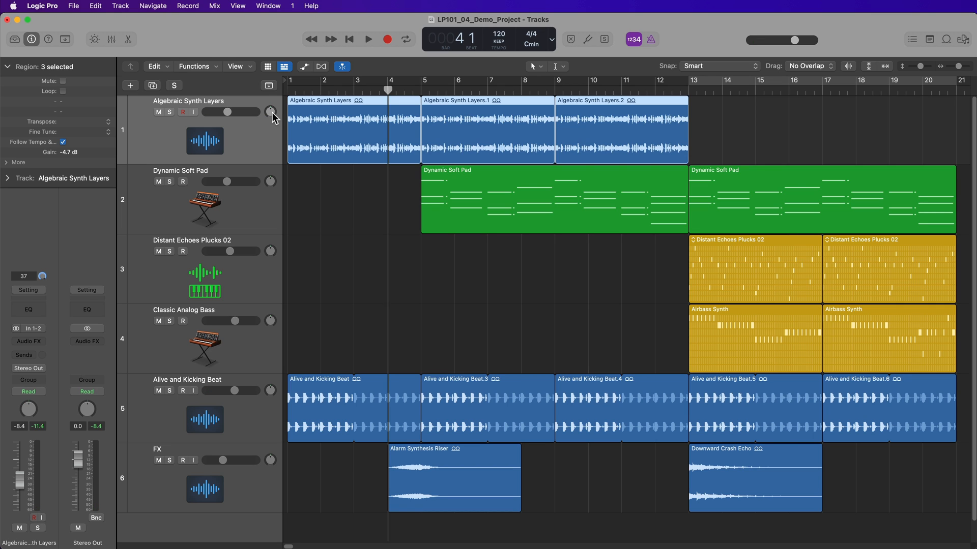
left_click_drag(222, 111, 244, 111)
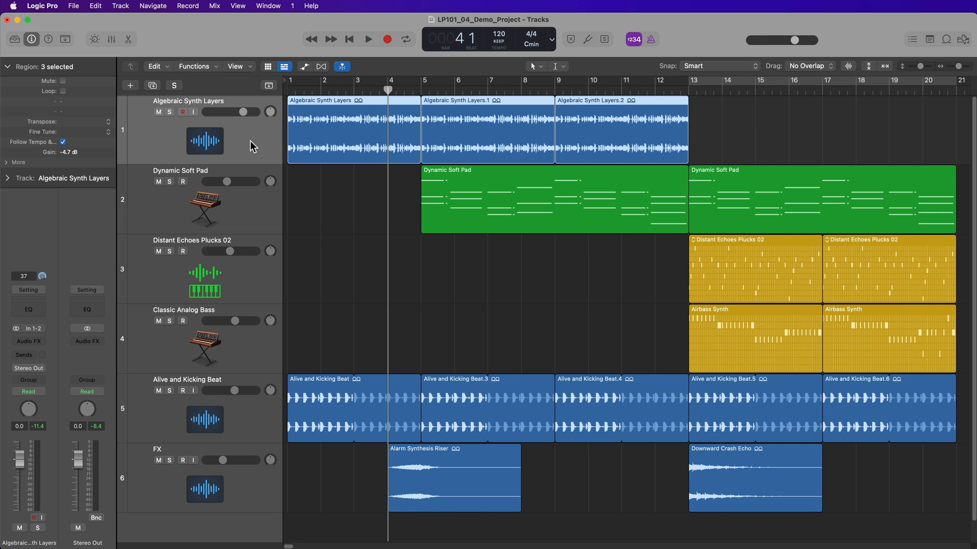
left_click(367, 39)
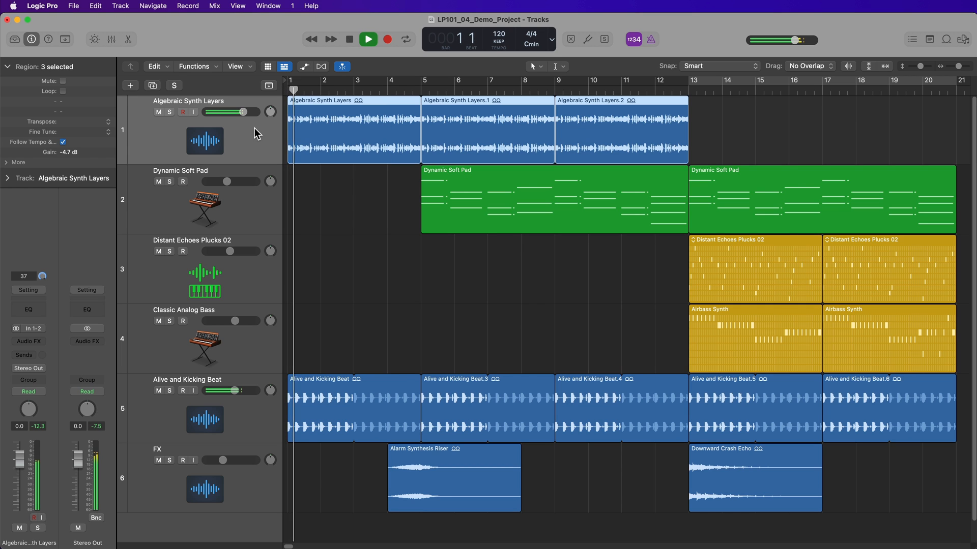
left_click(326, 221)
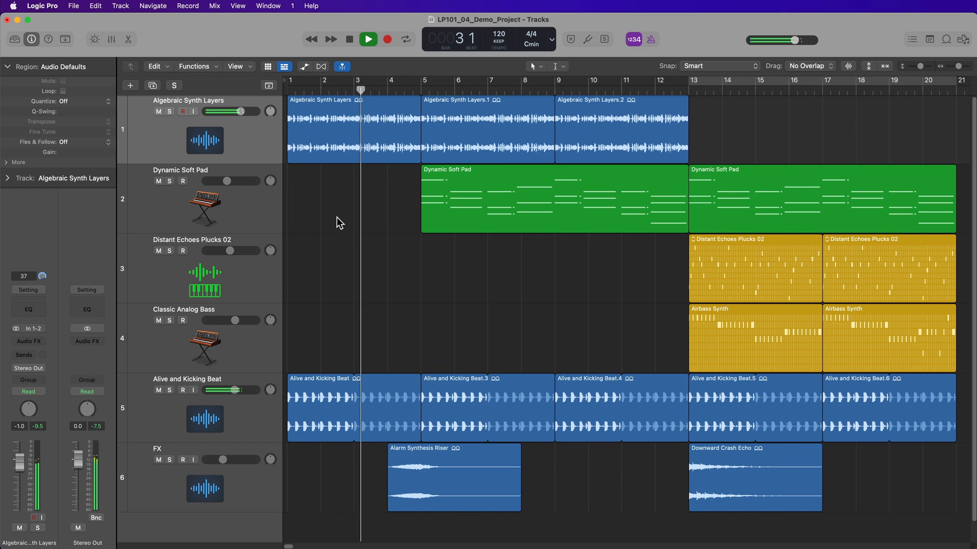
left_click(349, 38)
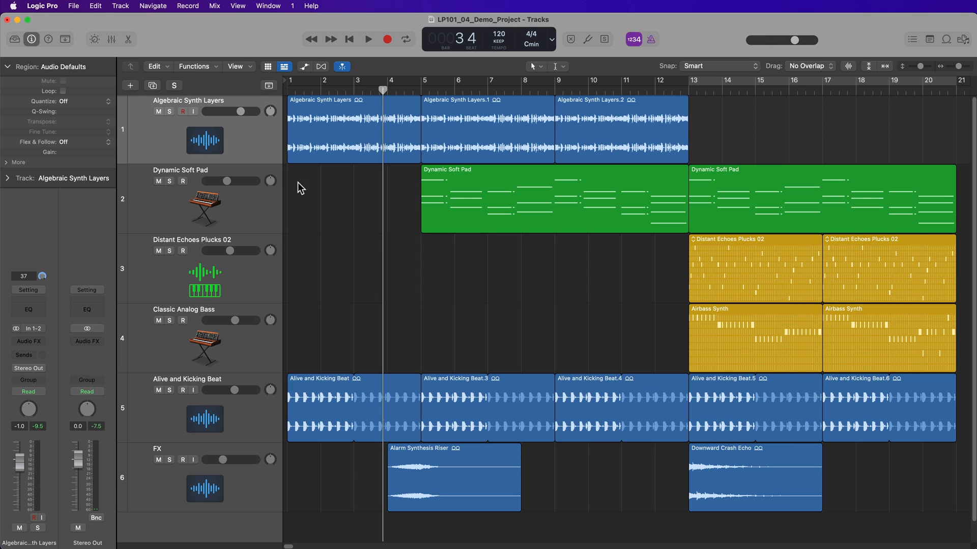
mouse_move(685, 30)
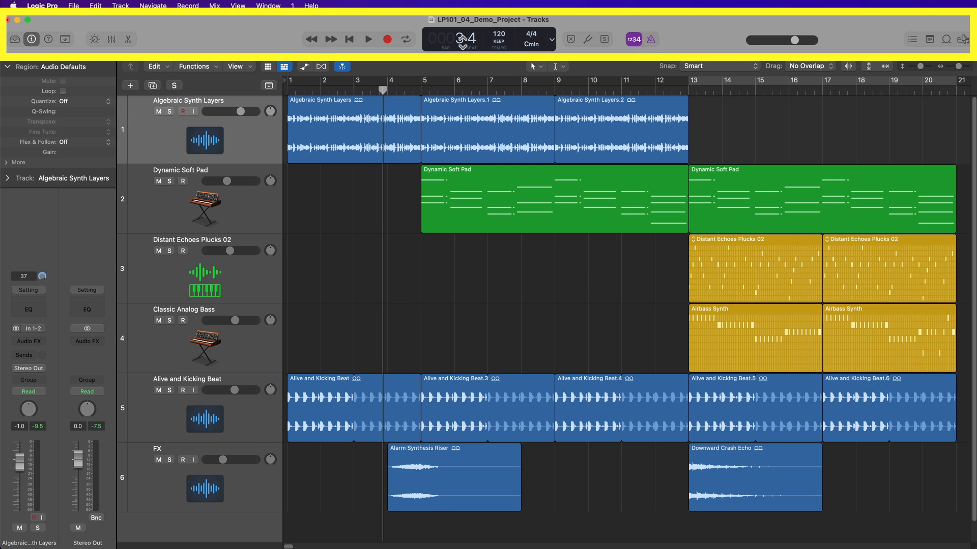
mouse_move(548, 36)
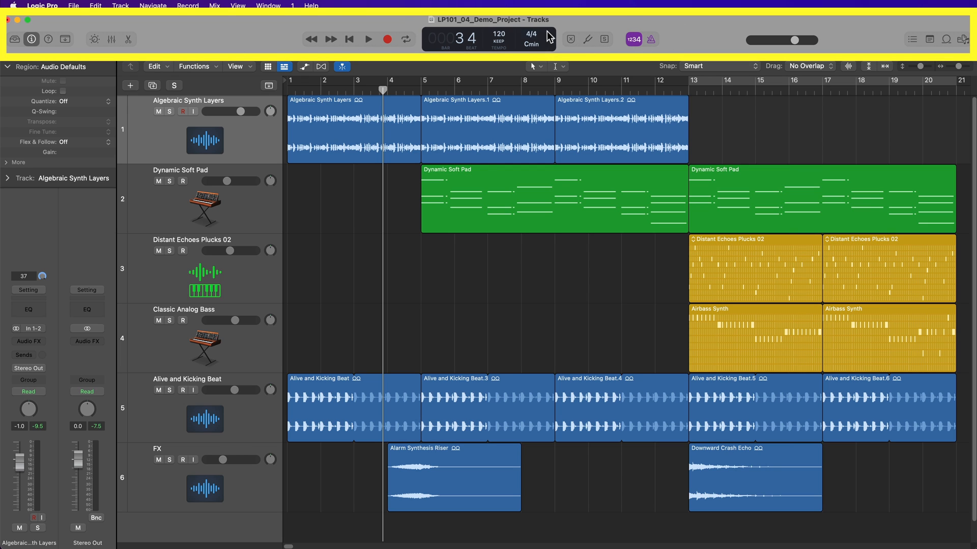
mouse_move(225, 29)
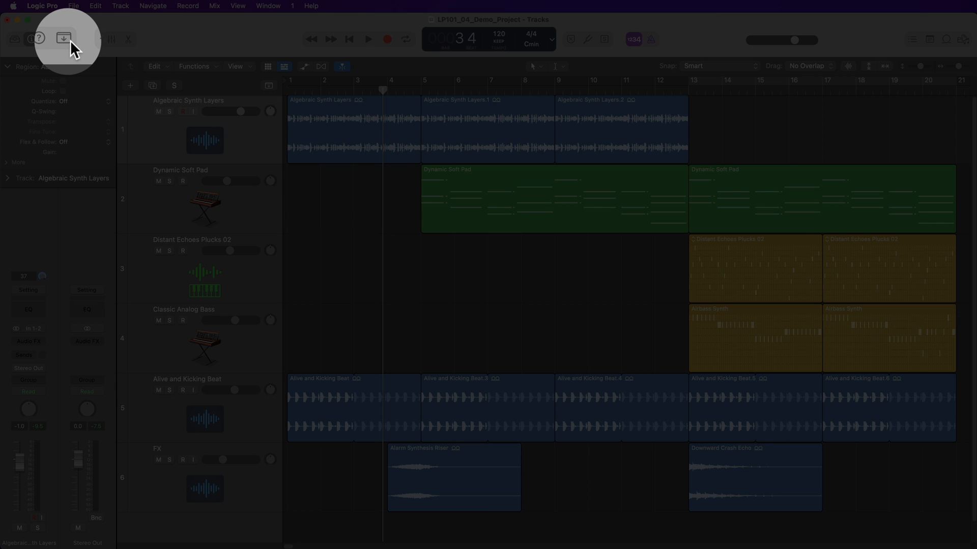
Step: Show the toolbar with Split by Playhead and Bounce Regions commands
left_click(65, 38)
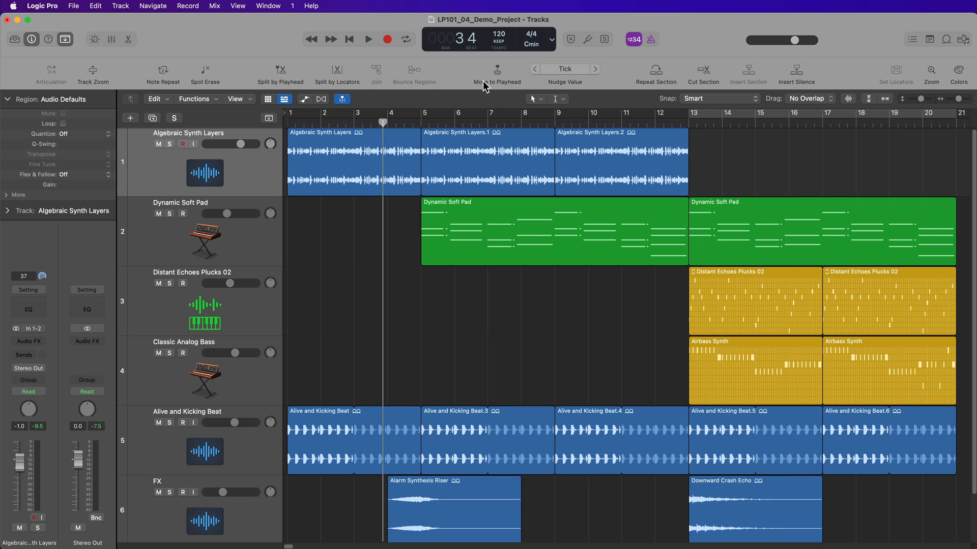
mouse_move(68, 72)
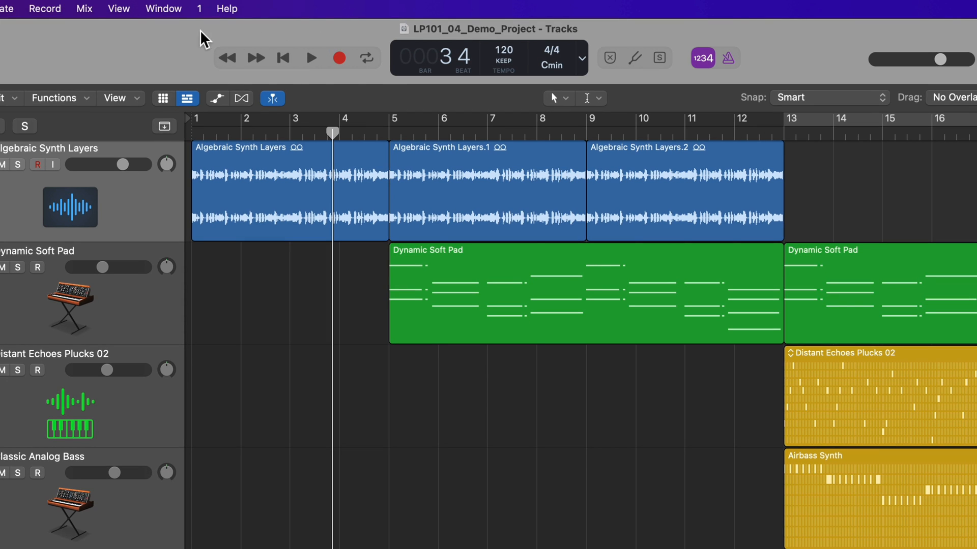
mouse_move(377, 56)
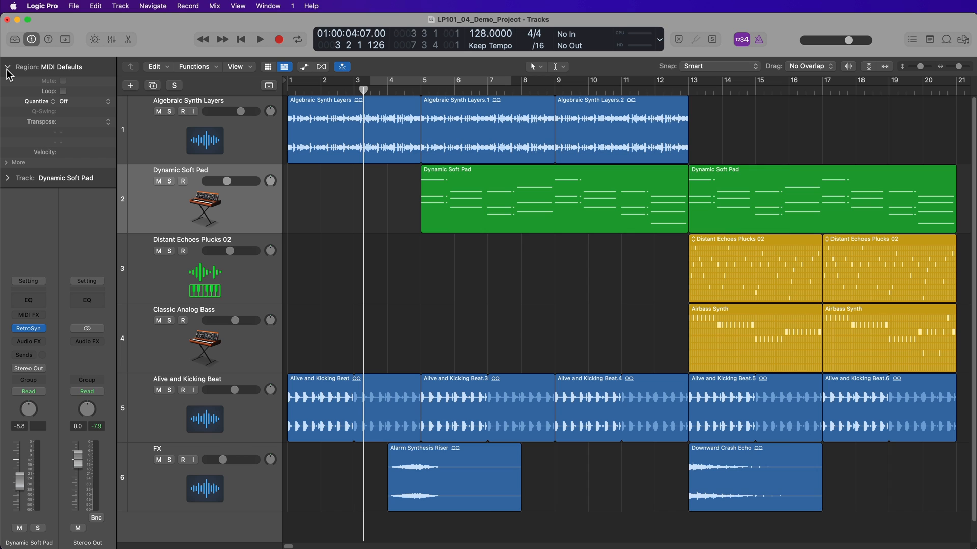
Step: Collapse the inspector's Region section, expand Track, then collapse Track again
left_click(7, 66)
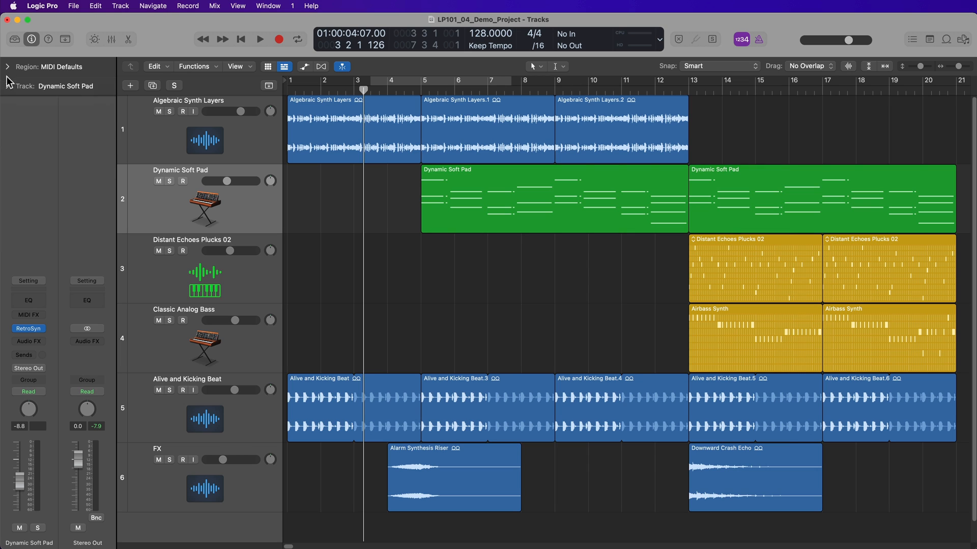
left_click(8, 88)
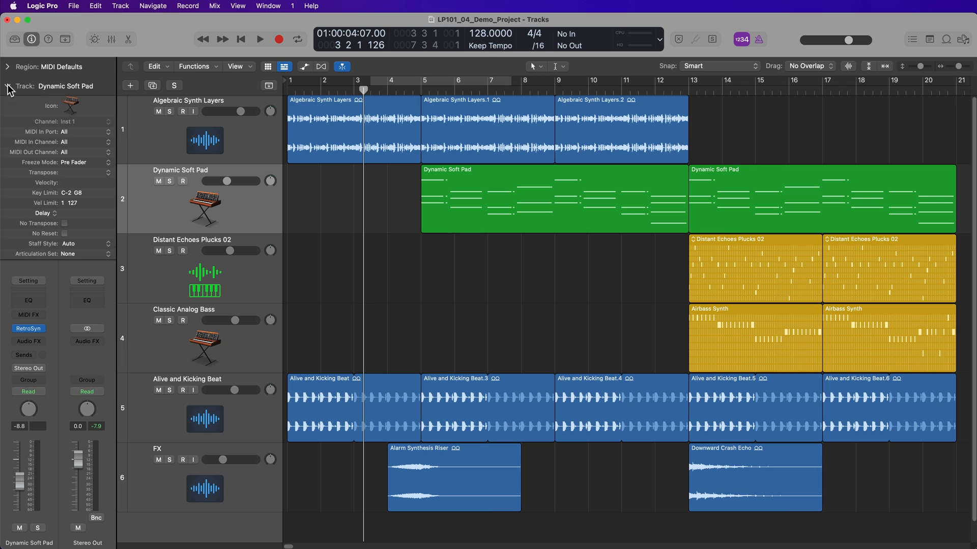
left_click(7, 86)
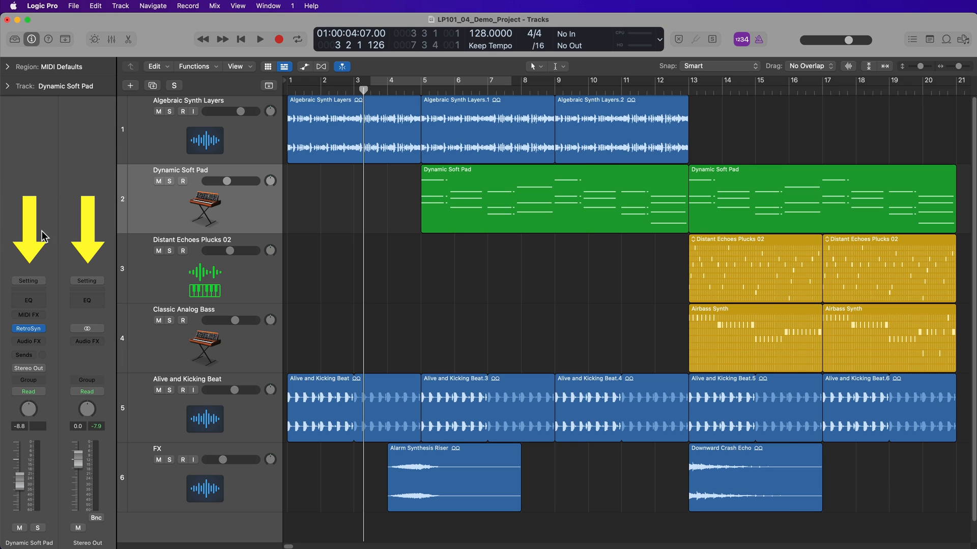
mouse_move(53, 385)
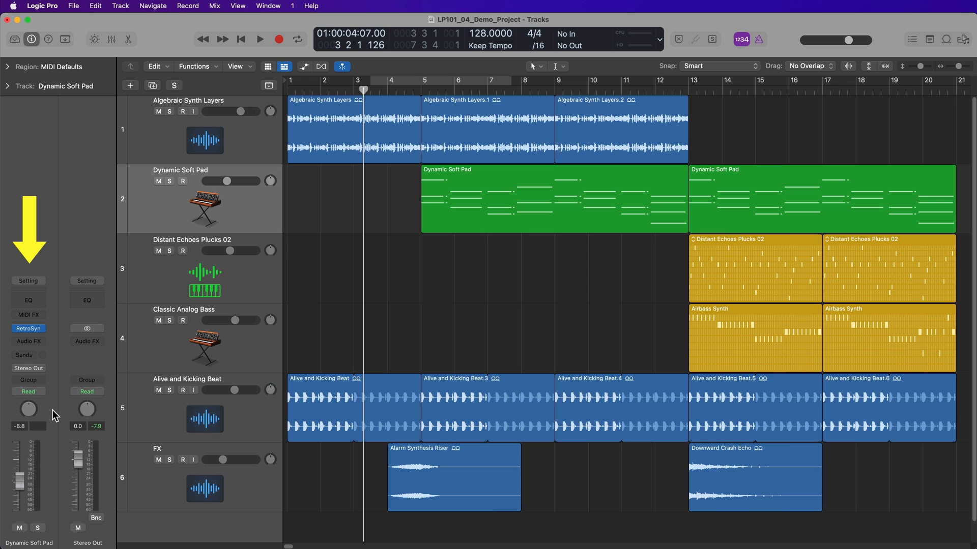
mouse_move(191, 213)
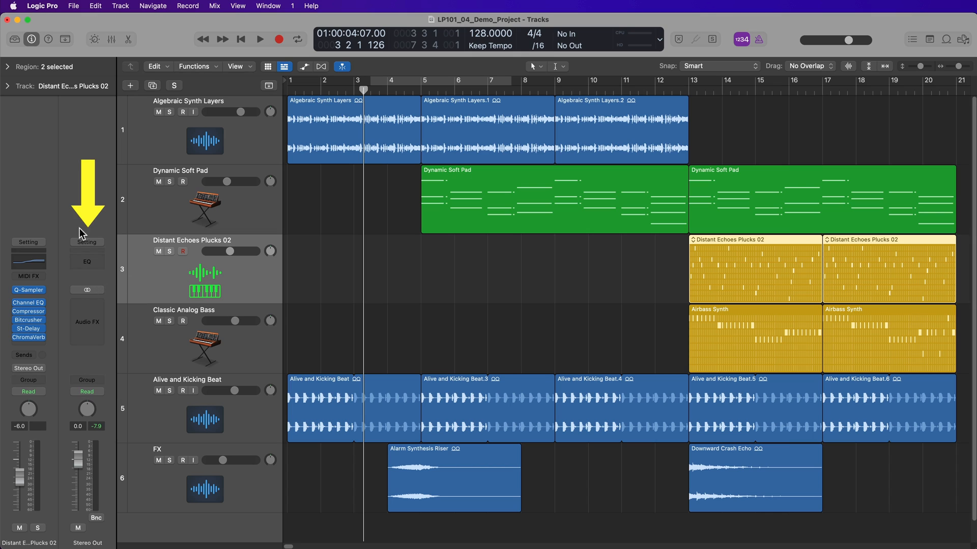
mouse_move(59, 482)
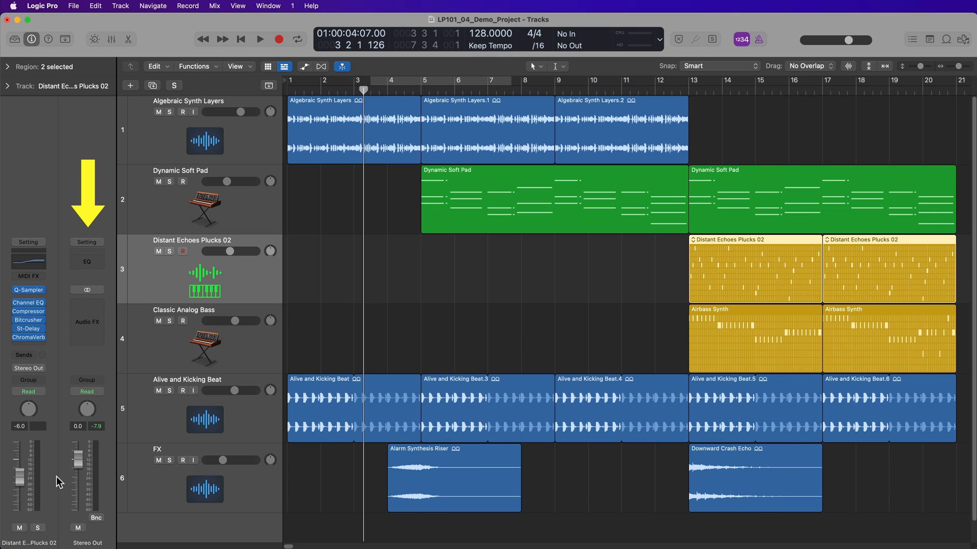
Step: Select the Distant Echoes Plucks 02 track to show its Q-Sampler channel strip and effects
left_click(111, 39)
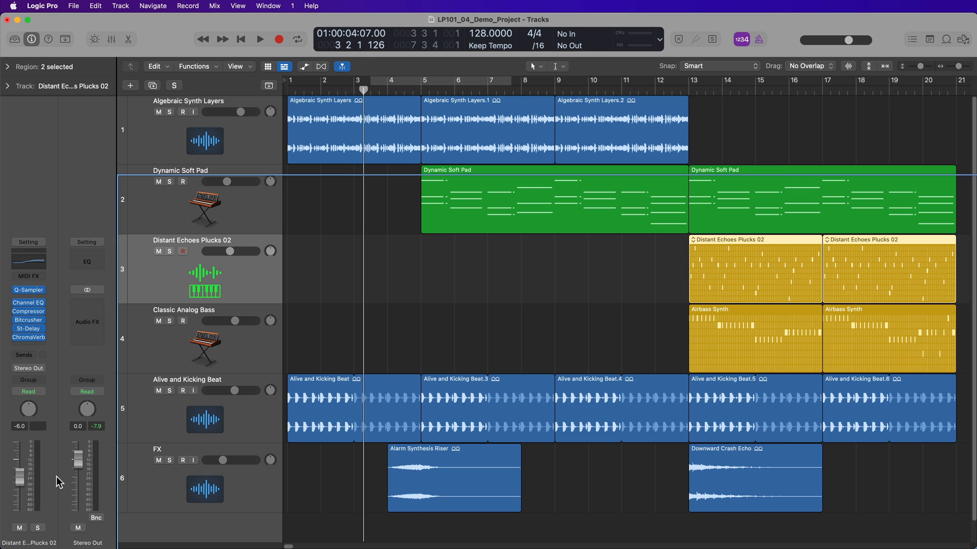
left_click(28, 391)
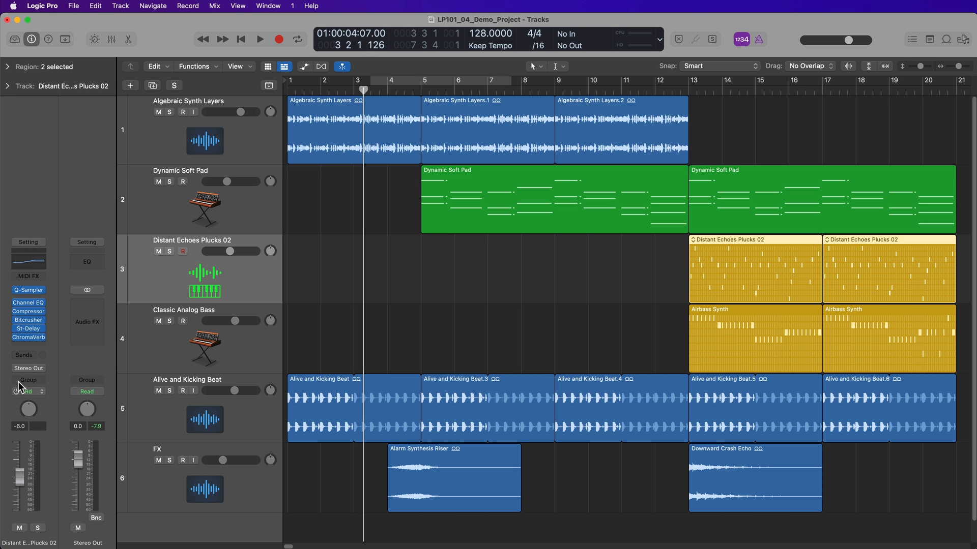
left_click(28, 391)
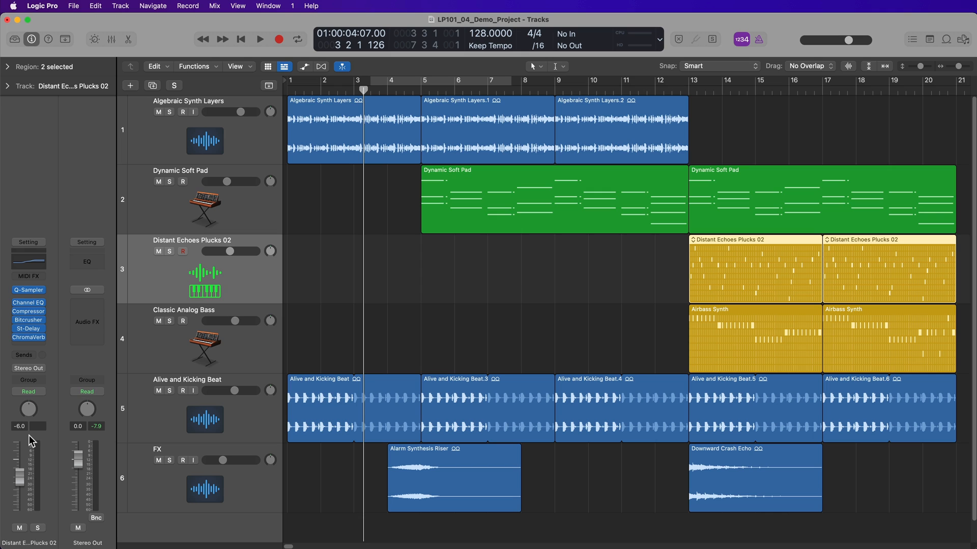
mouse_move(231, 288)
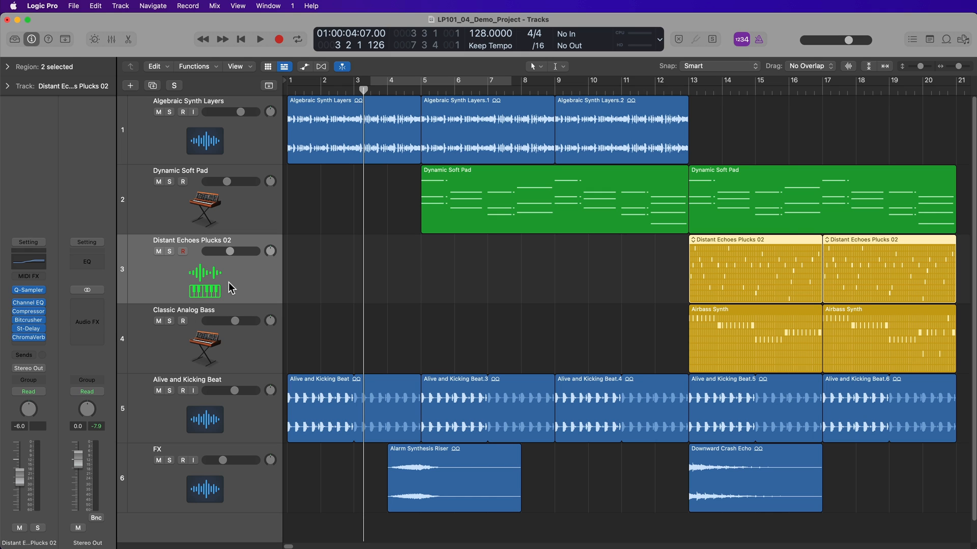
mouse_move(266, 277)
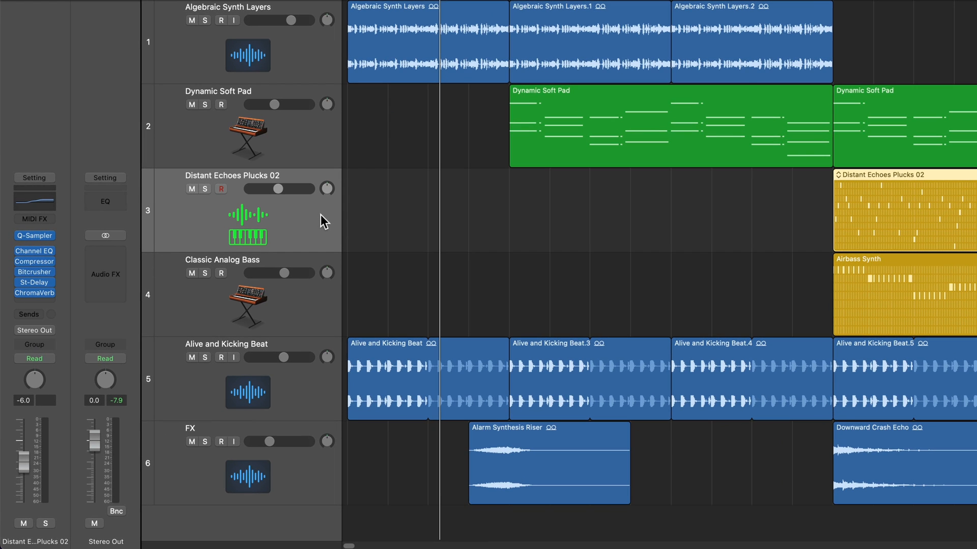
mouse_move(289, 214)
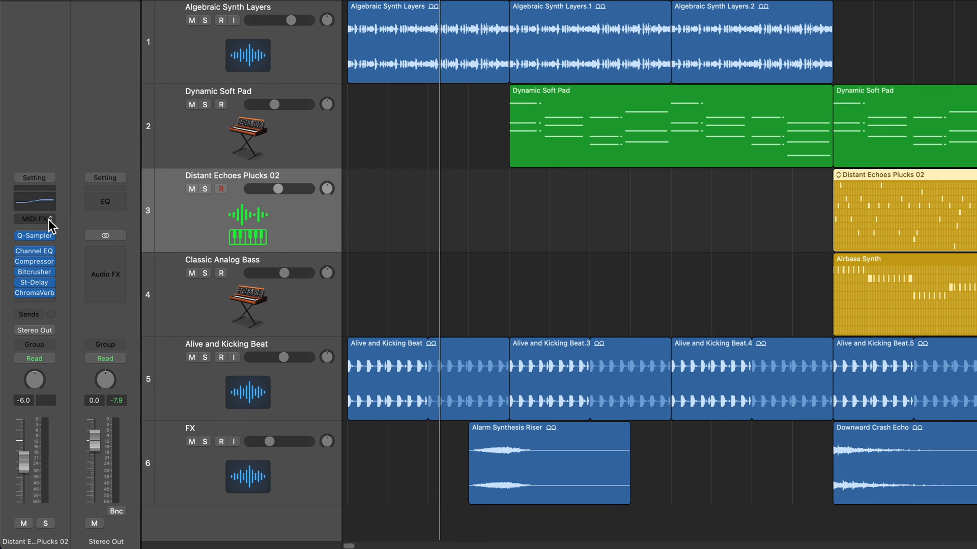
mouse_move(67, 245)
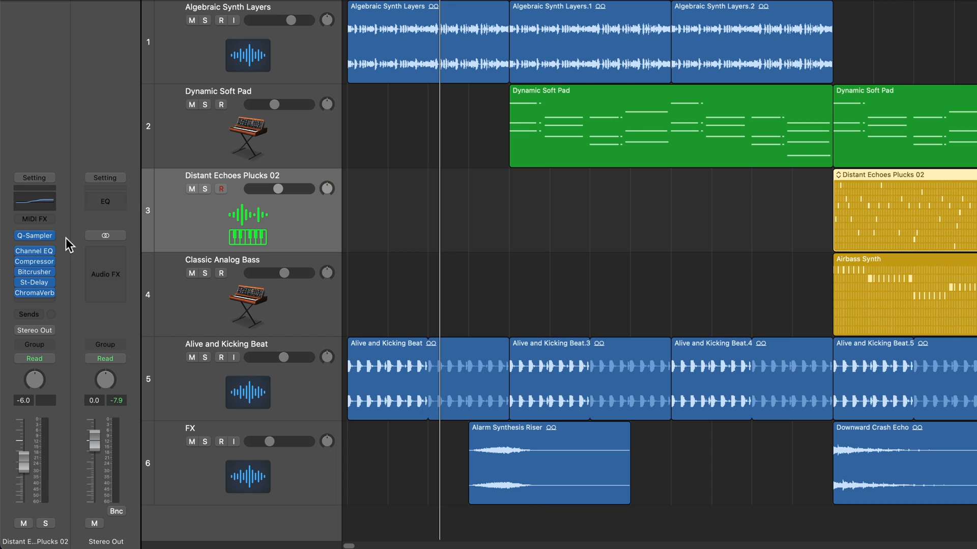
mouse_move(29, 315)
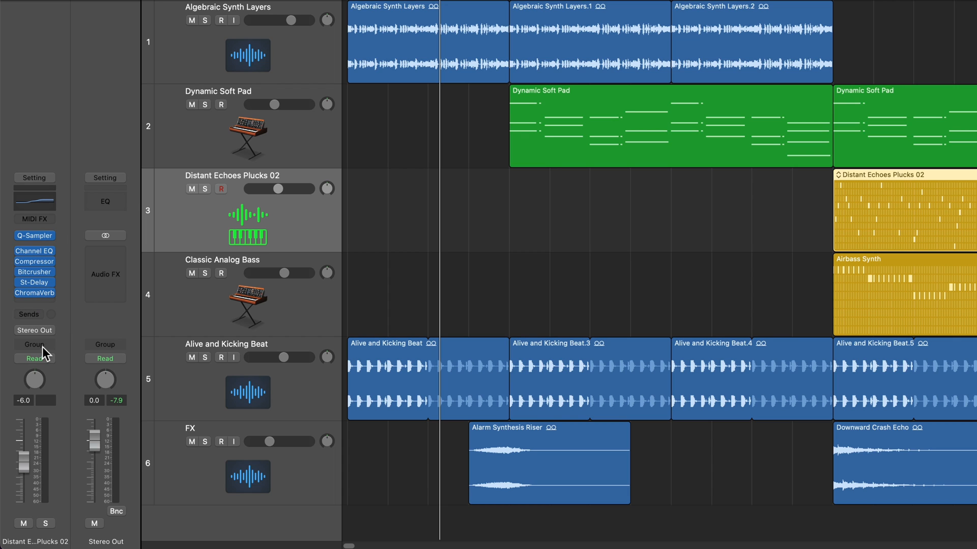
Step: Reselect Algebraic Synth Layers and open the sound Library beside the inspector
left_click(33, 358)
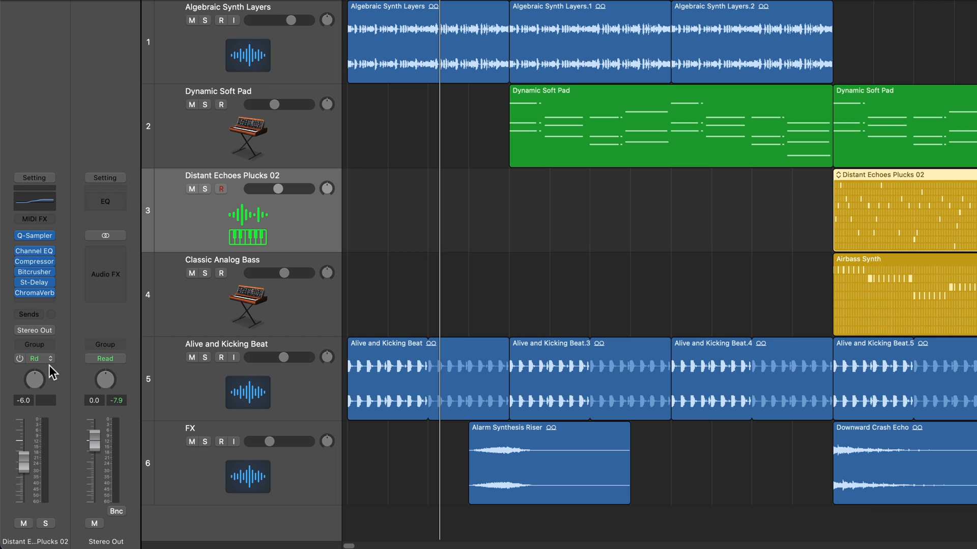
left_click(34, 358)
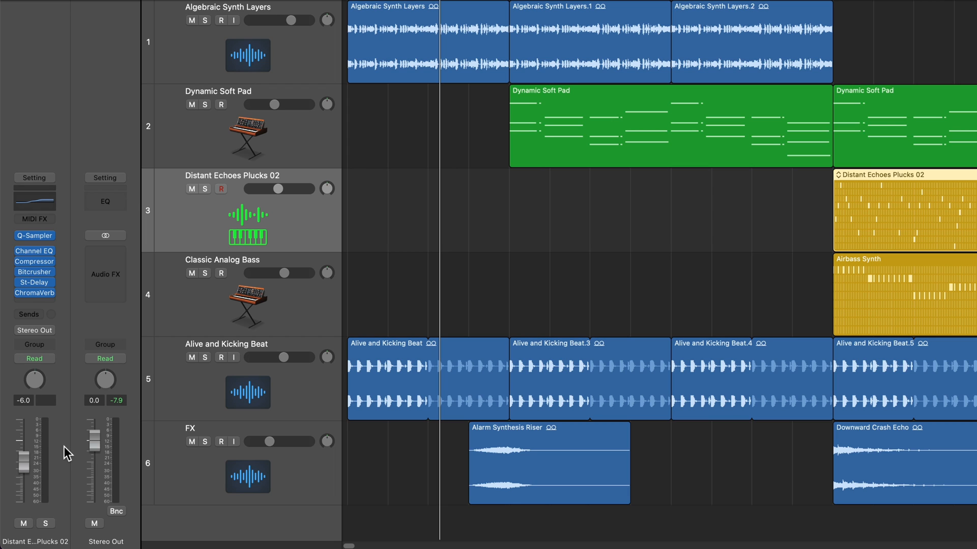
left_click(247, 41)
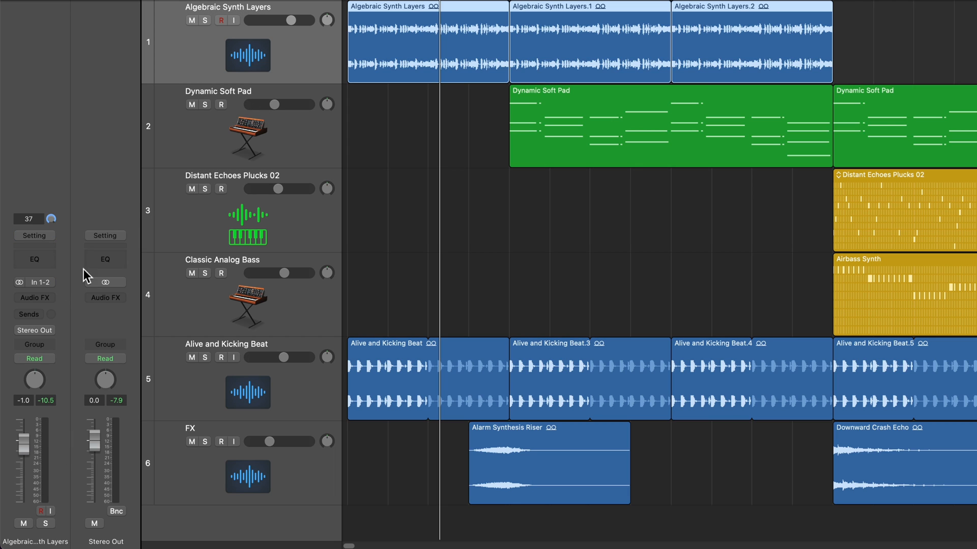
mouse_move(51, 288)
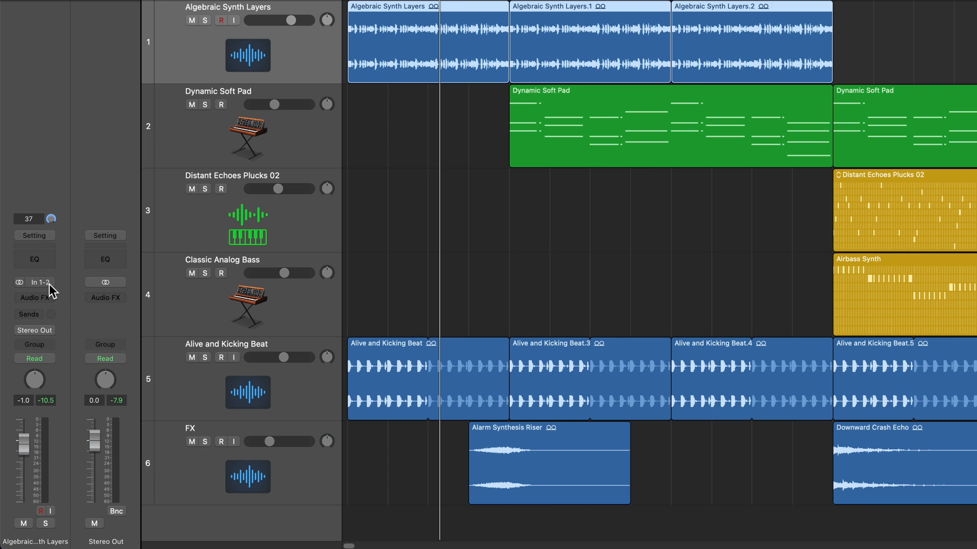
mouse_move(28, 314)
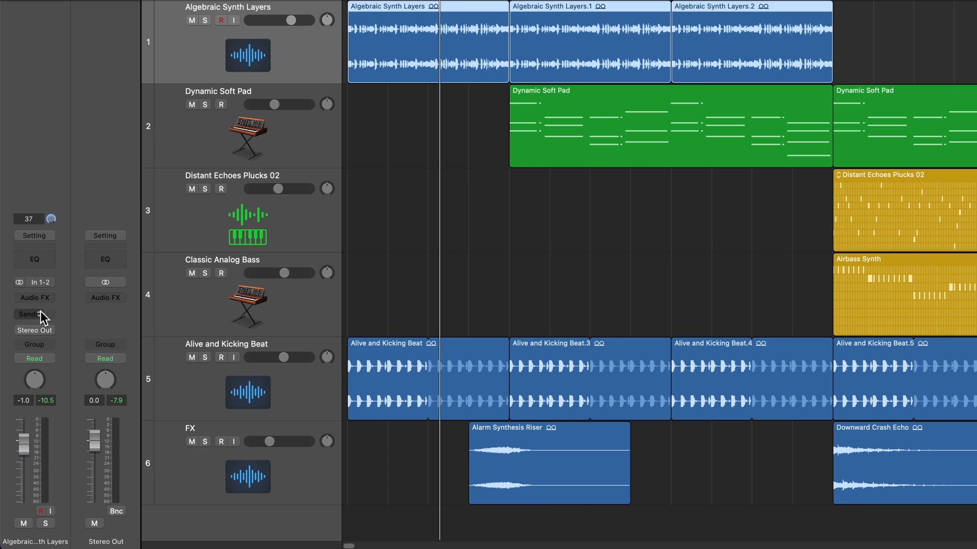
mouse_move(56, 349)
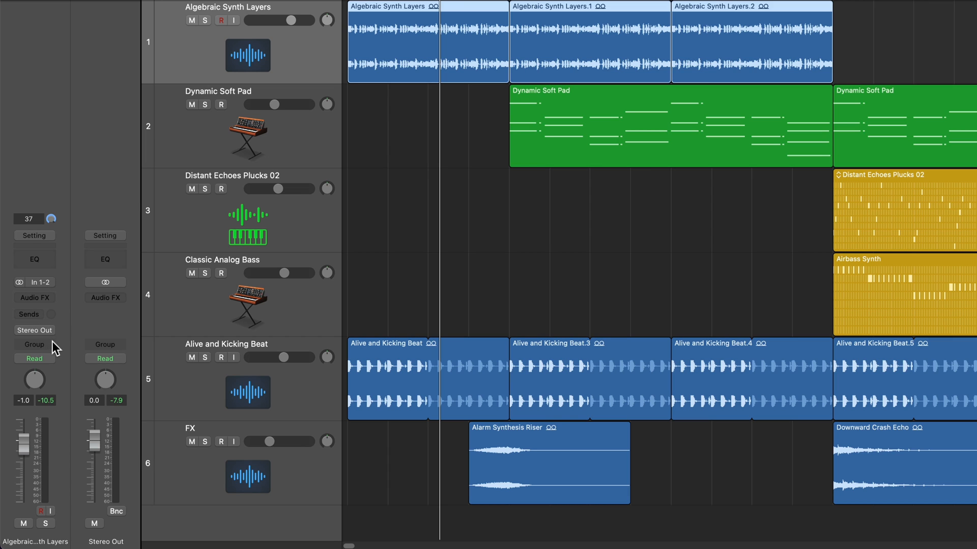
mouse_move(38, 386)
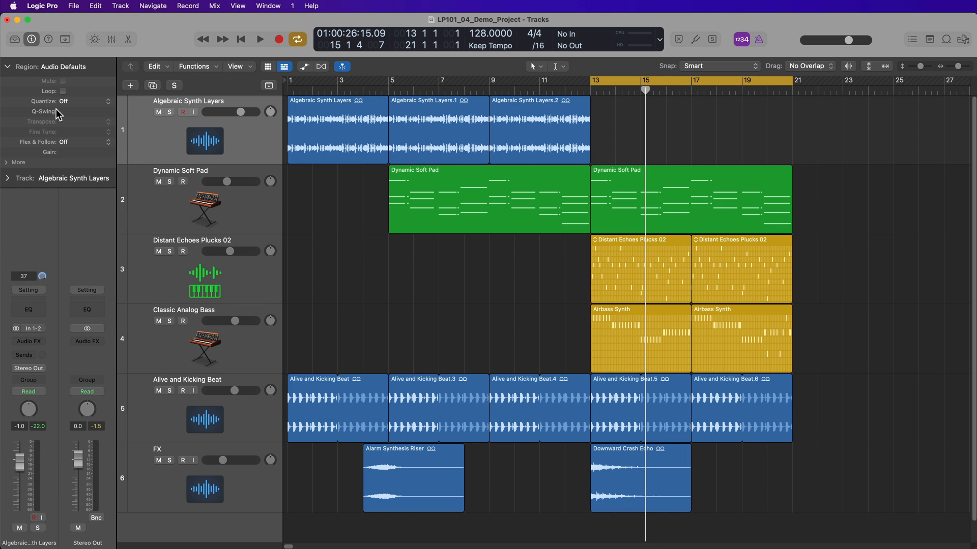
left_click(23, 39)
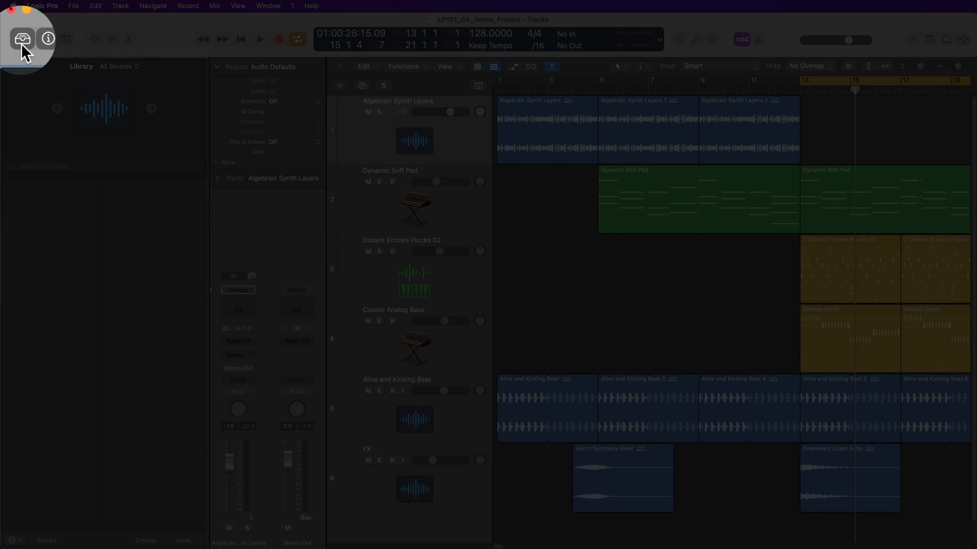
Step: Play and stop the soloed Dynamic Soft Pad track, then browse the Strings category
left_click(14, 39)
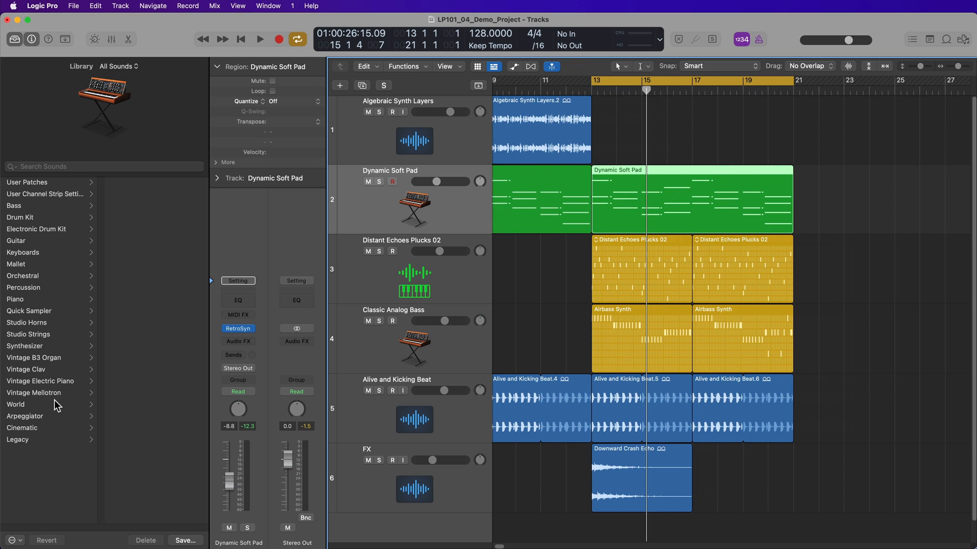
mouse_move(55, 438)
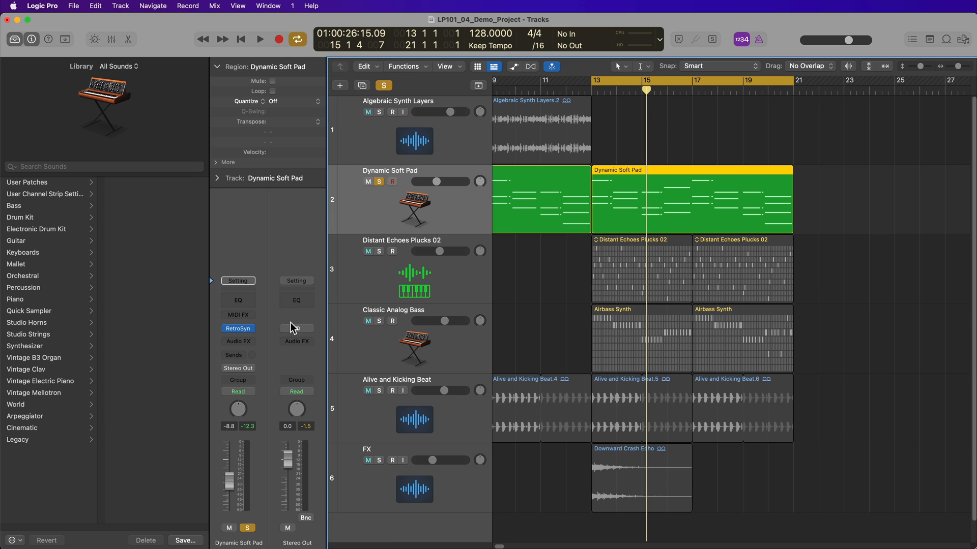
left_click(260, 38)
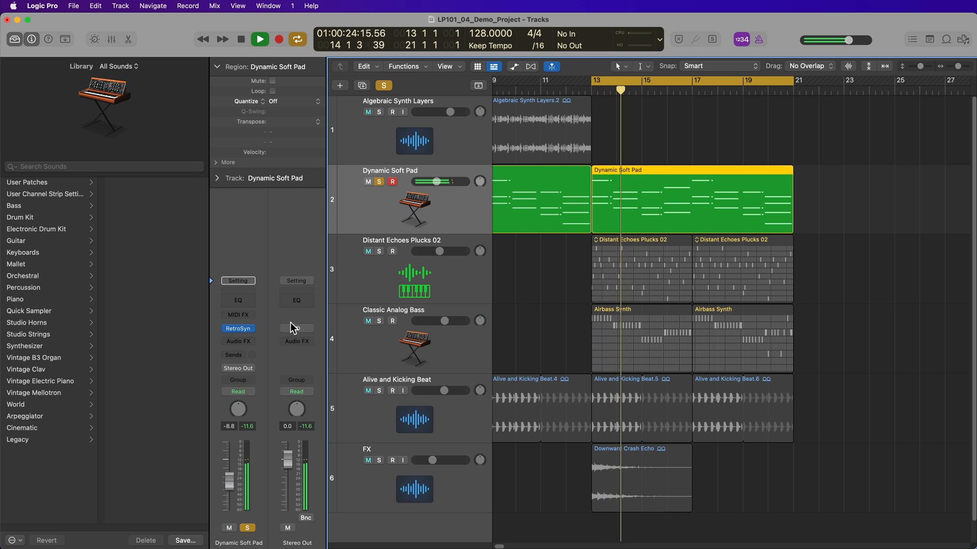
left_click(240, 39)
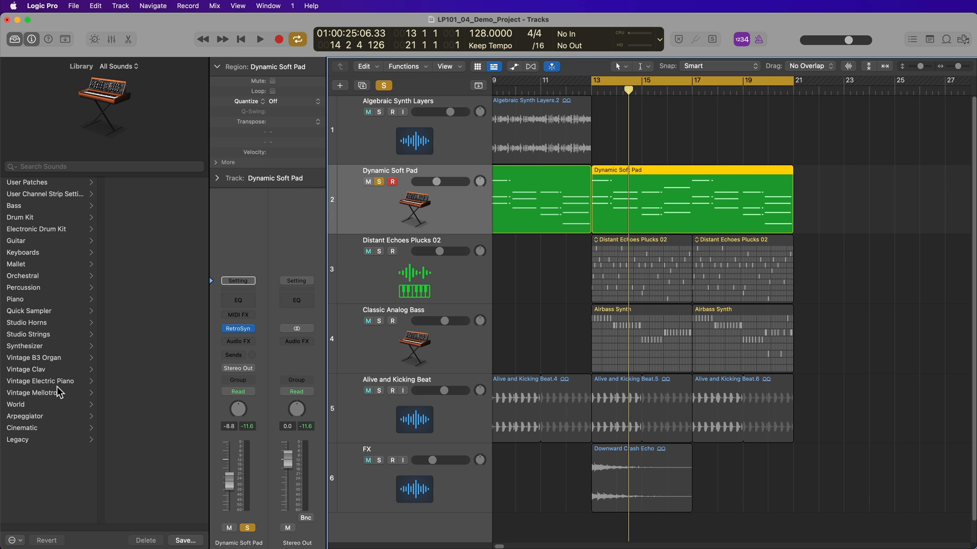
left_click(26, 346)
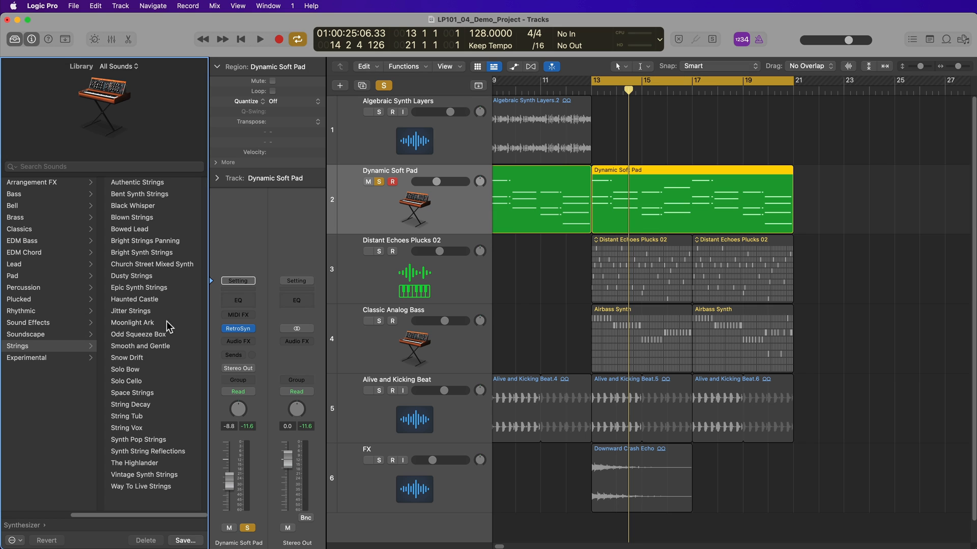
Step: Load Bright Synth Strings onto the pad track and play it briefly
left_click(142, 253)
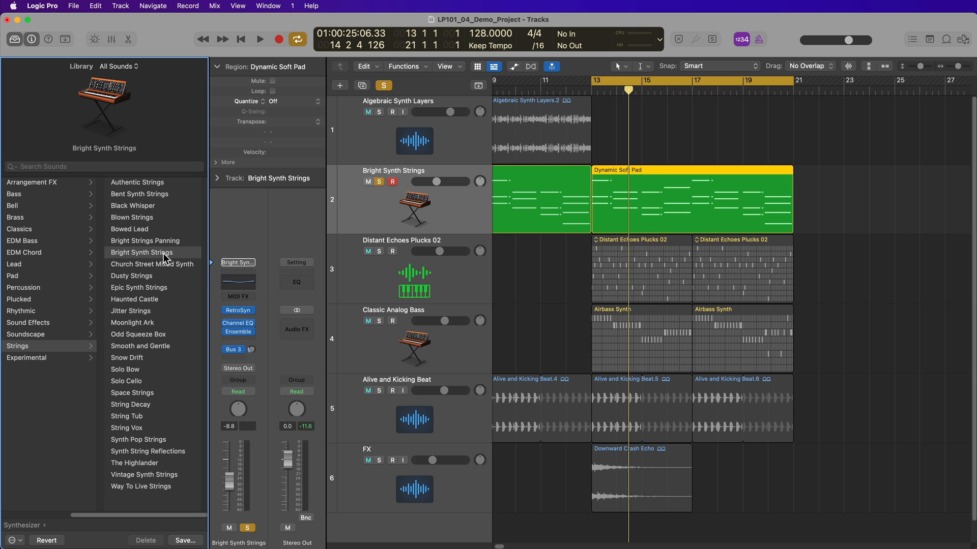
left_click(260, 39)
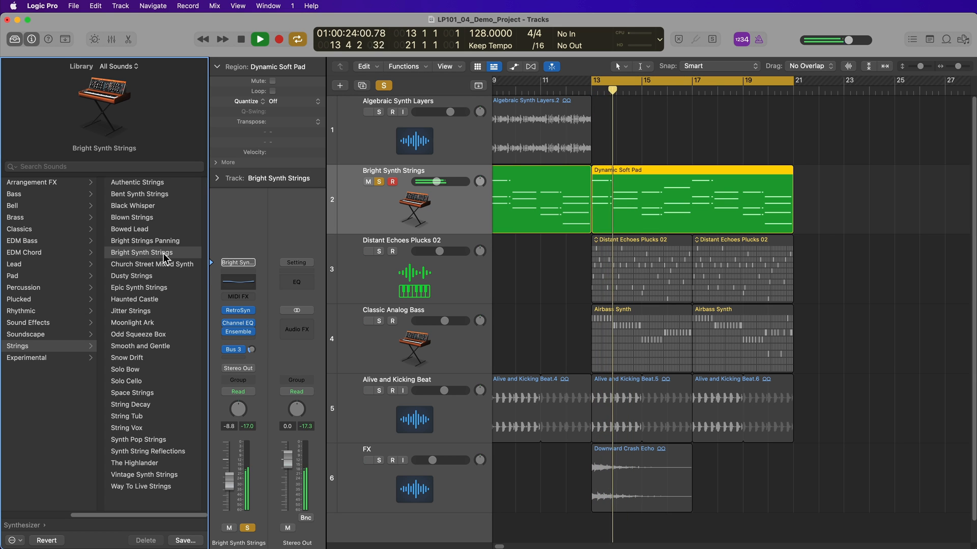
left_click(258, 38)
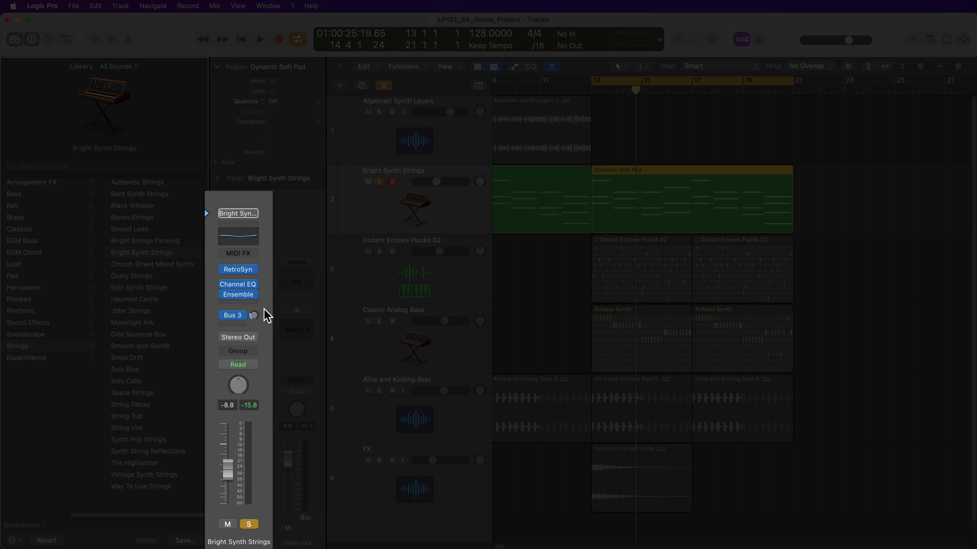
Step: Load the Moonlight Ark patch onto the pad track and audition it
left_click(367, 112)
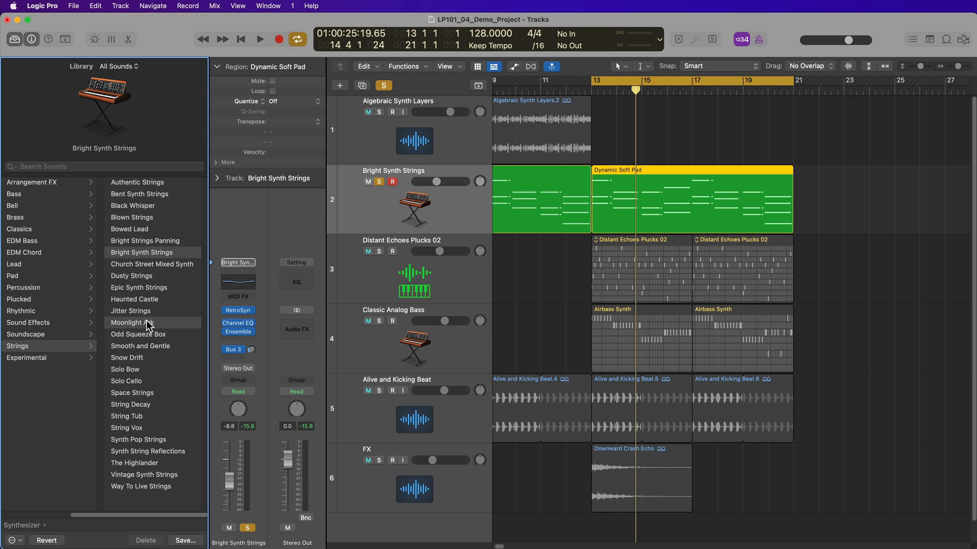
left_click(132, 322)
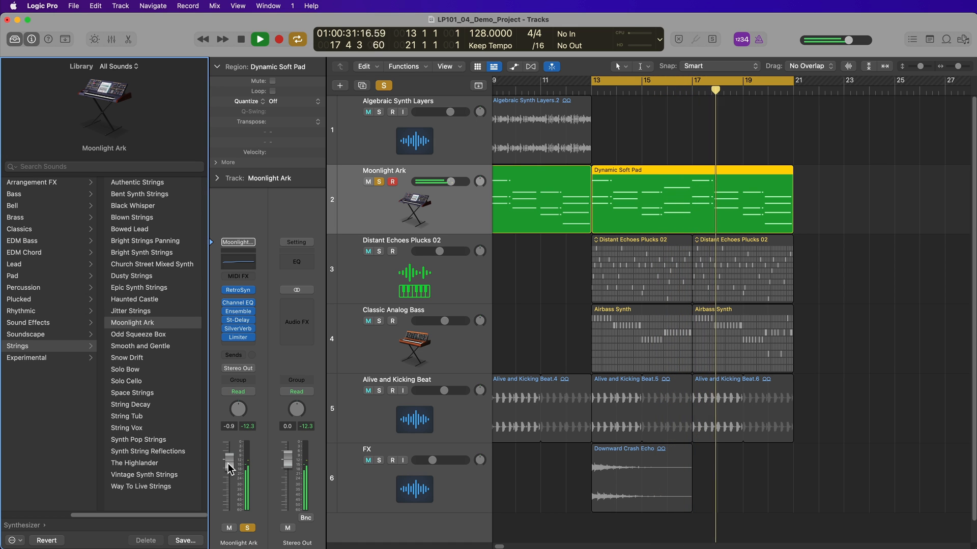
left_click(260, 38)
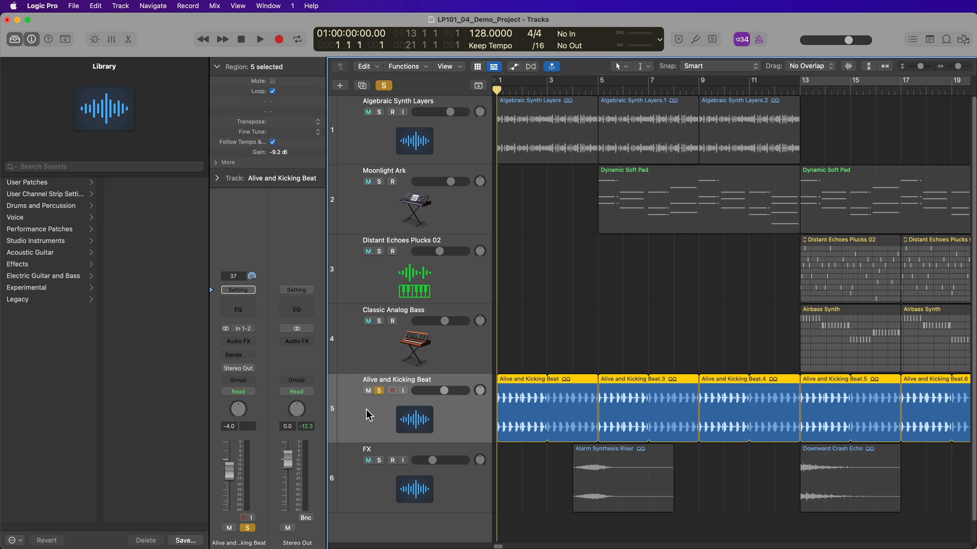
mouse_move(469, 416)
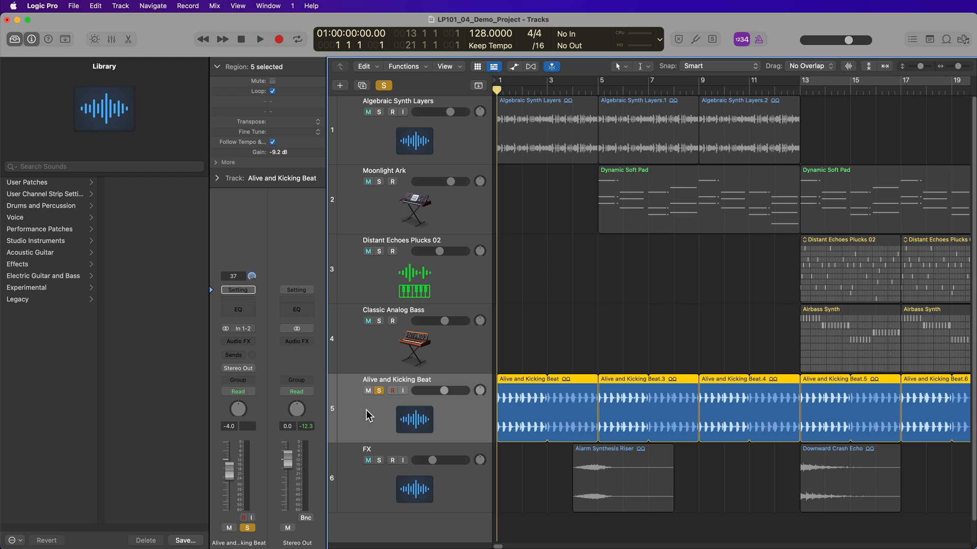
Step: Load Squeezed Kit from Drums and Percussion onto the beat track and play it
left_click(42, 206)
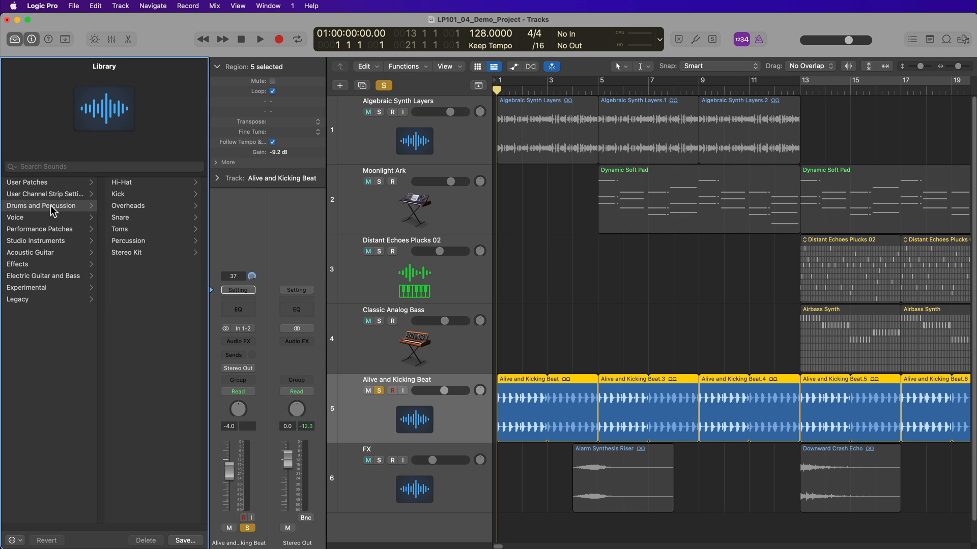
mouse_move(153, 252)
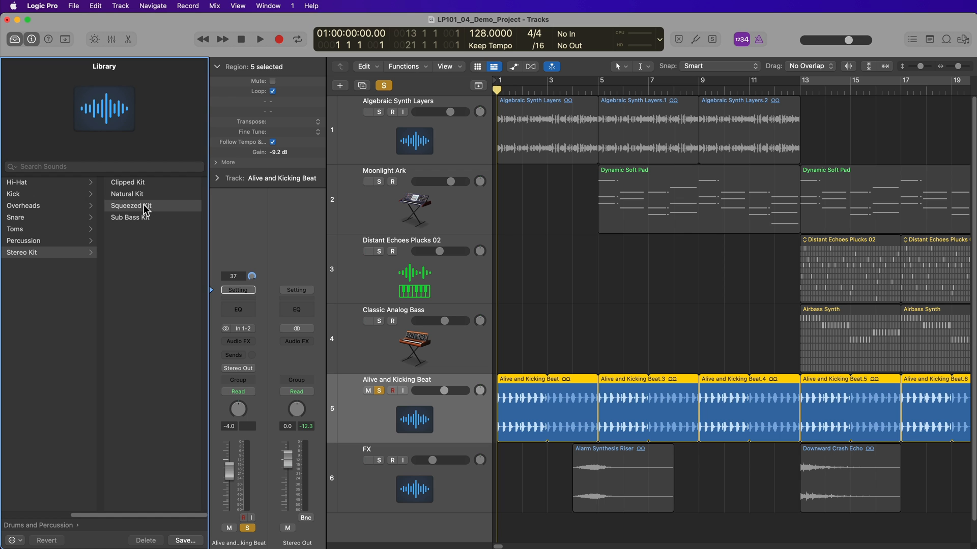
left_click(131, 205)
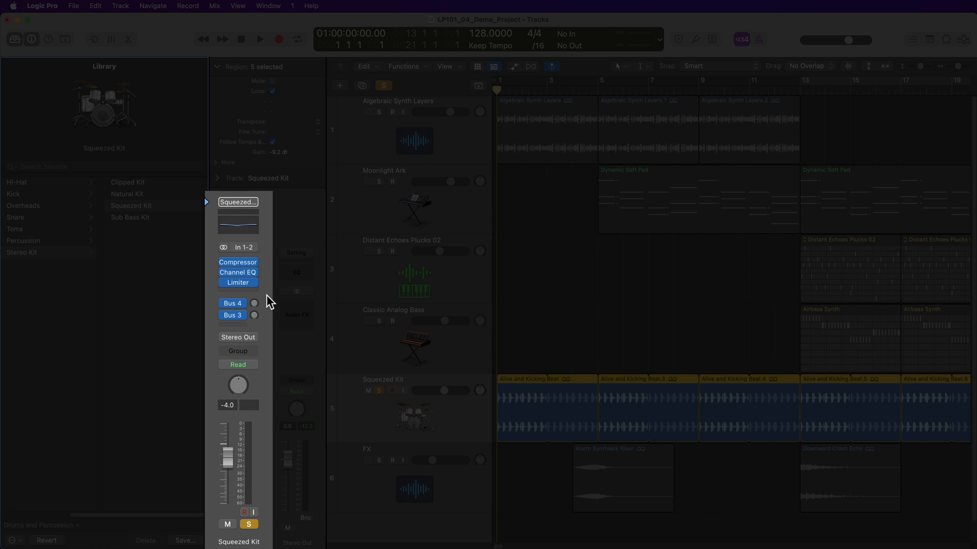
left_click(259, 39)
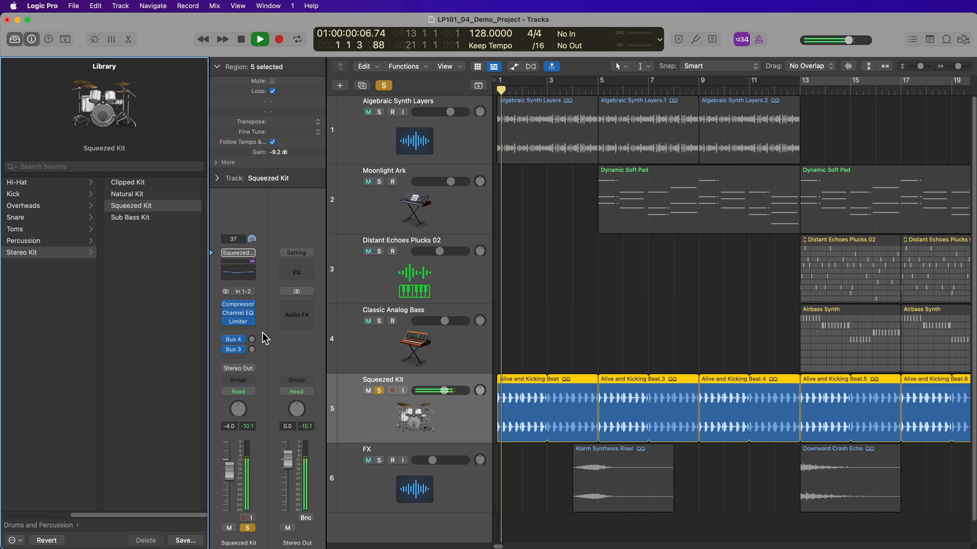
left_click(259, 39)
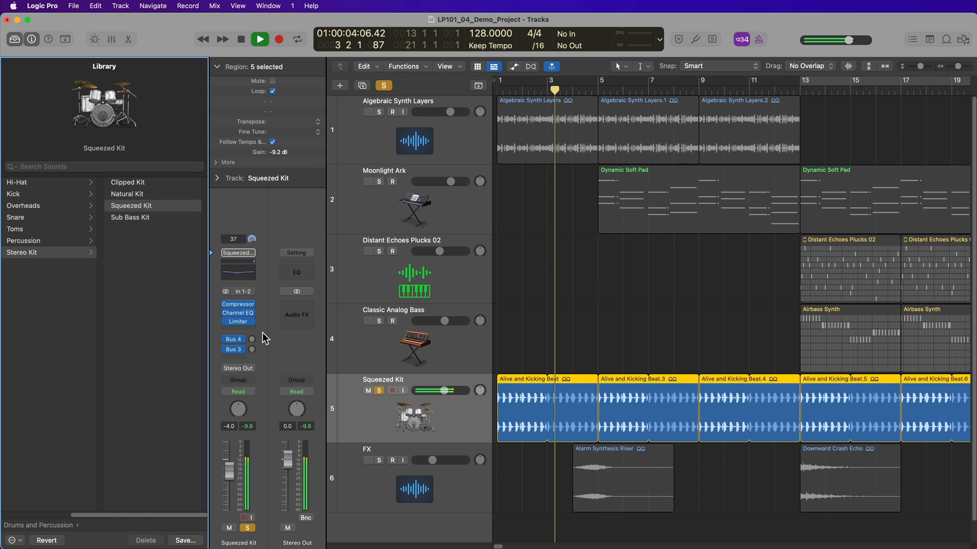
left_click(259, 39)
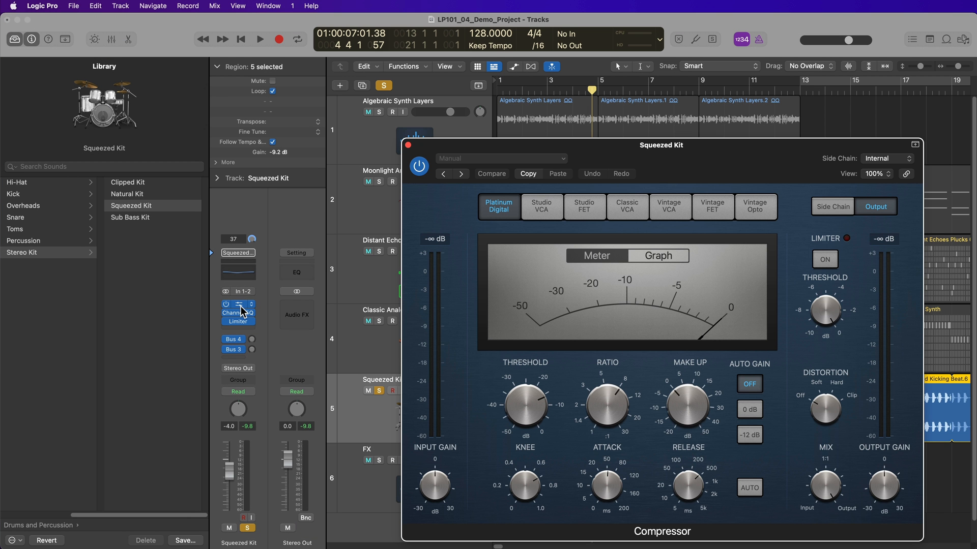
left_click(409, 144)
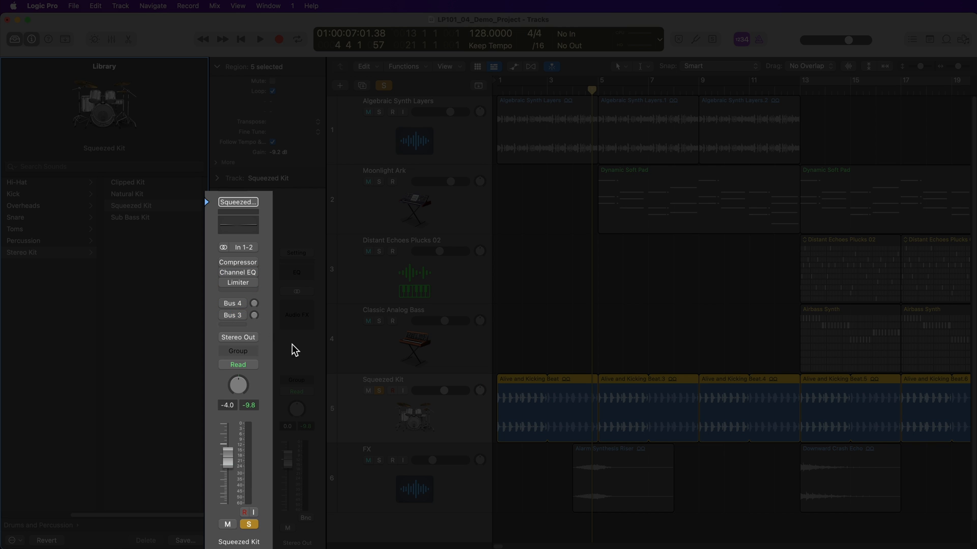
left_click(259, 38)
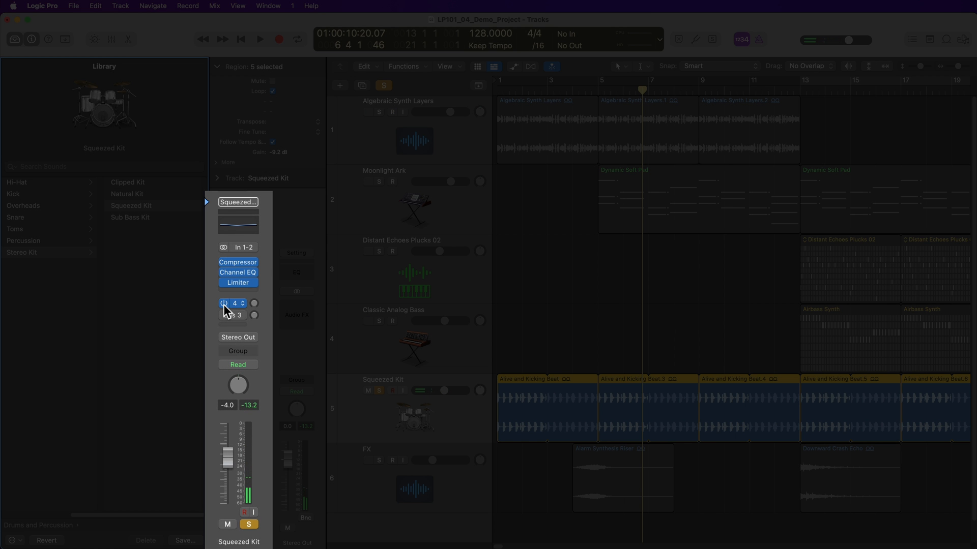
left_click(260, 38)
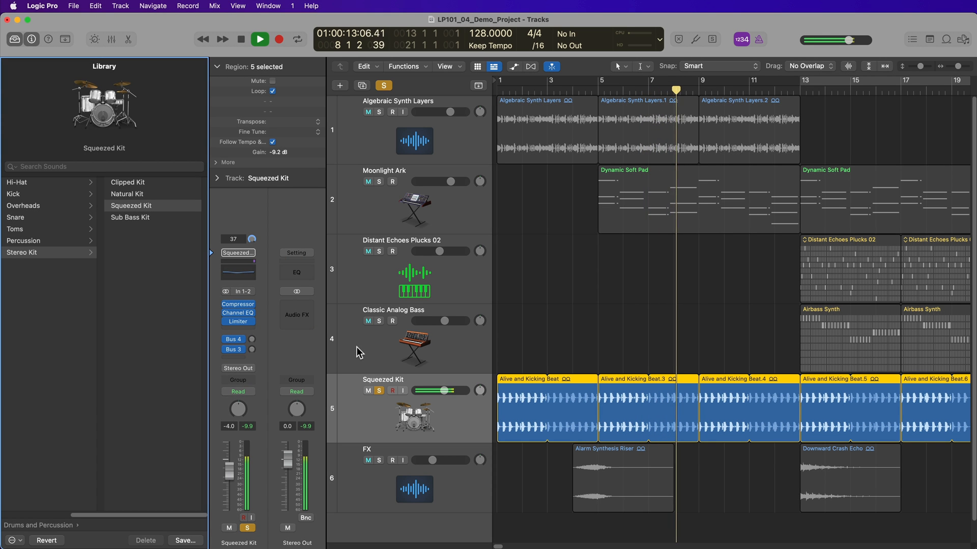
left_click(259, 39)
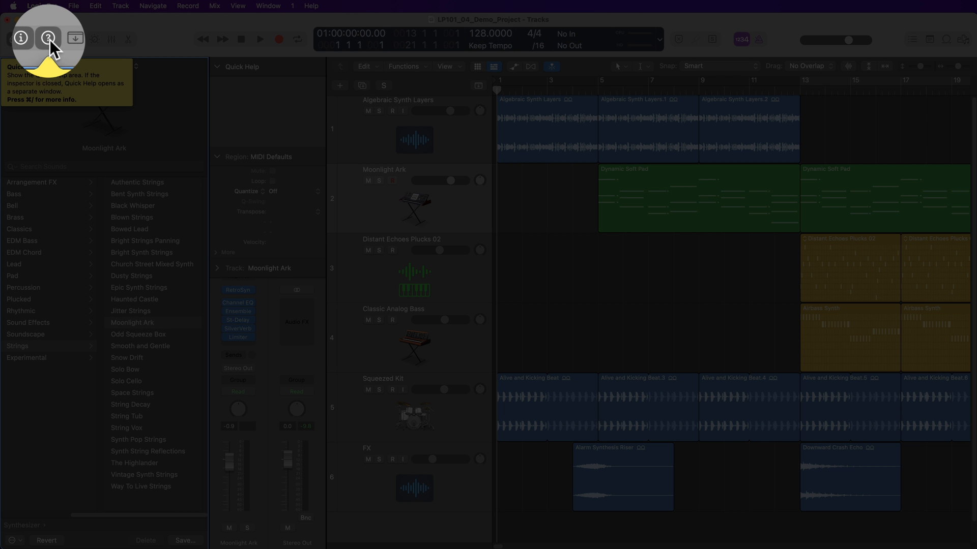
mouse_move(48, 39)
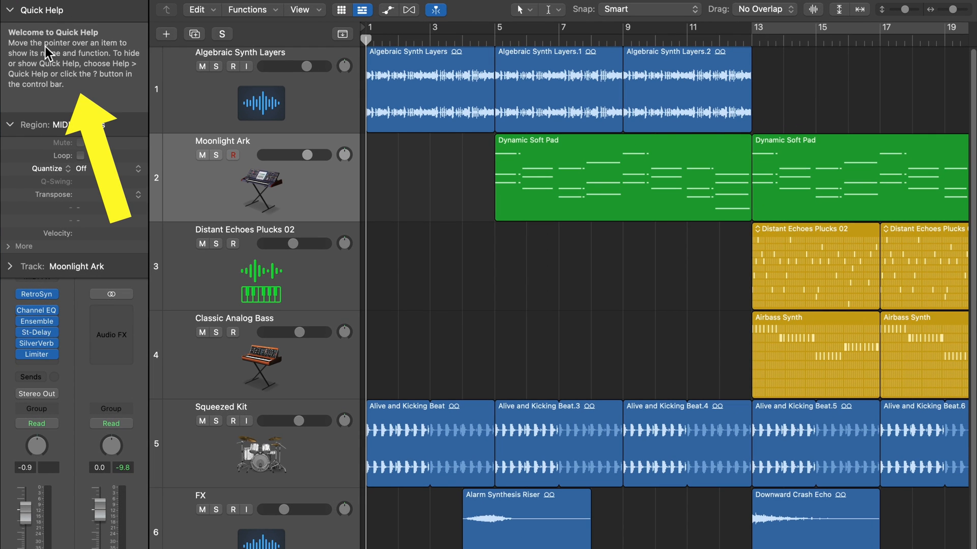
mouse_move(442, 97)
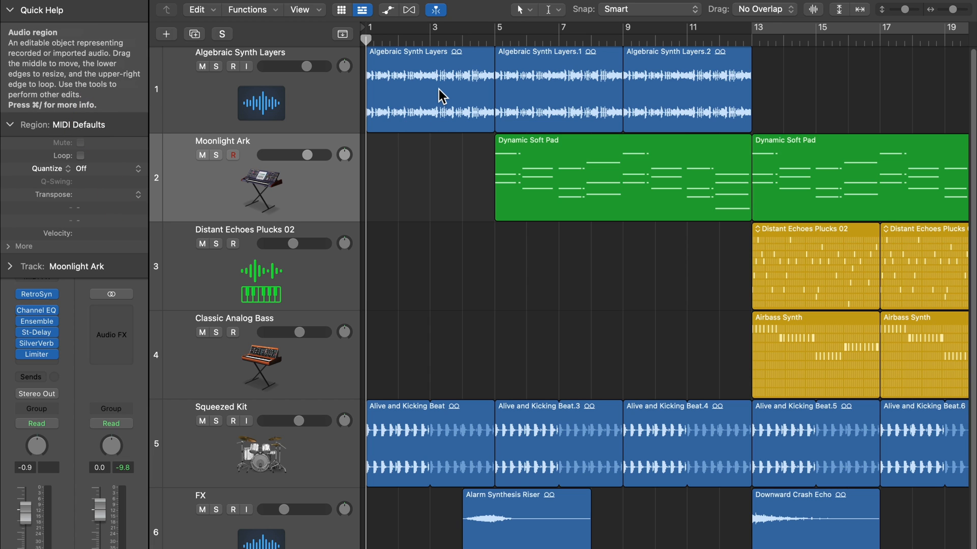
mouse_move(554, 181)
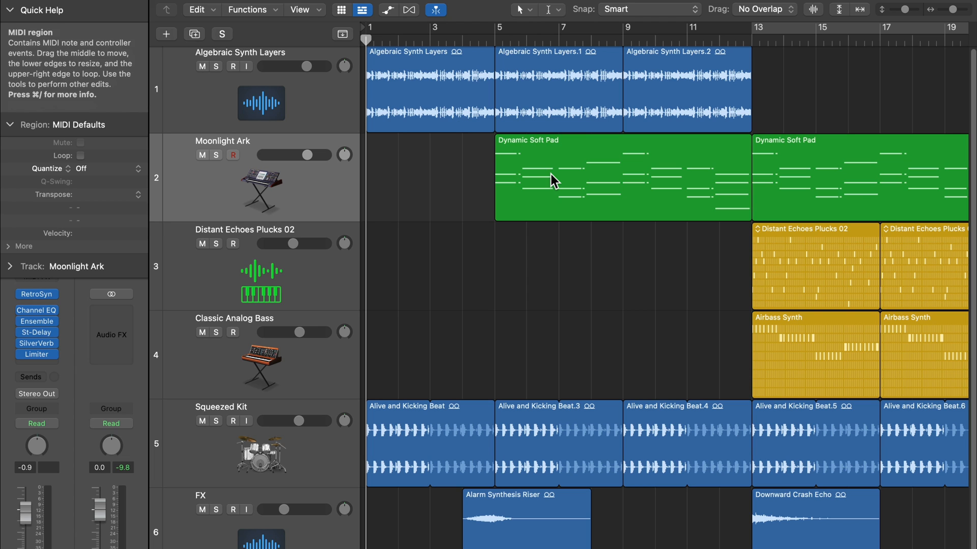
mouse_move(875, 279)
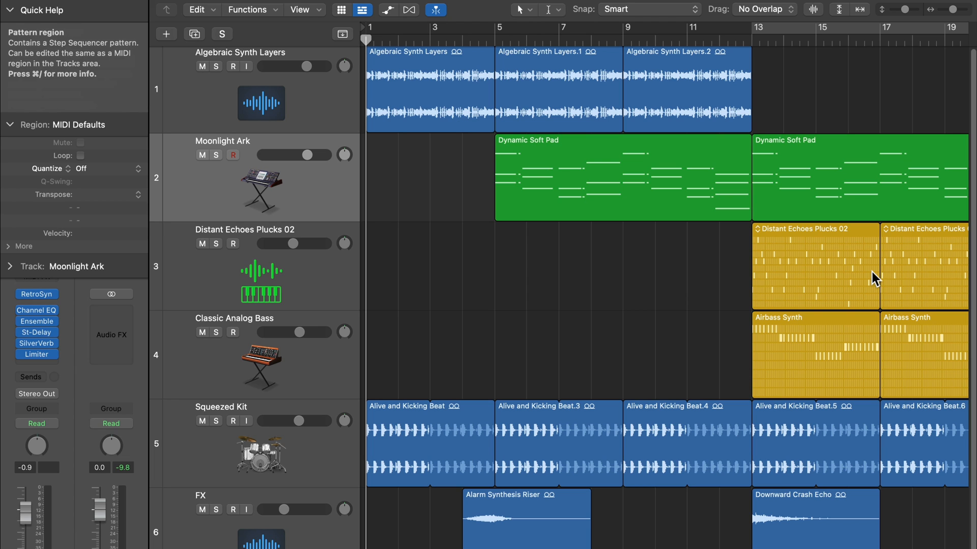
mouse_move(301, 333)
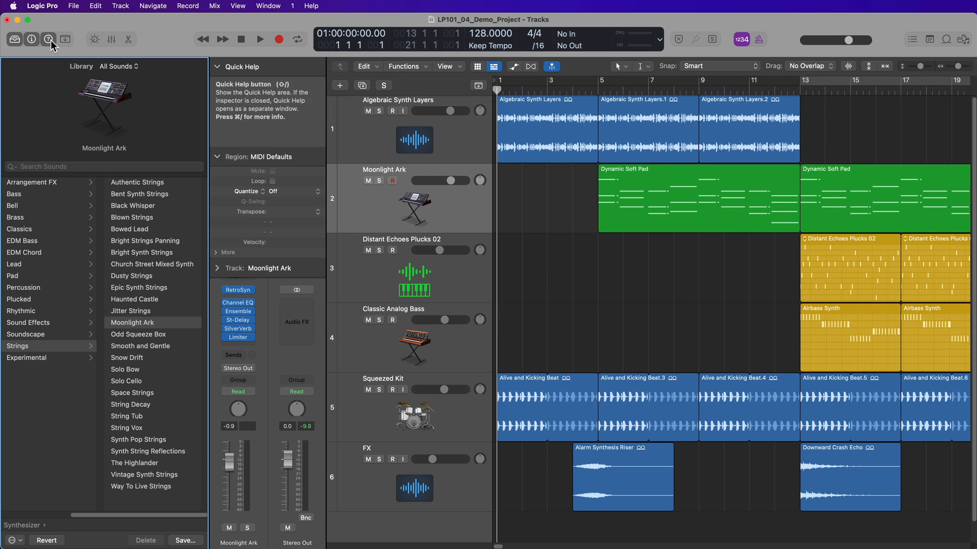
Step: Hide the Quick Help area from the Moonlight Ark inspector
left_click(48, 39)
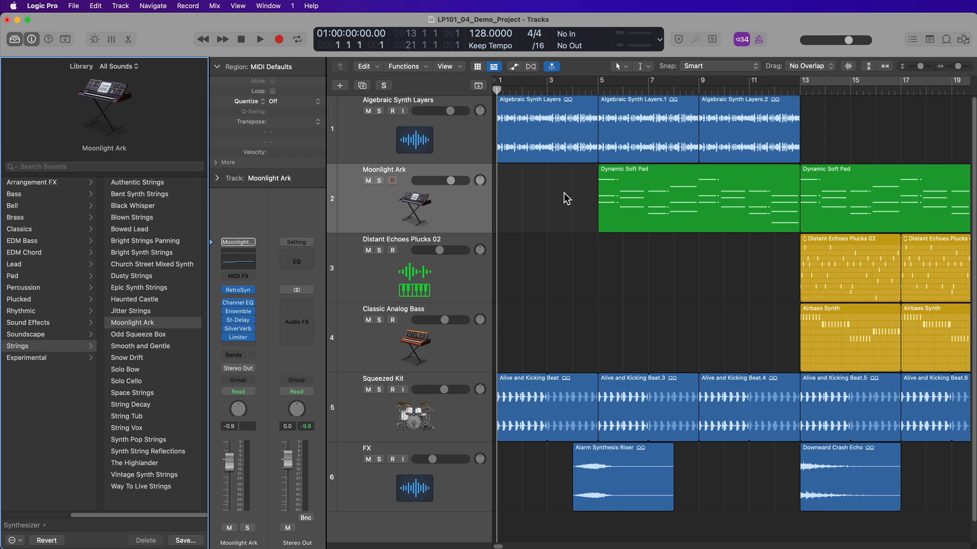
mouse_move(562, 198)
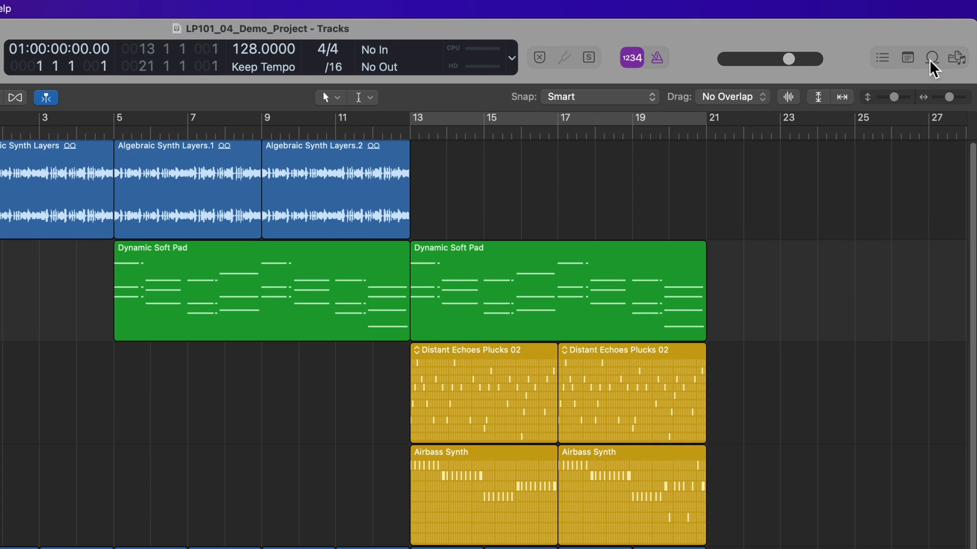
Step: Browse the Event, Marker, Tempo and Signature lists, then open the Note Pad
left_click(881, 57)
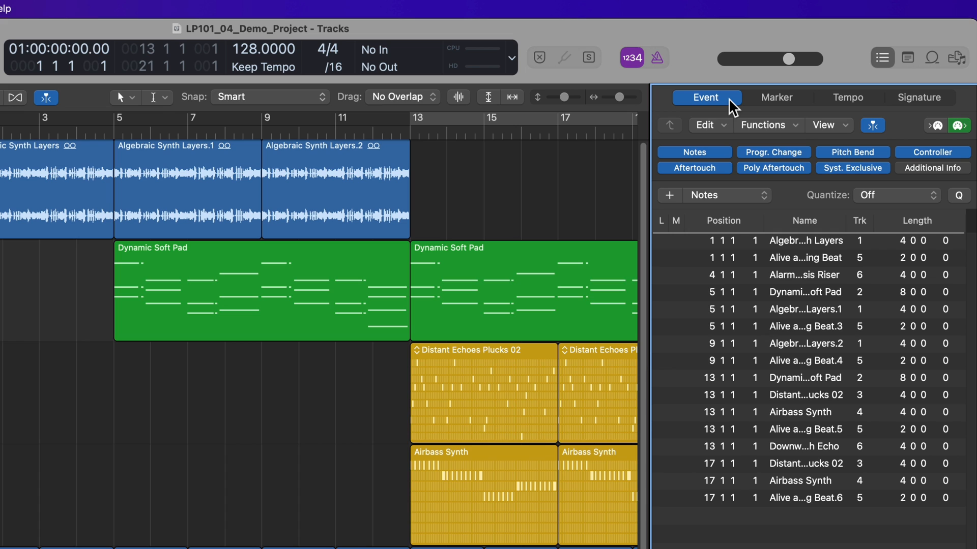
left_click(776, 97)
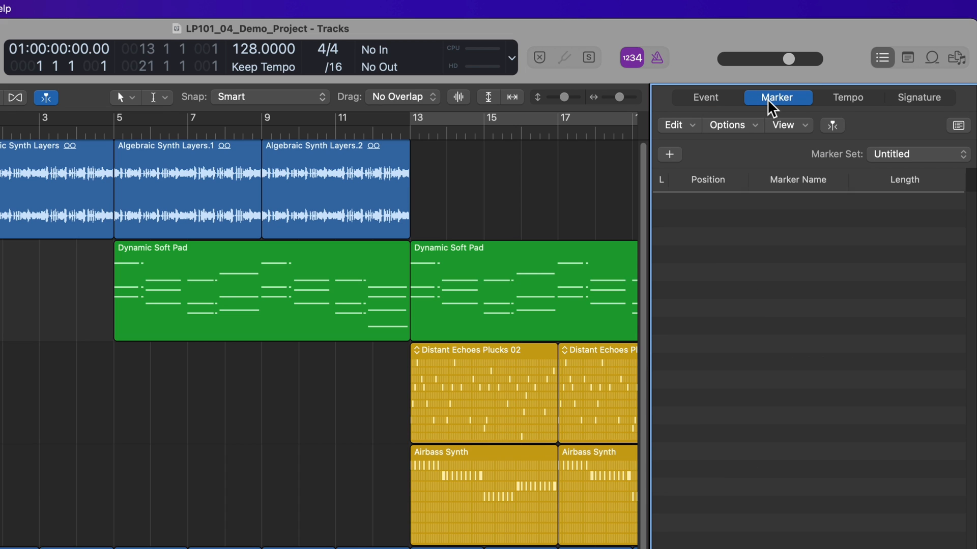
left_click(847, 97)
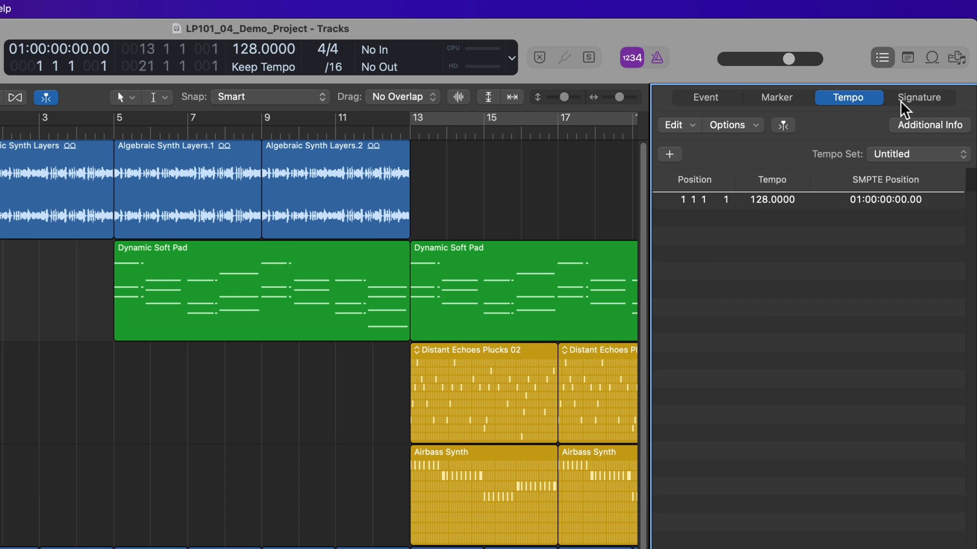
left_click(921, 97)
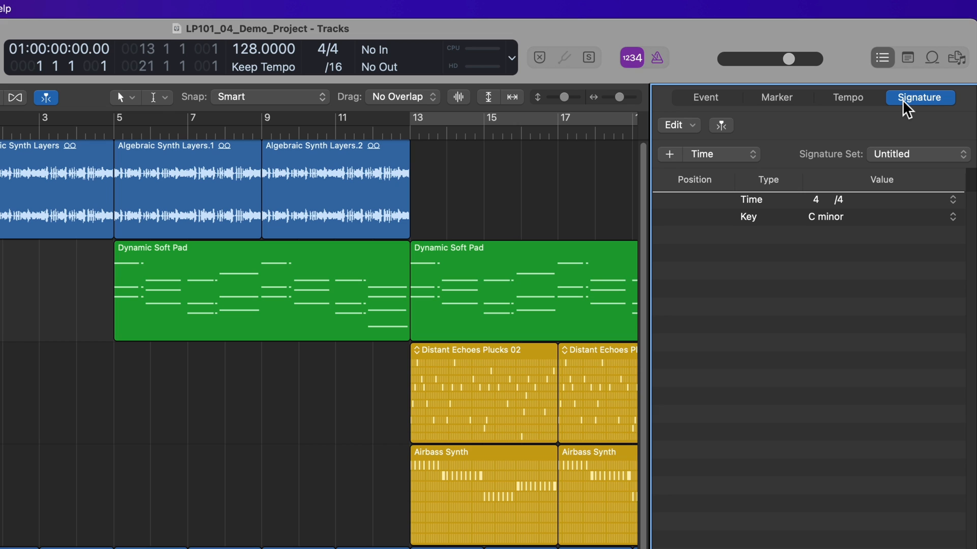
left_click(907, 58)
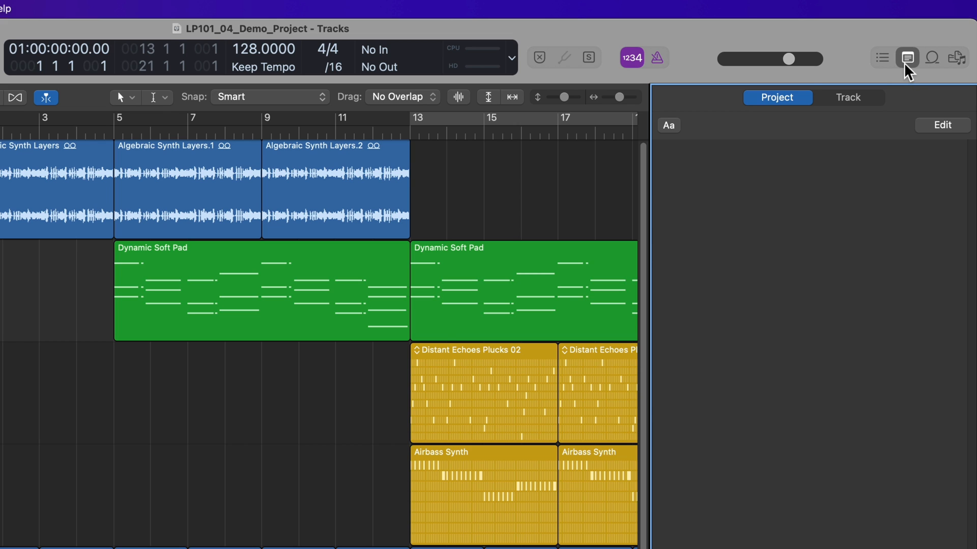
Step: Type 'Notes' into the project notes and close the Note Pad
left_click(941, 125)
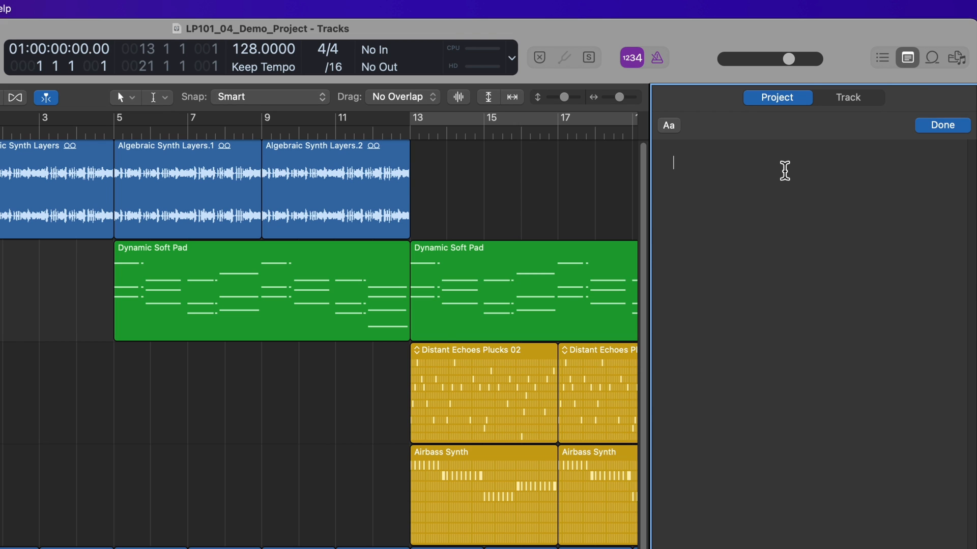
type("Notes")
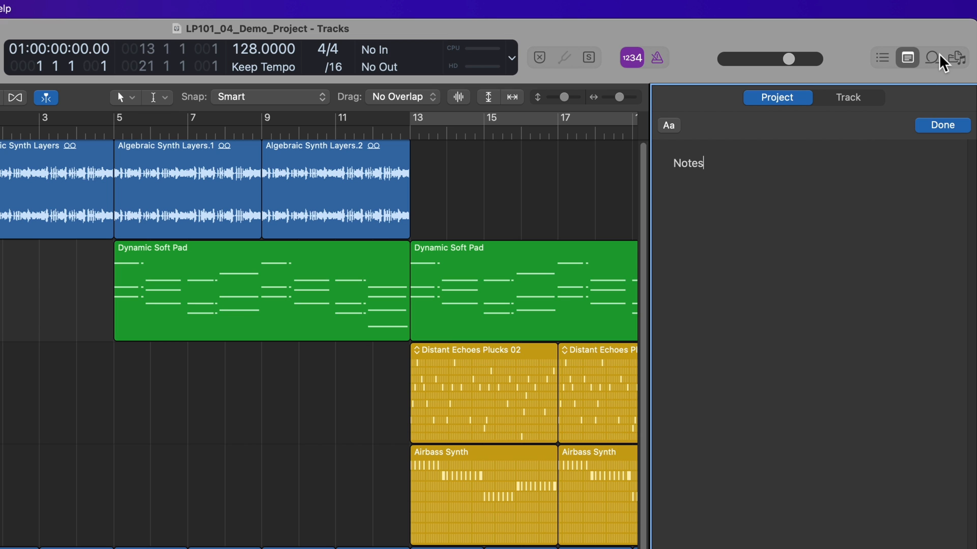
left_click(931, 58)
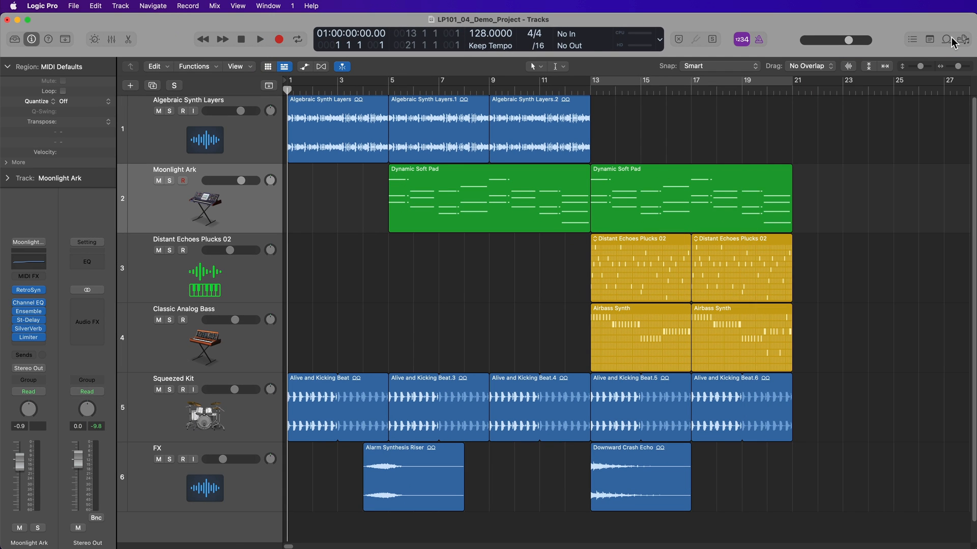
left_click(946, 39)
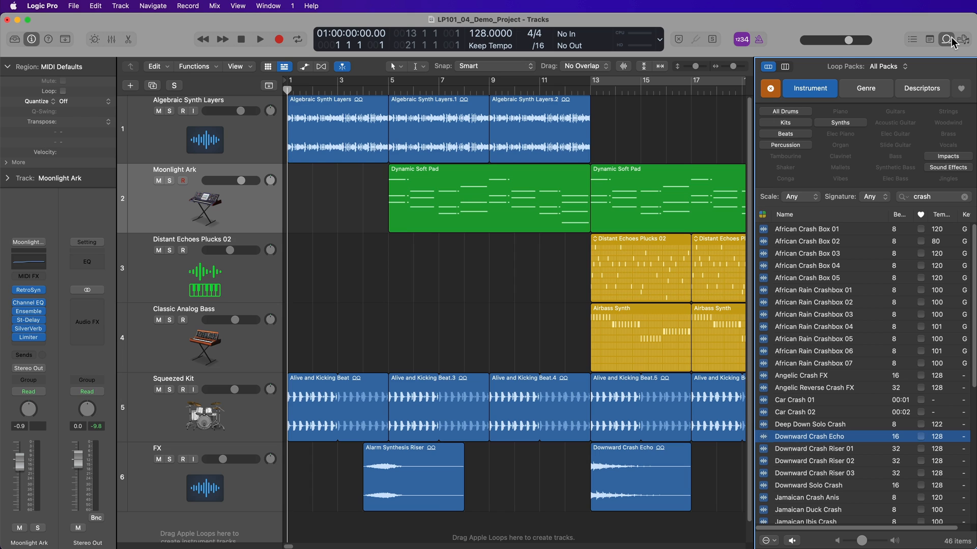
mouse_move(855, 174)
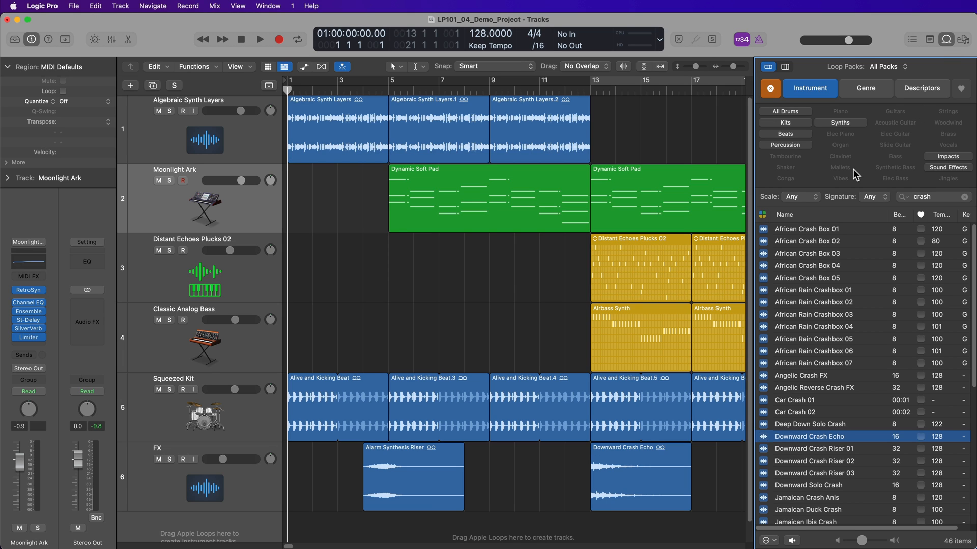
mouse_move(852, 300)
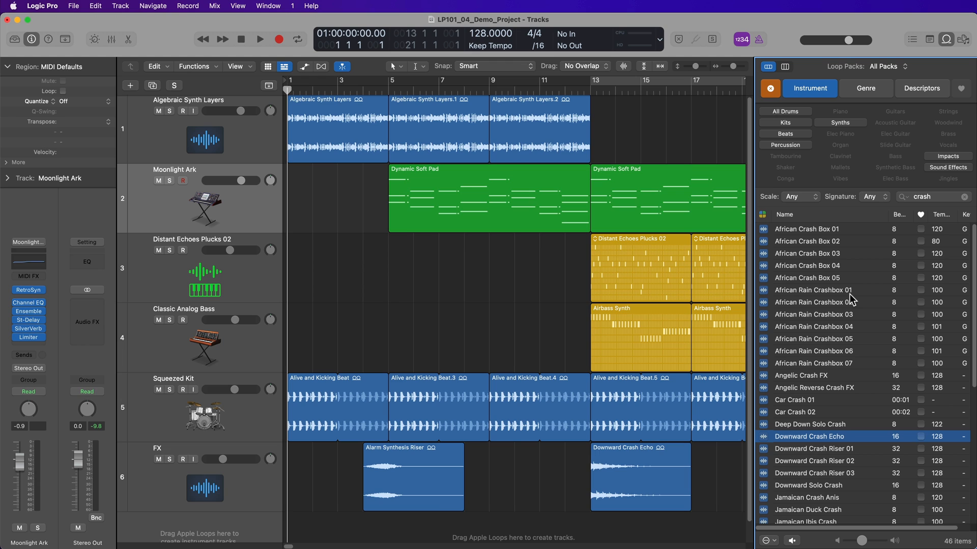
mouse_move(898, 185)
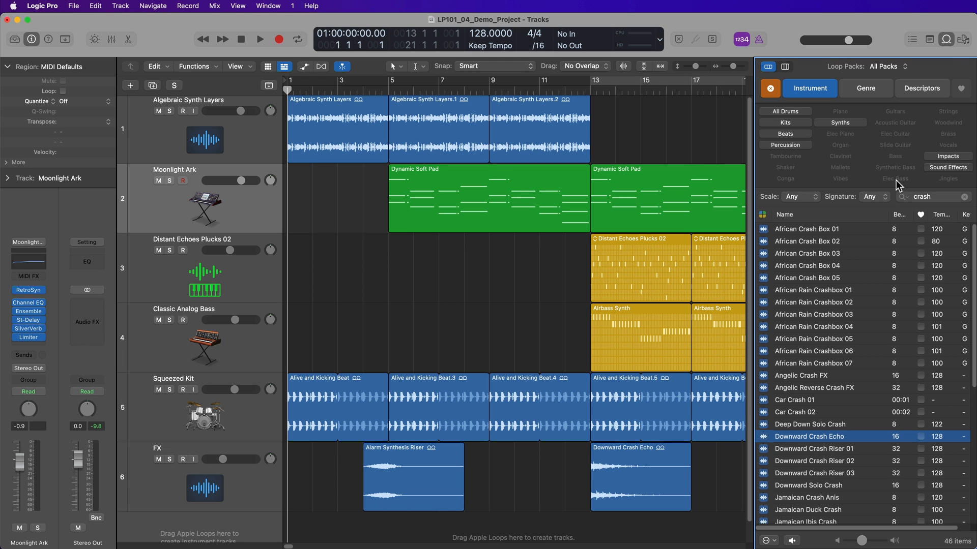
left_click(963, 39)
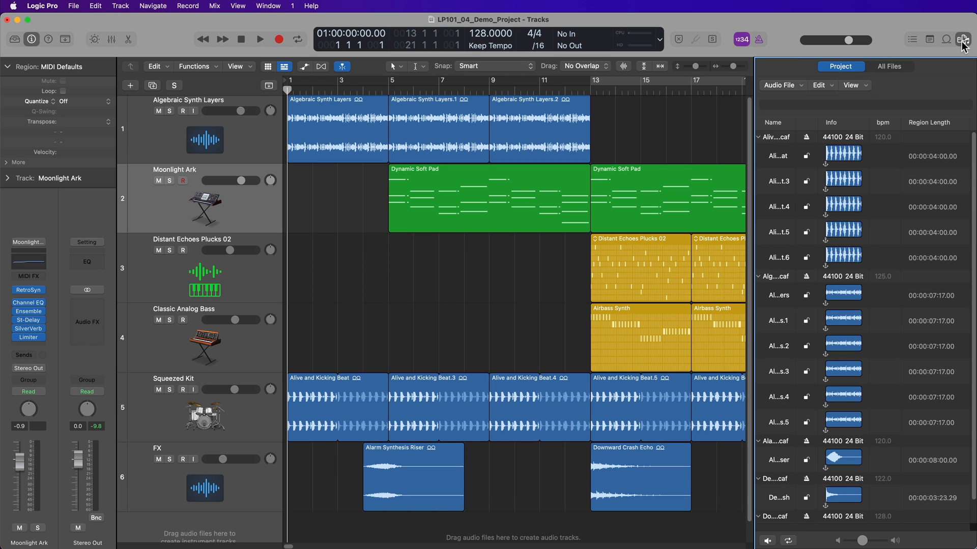
scroll("down", 3)
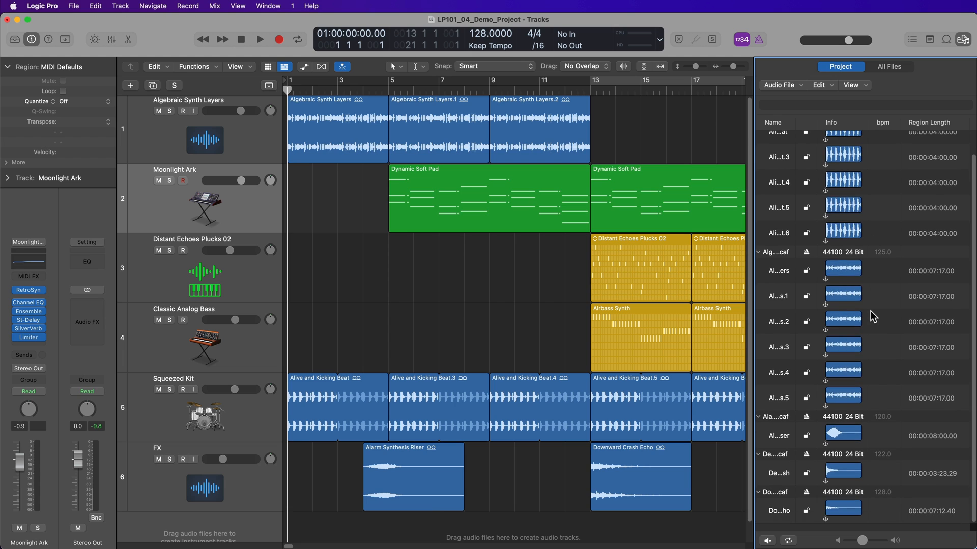
scroll("up", 3)
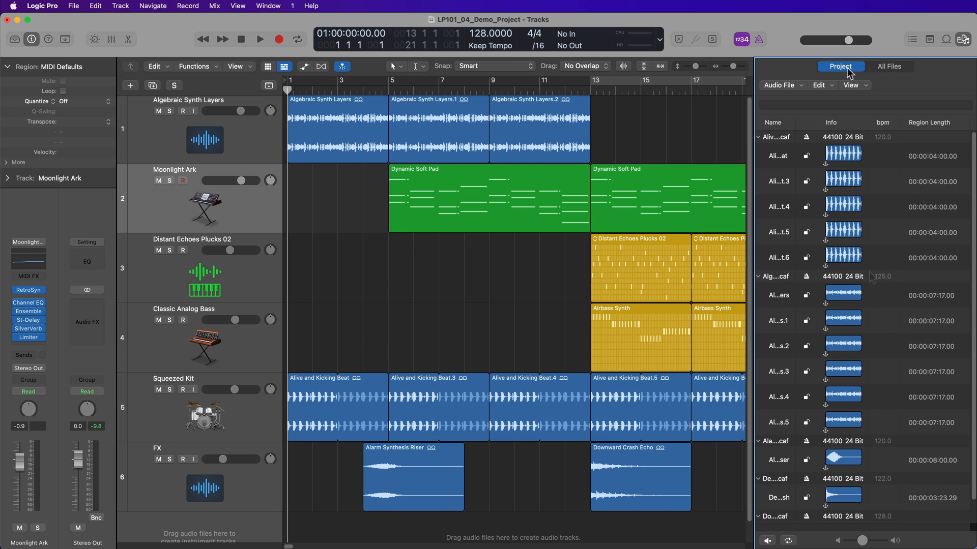
left_click(890, 67)
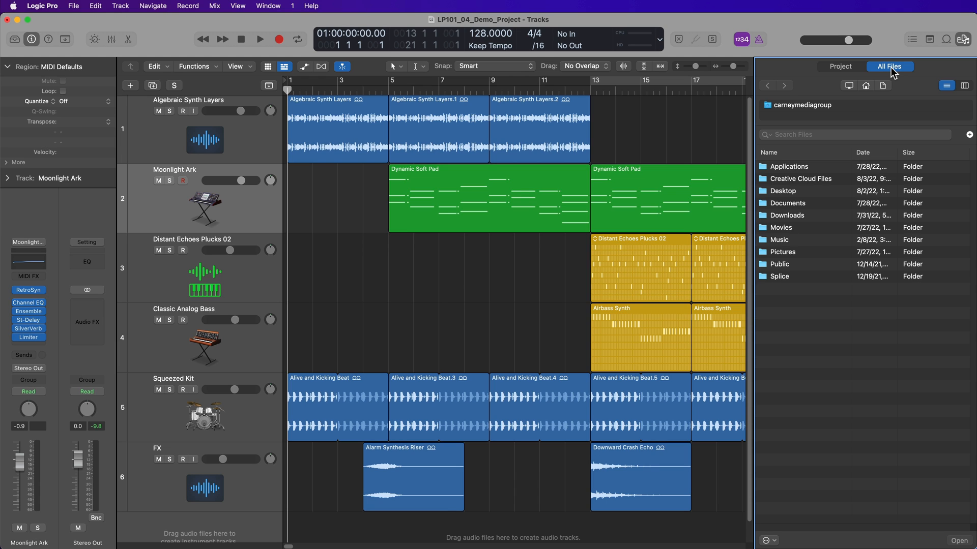
double_click(782, 191)
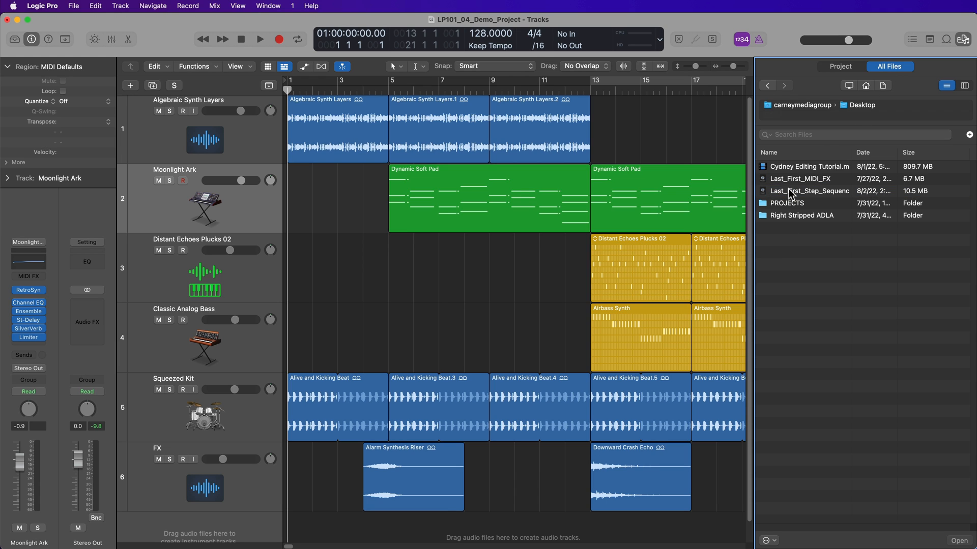
double_click(788, 202)
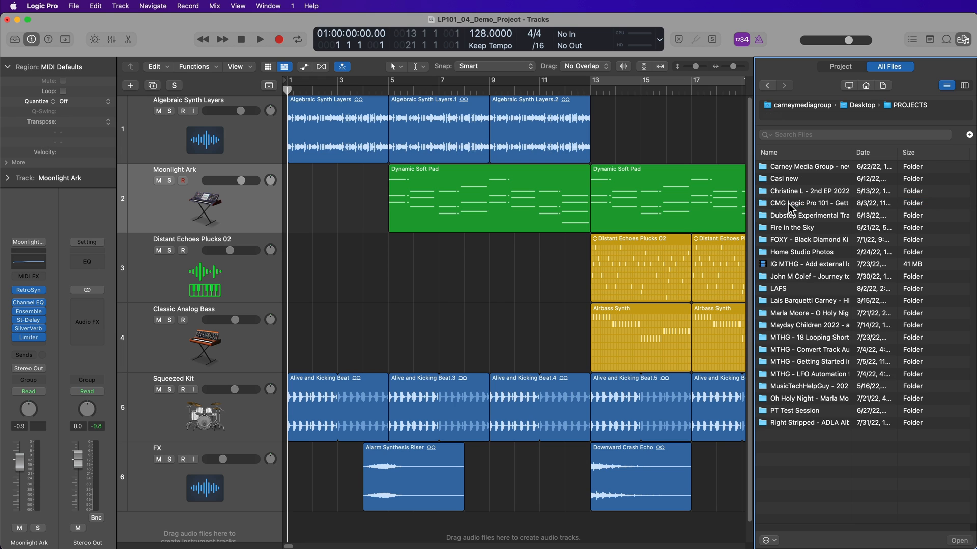
double_click(811, 191)
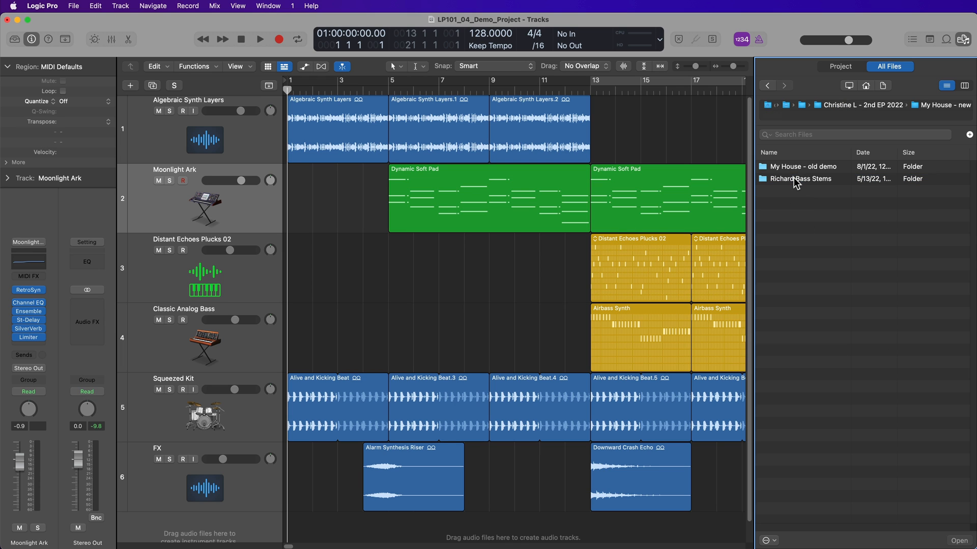
double_click(802, 167)
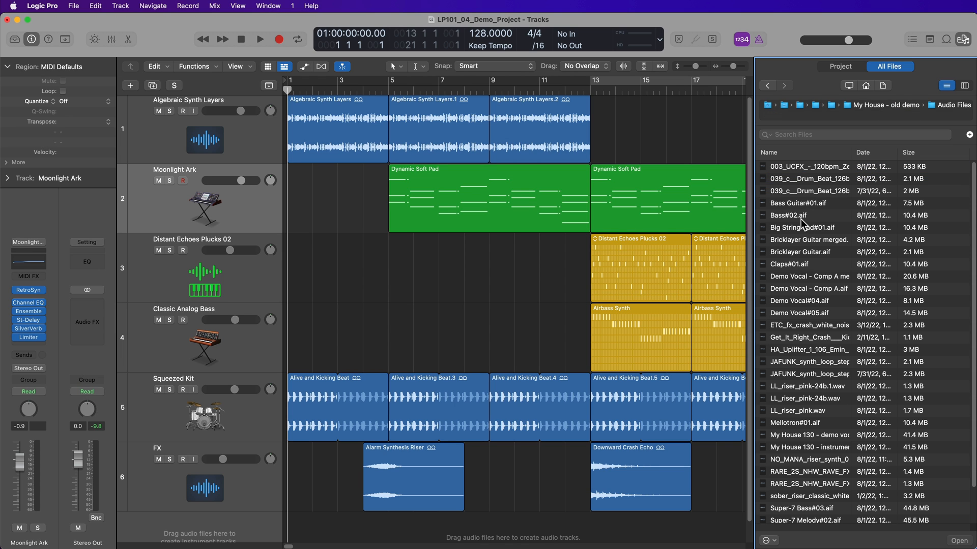
scroll("down", 3)
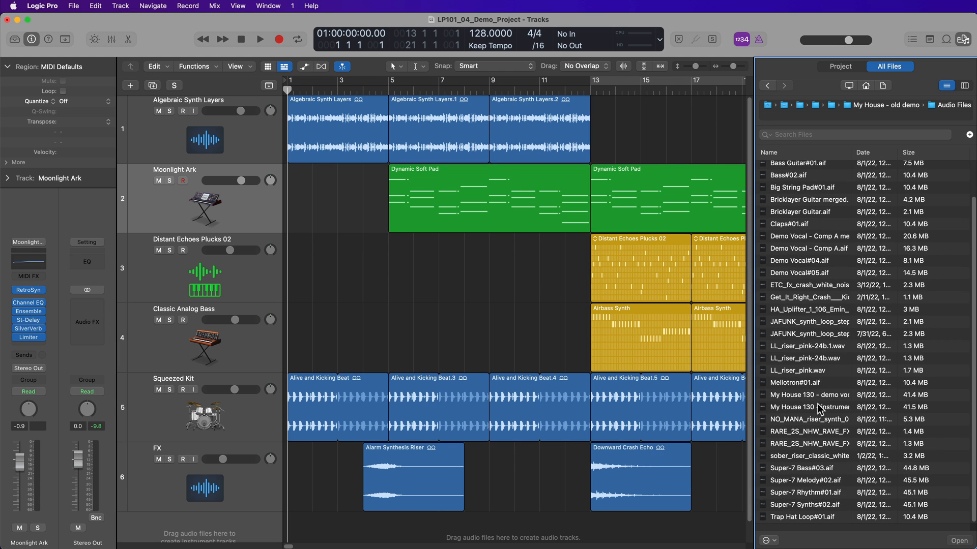
mouse_move(519, 351)
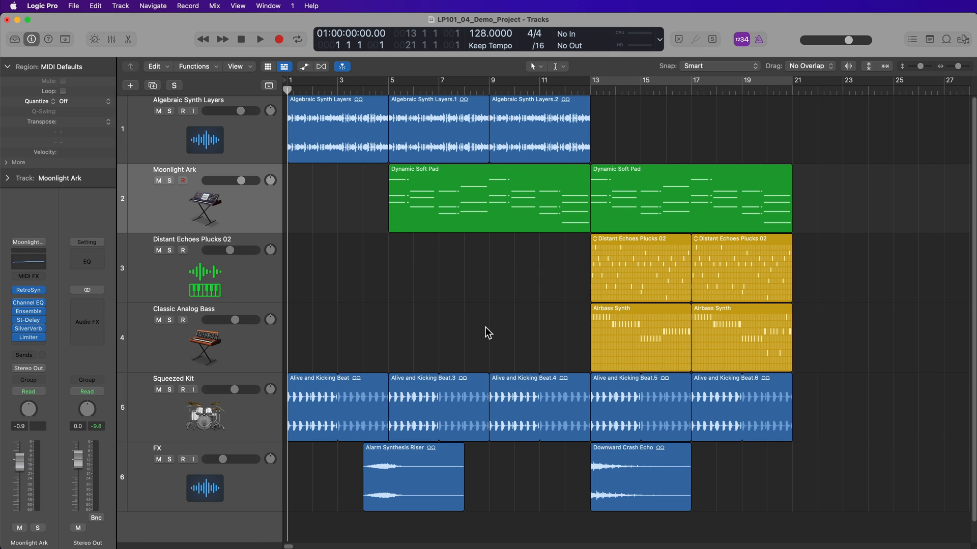
left_click(336, 128)
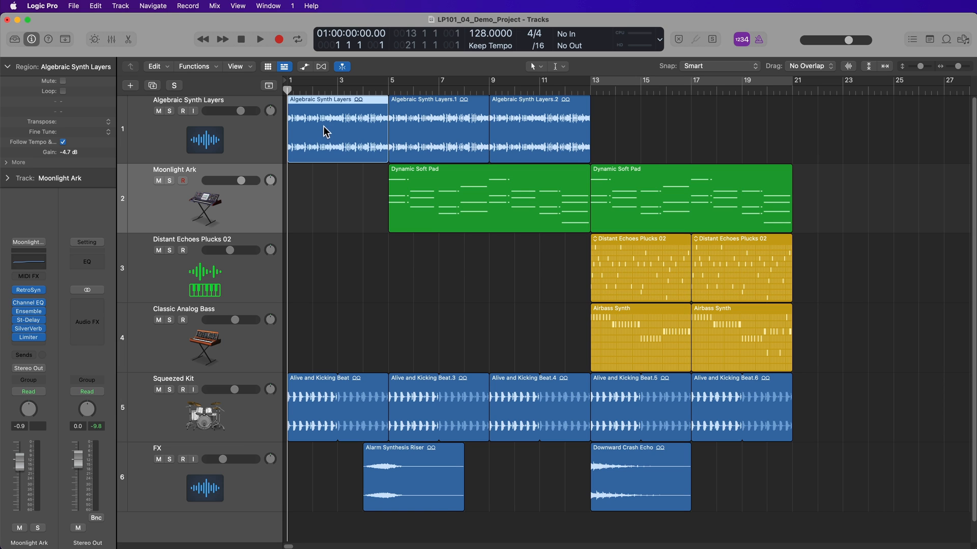
left_click(488, 198)
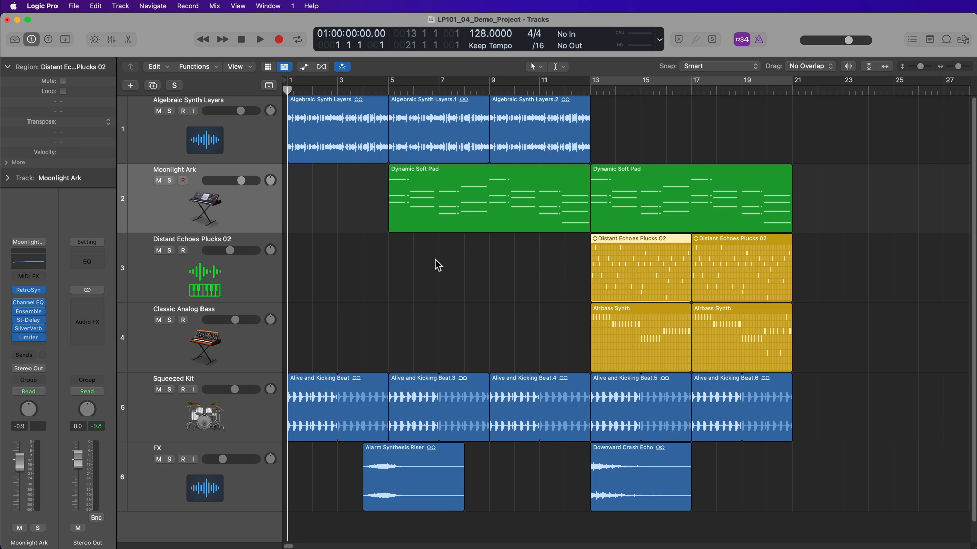
mouse_move(358, 126)
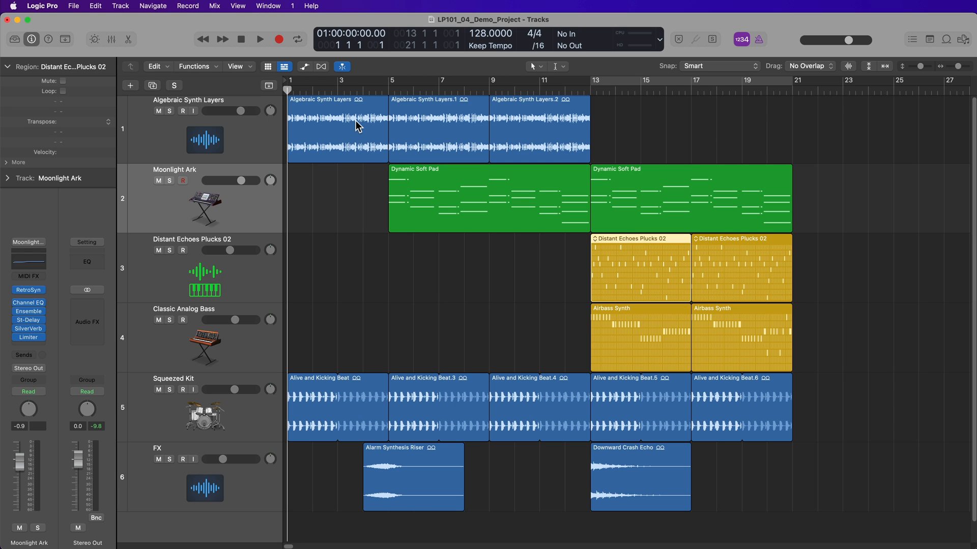
double_click(337, 128)
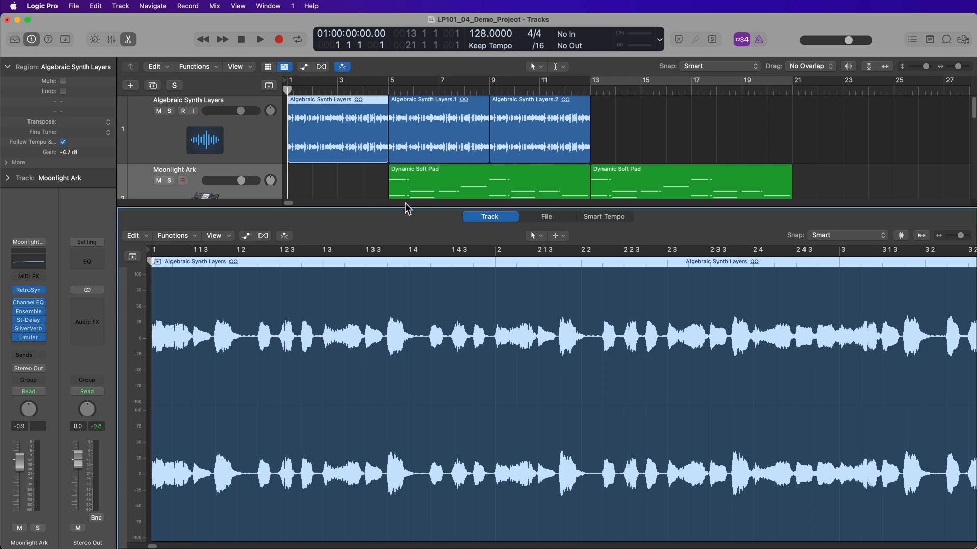
mouse_move(546, 219)
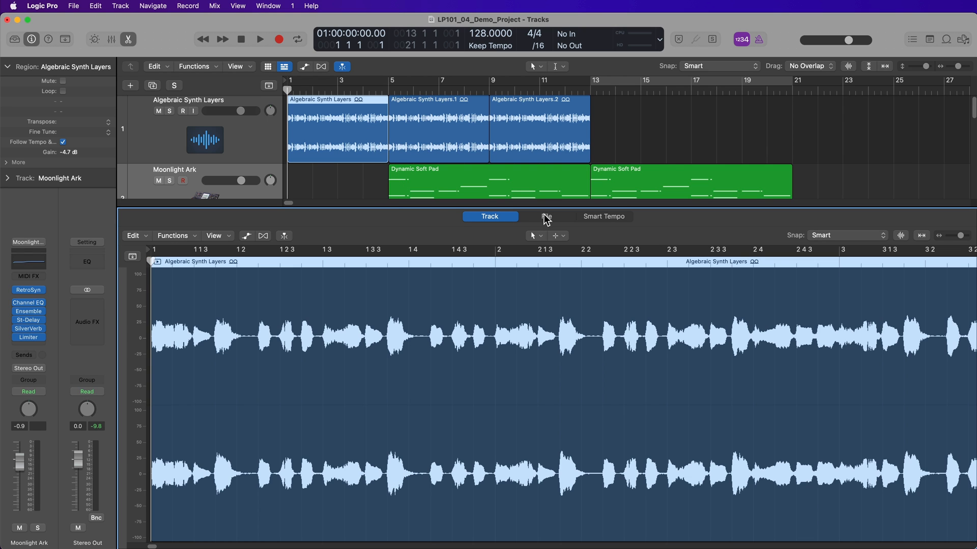
left_click(546, 217)
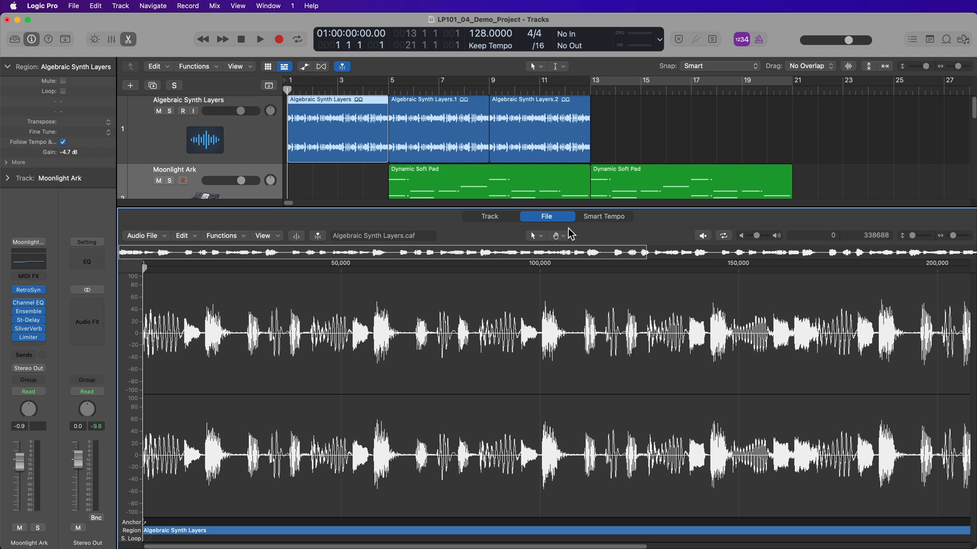
left_click(602, 216)
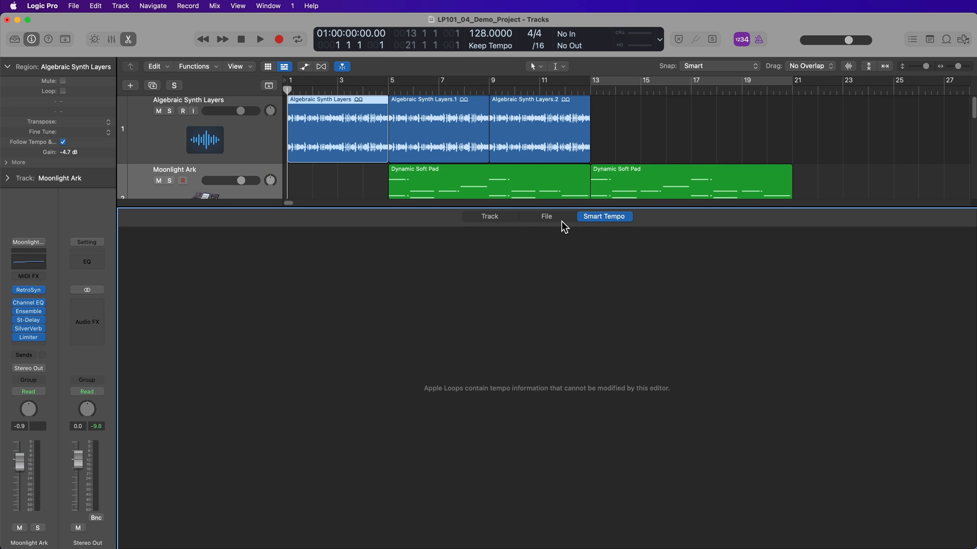
left_click(490, 216)
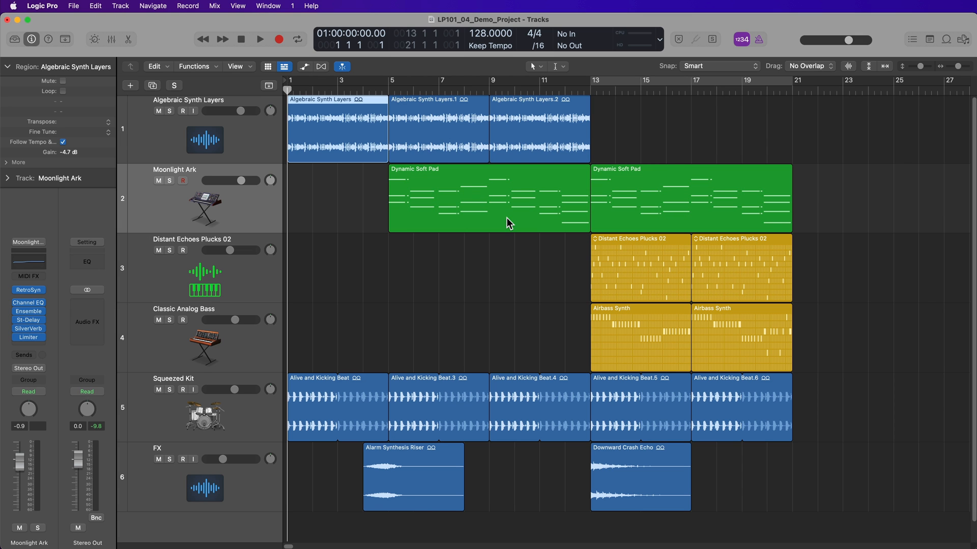
mouse_move(445, 200)
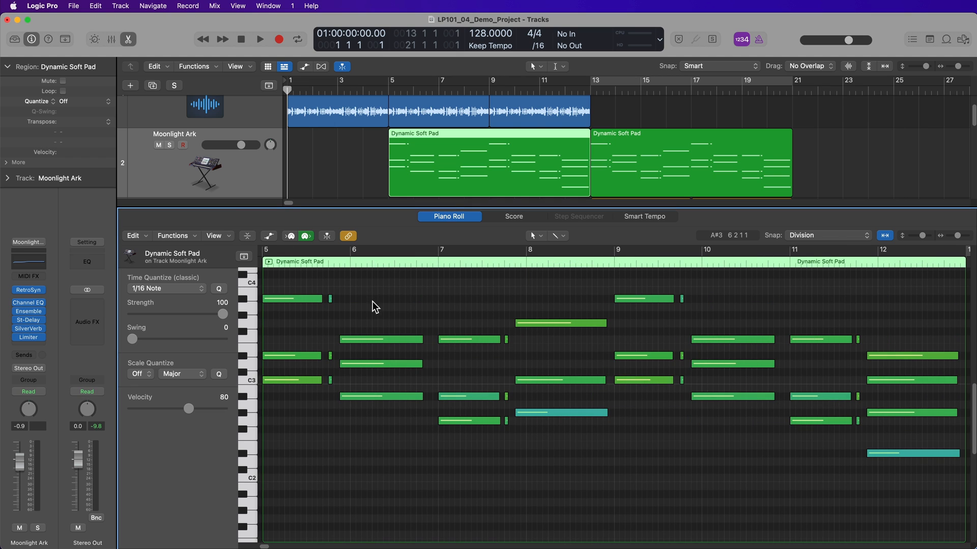
mouse_move(771, 394)
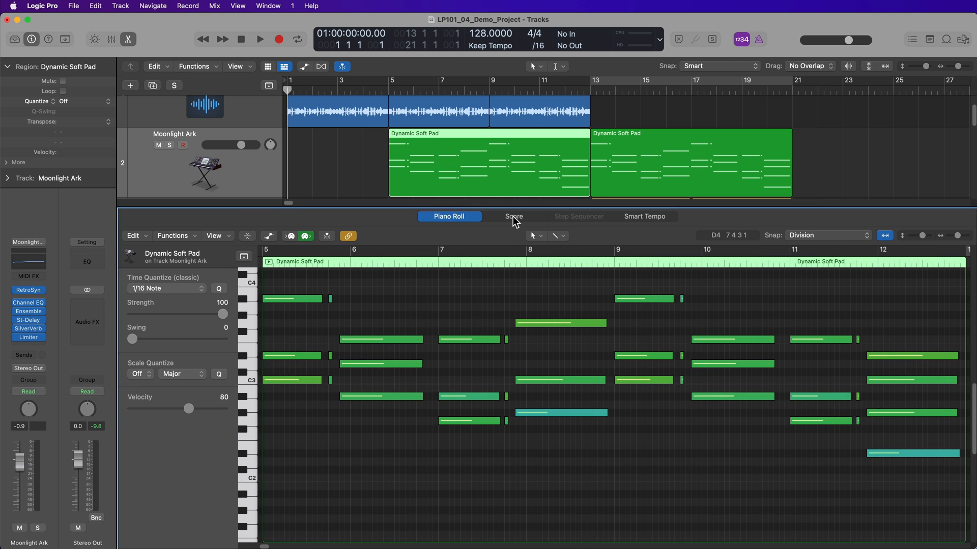
left_click(514, 216)
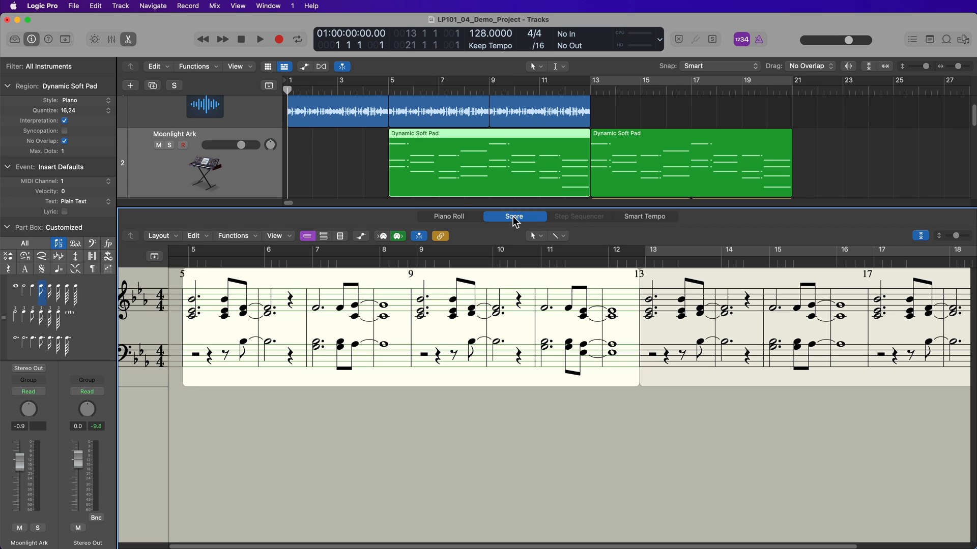
mouse_move(584, 222)
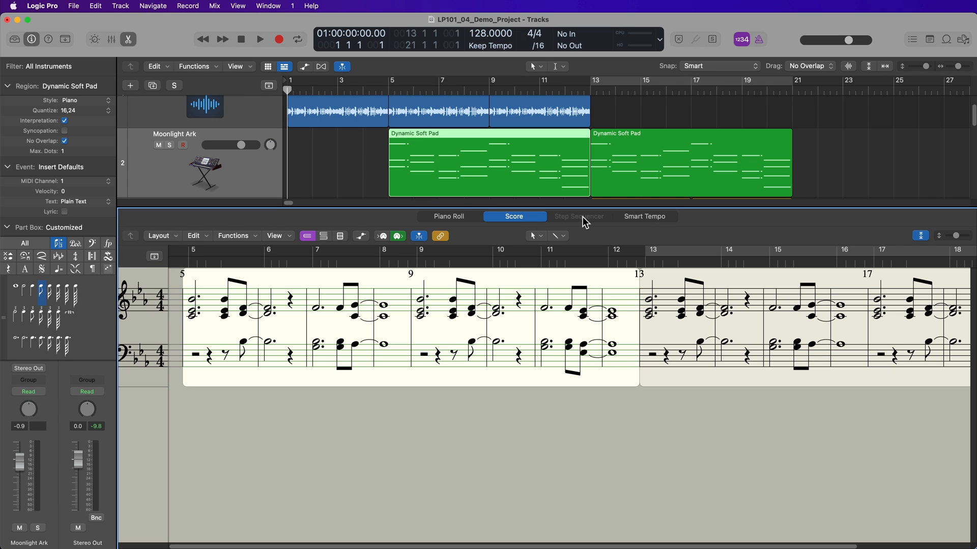
left_click(645, 216)
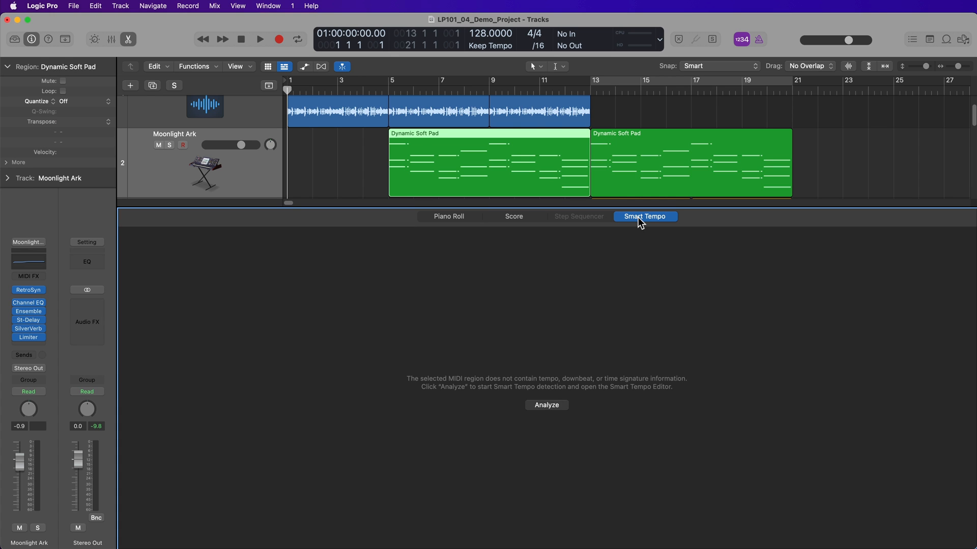
left_click(447, 216)
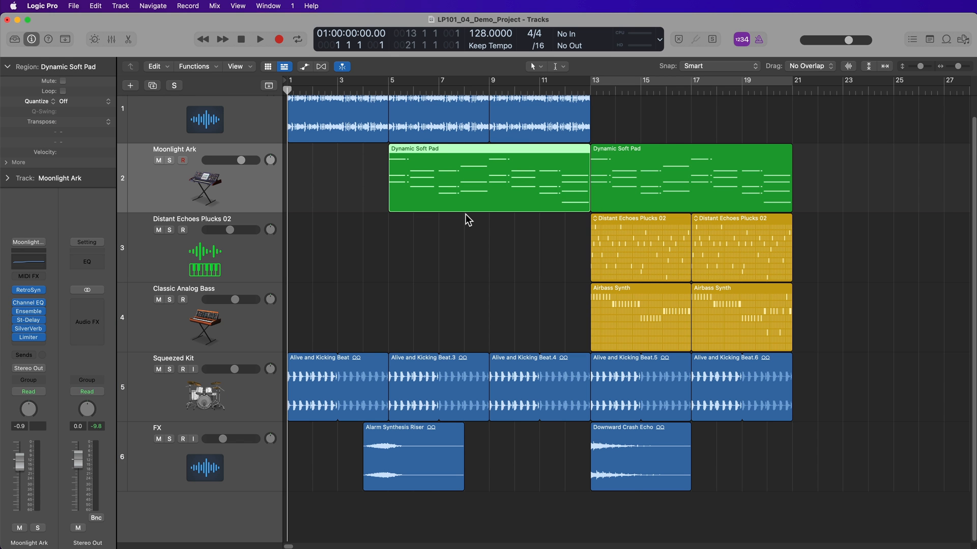
mouse_move(457, 188)
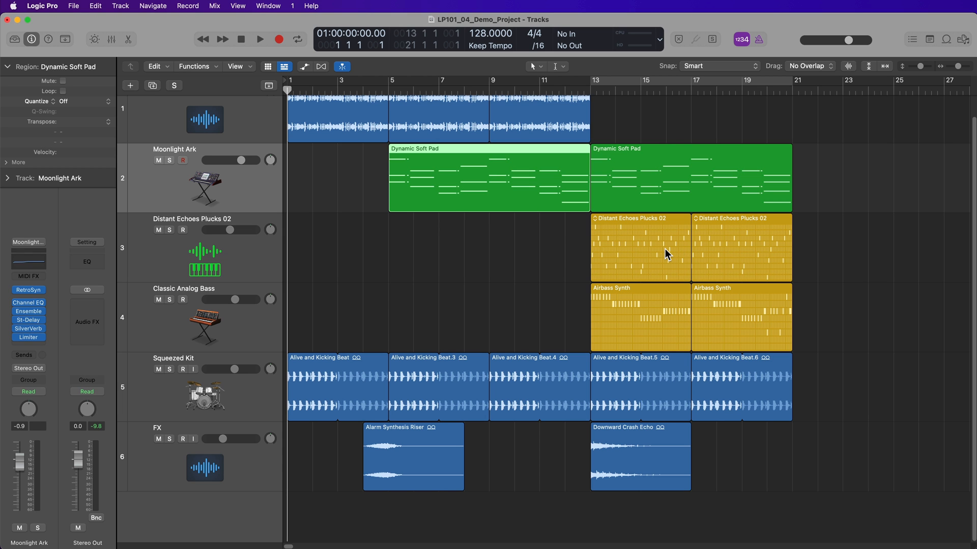
Step: View the plucks region's step pattern, then set a bar 5–21 cycle
double_click(639, 248)
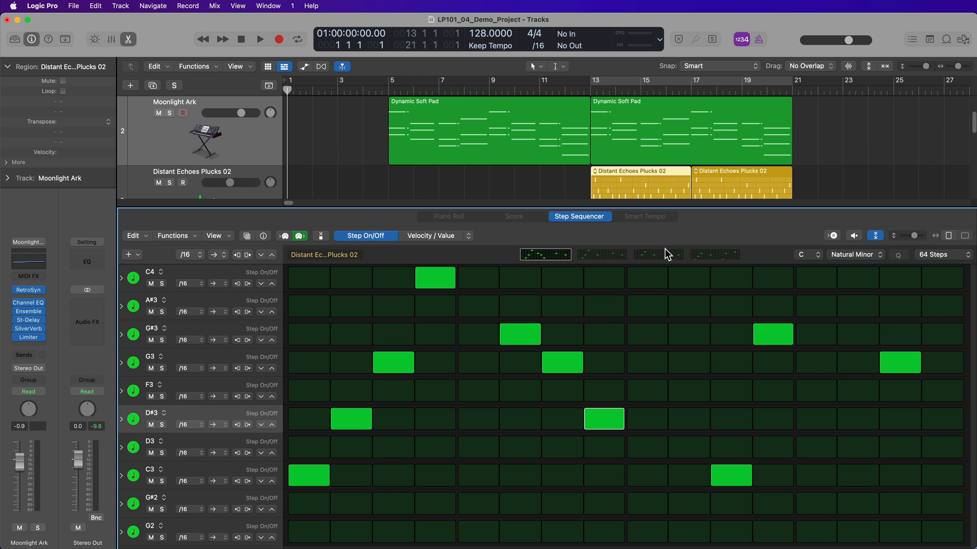
mouse_move(585, 233)
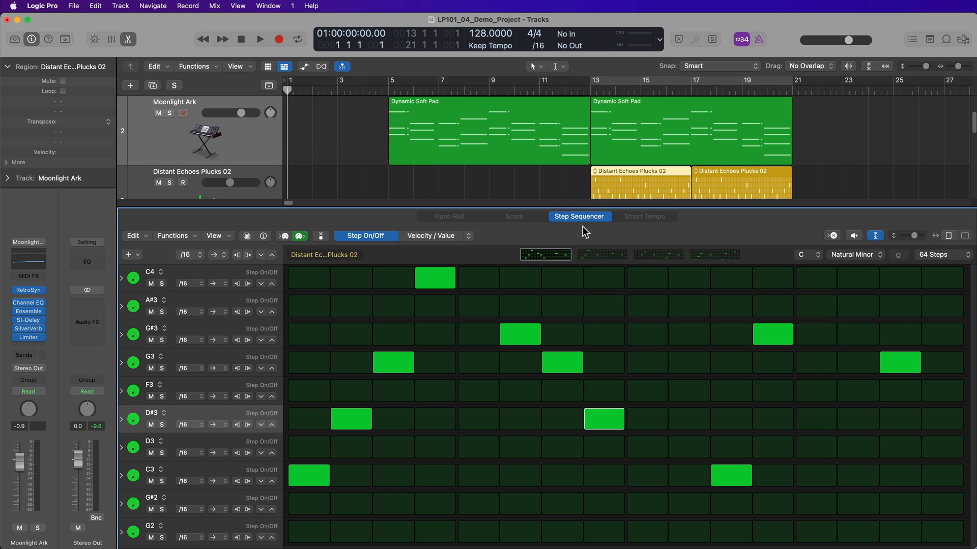
left_click(130, 86)
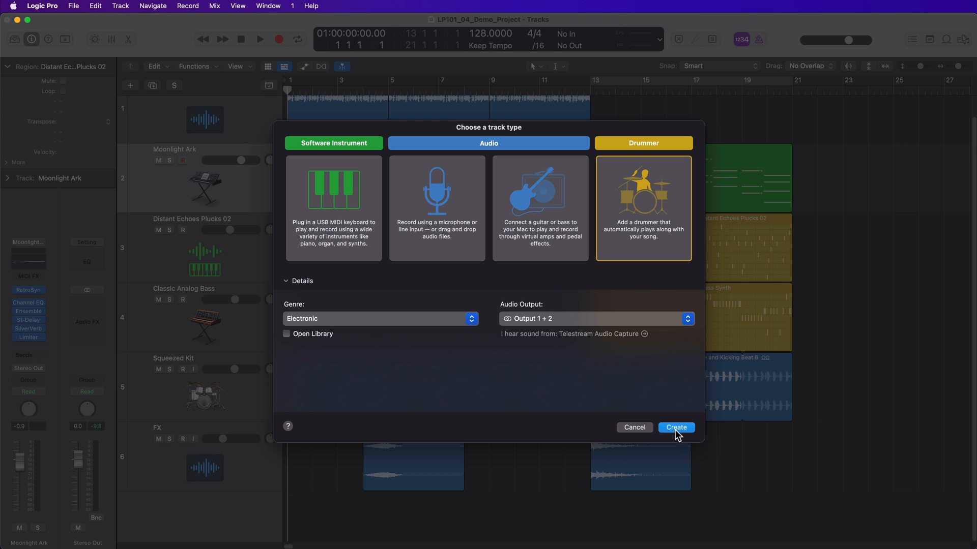
left_click(676, 428)
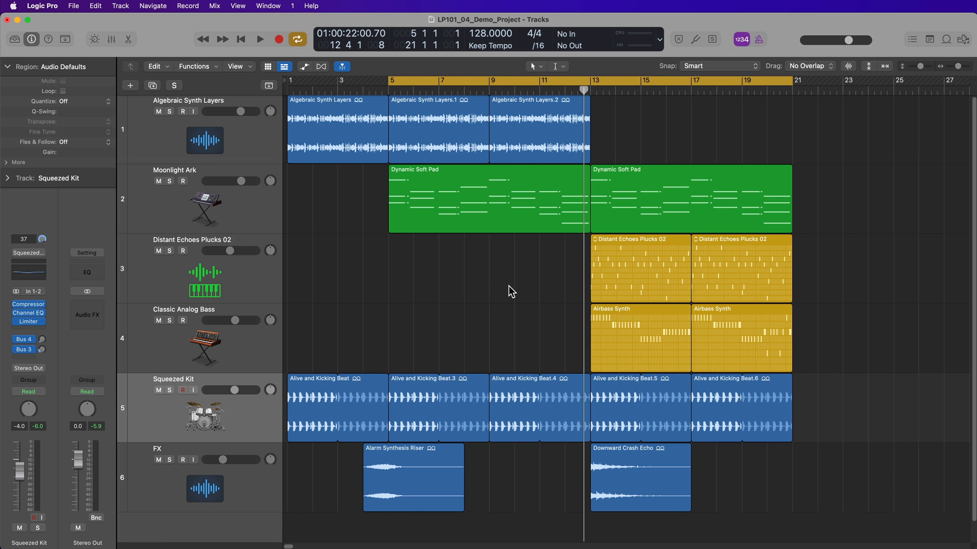
Step: Open the Mixer, lower all channel faders a few dB, and play back
left_click(111, 38)
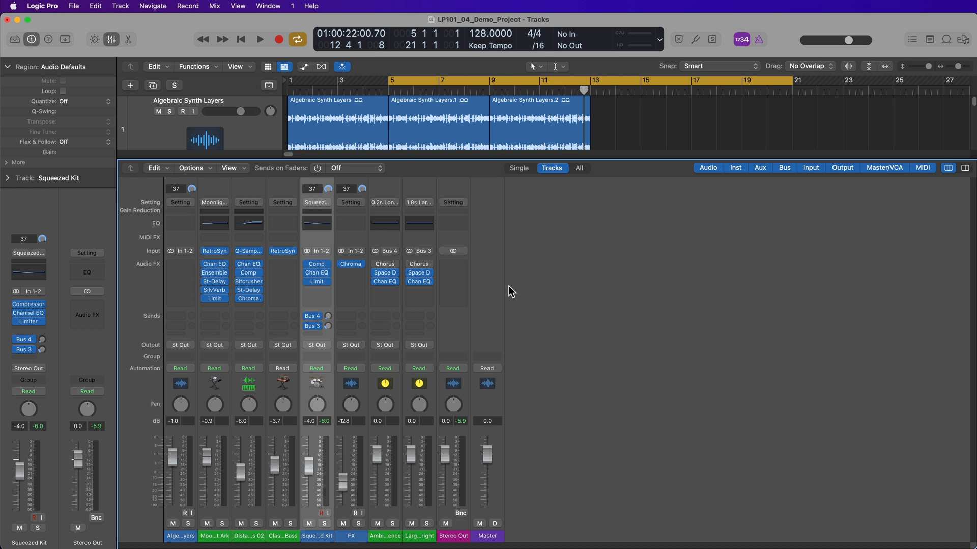
mouse_move(191, 534)
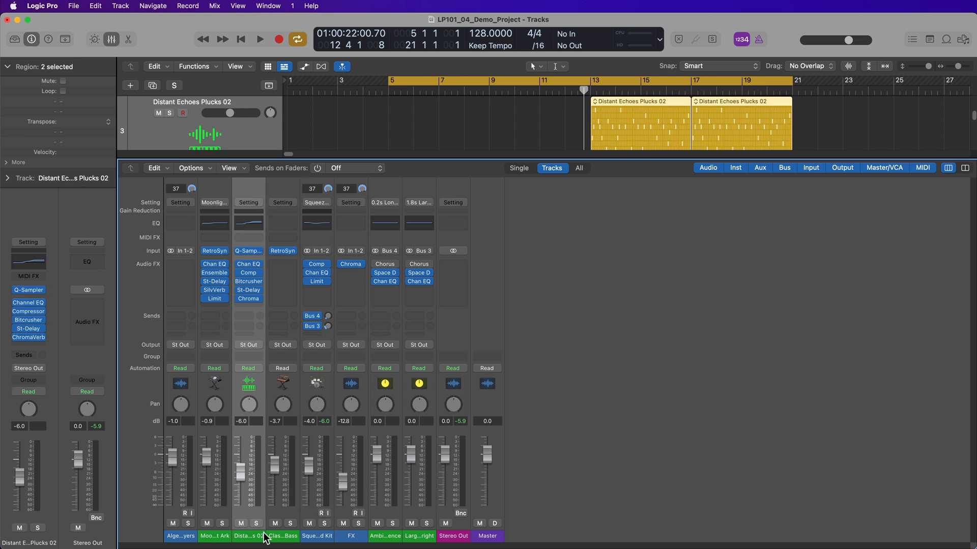
left_click(181, 537)
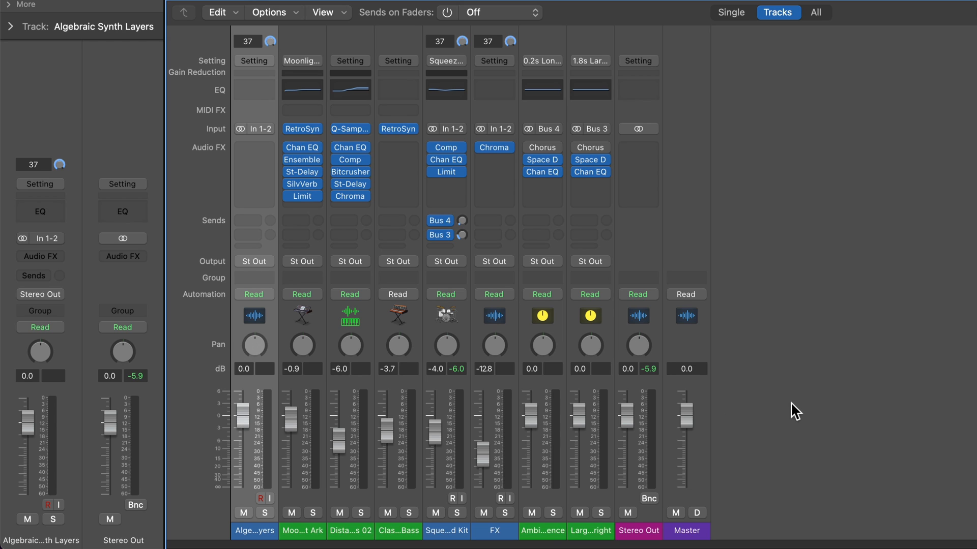
mouse_move(780, 424)
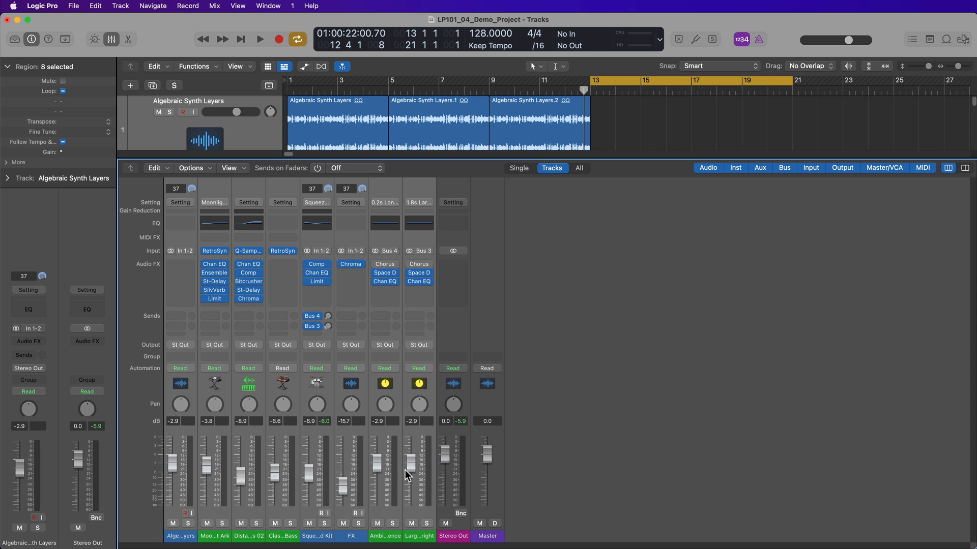
left_click(260, 39)
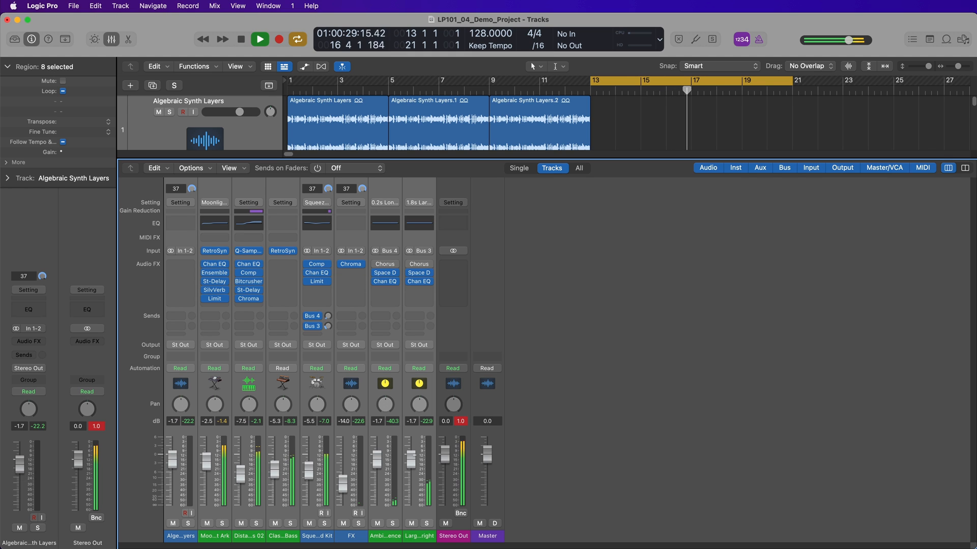
Step: Stop playback and reset the Stereo Out peak display to clear the red clip
left_click(259, 39)
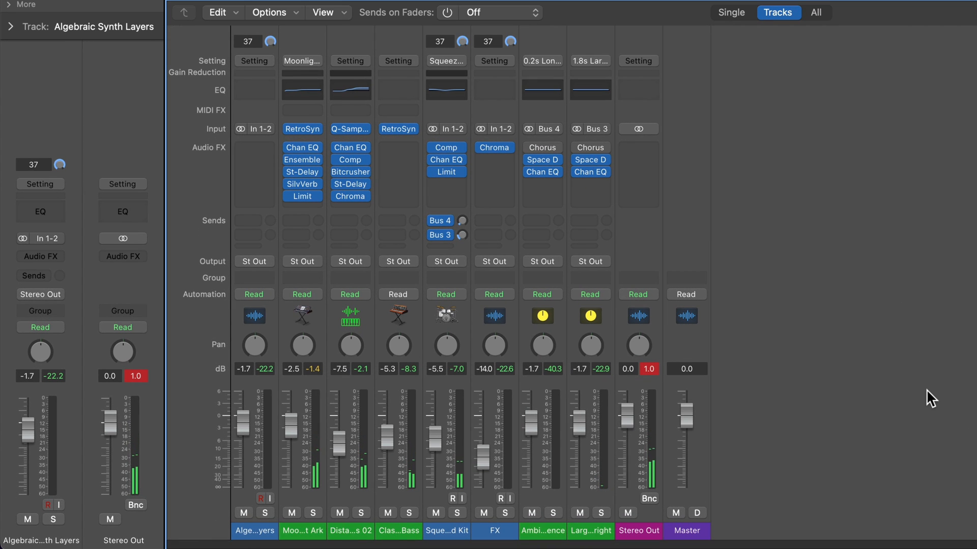
mouse_move(662, 485)
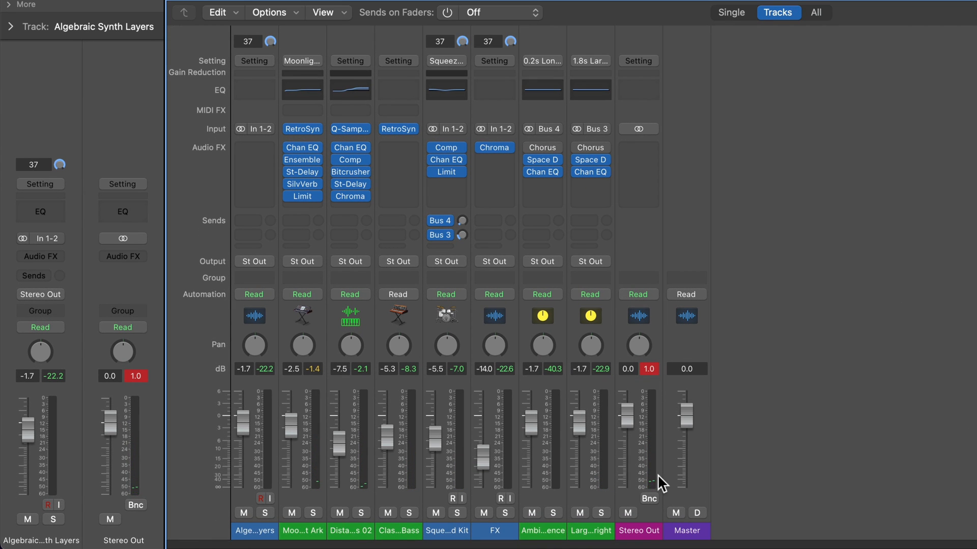
mouse_move(652, 534)
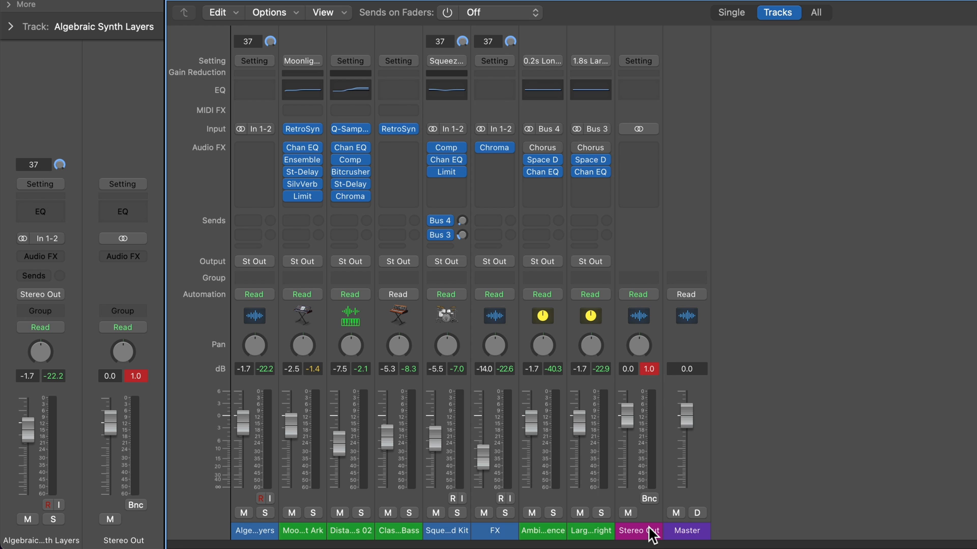
left_click(638, 346)
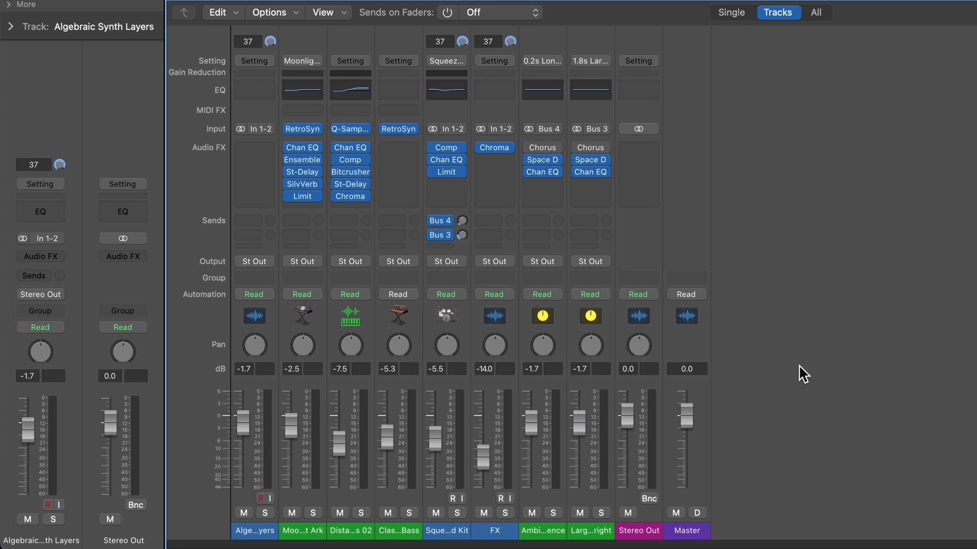
mouse_move(758, 410)
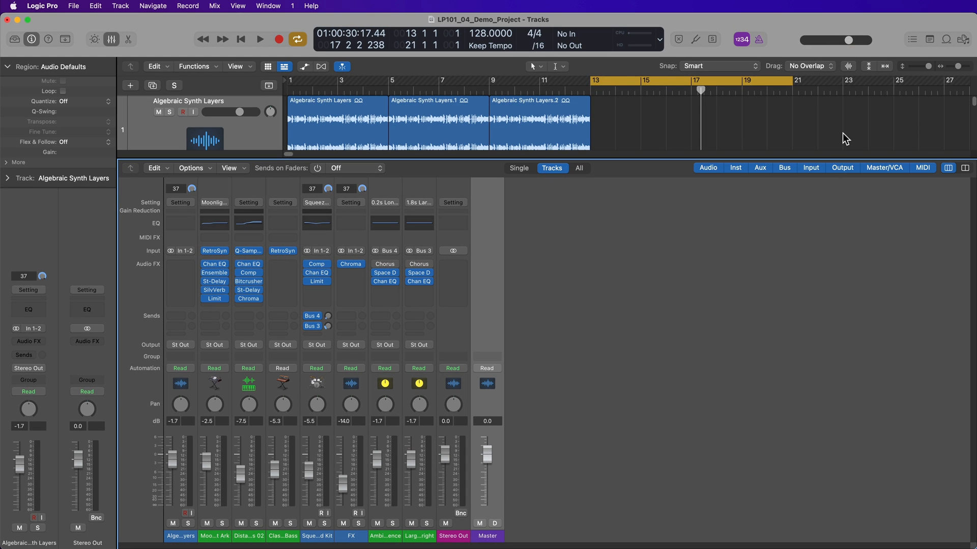
mouse_move(853, 46)
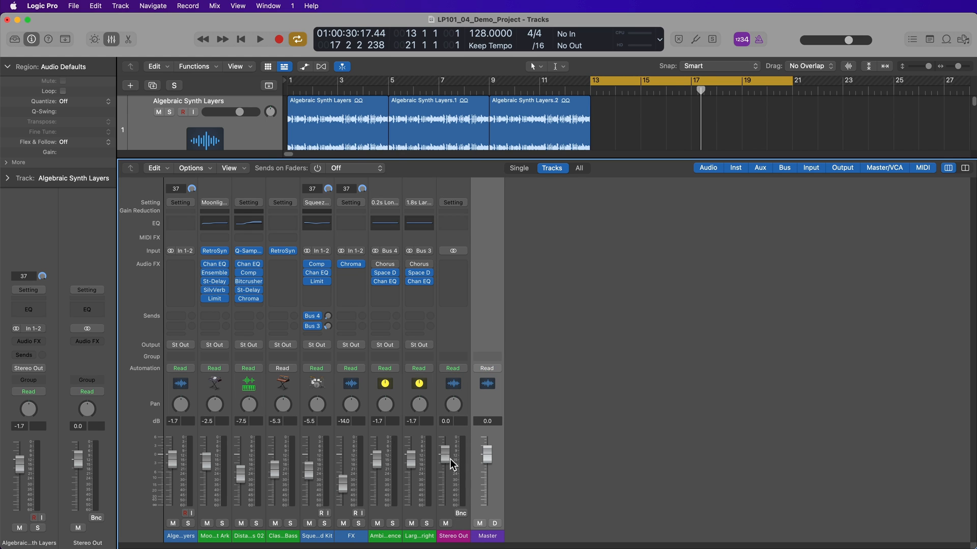
mouse_move(489, 456)
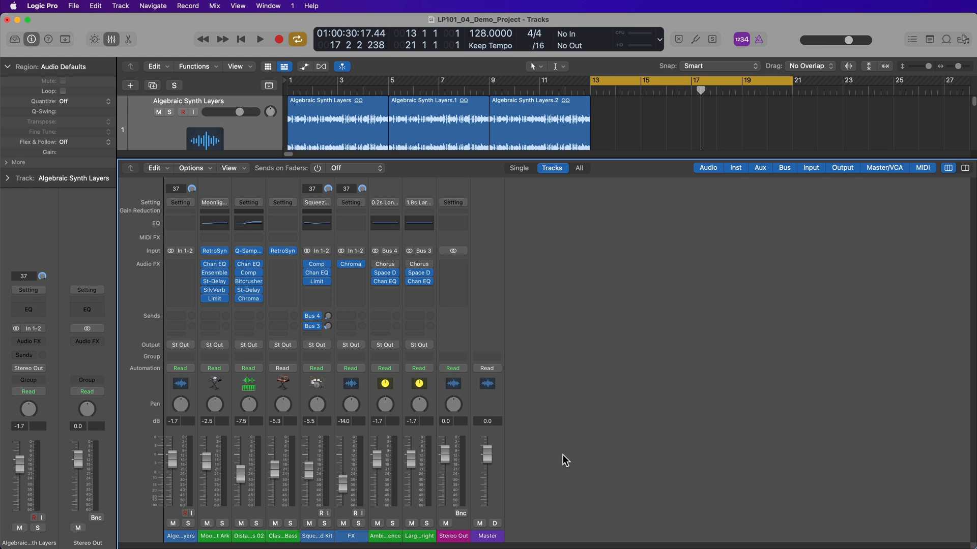
mouse_move(580, 386)
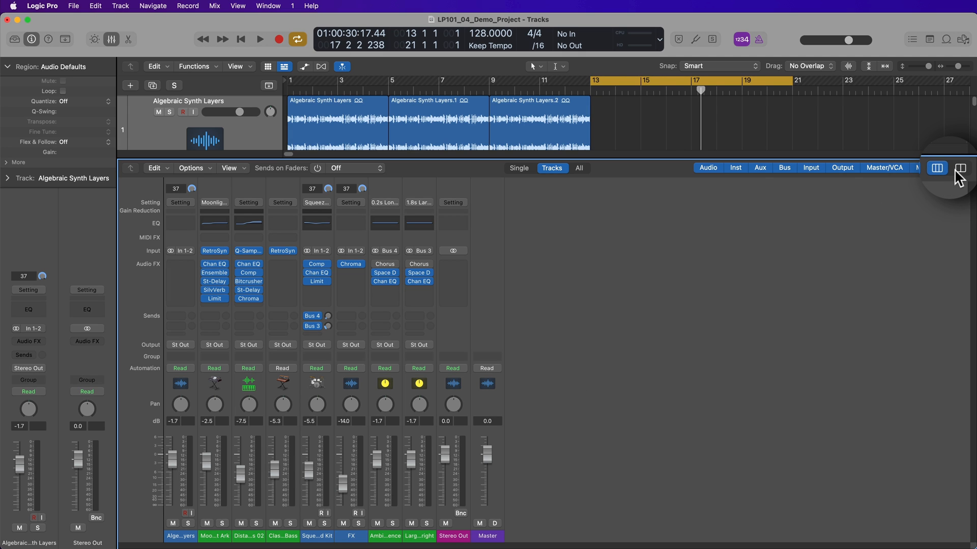
Step: Widen then narrow the channel strips, then close the mixer to show all six tracks
left_click(960, 168)
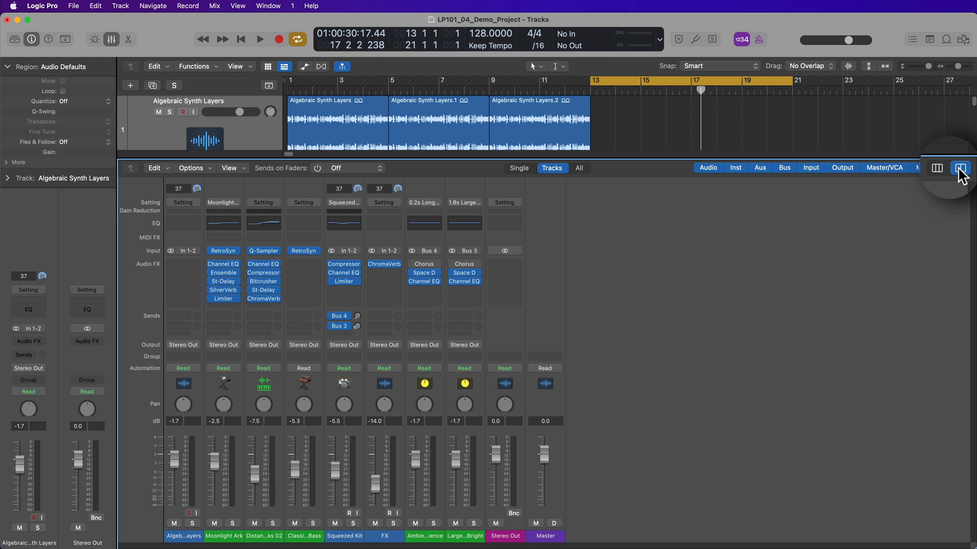
left_click(960, 168)
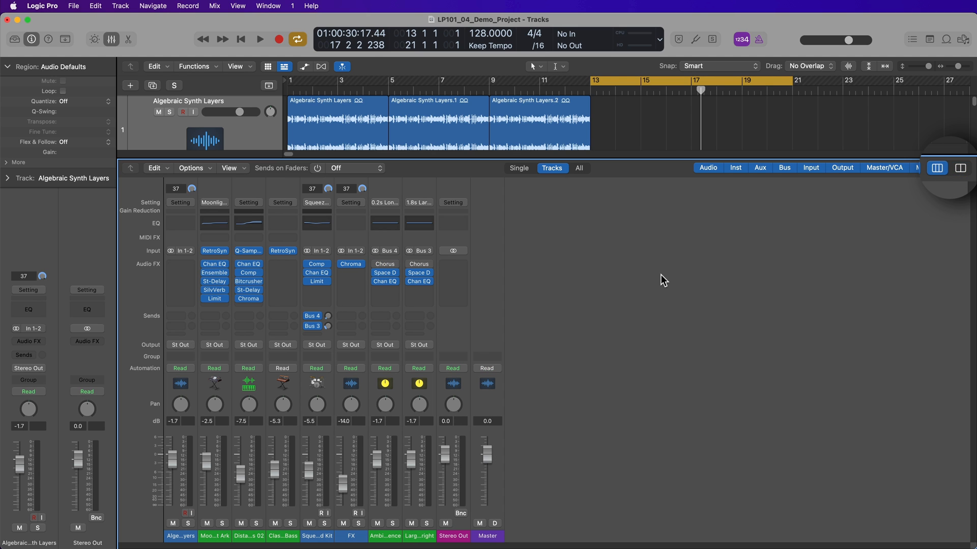
left_click(936, 169)
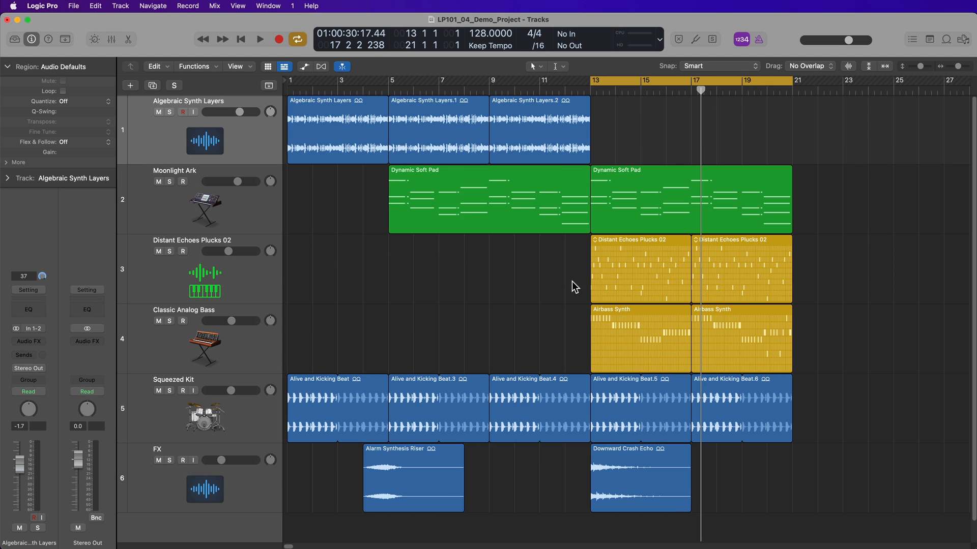
mouse_move(547, 284)
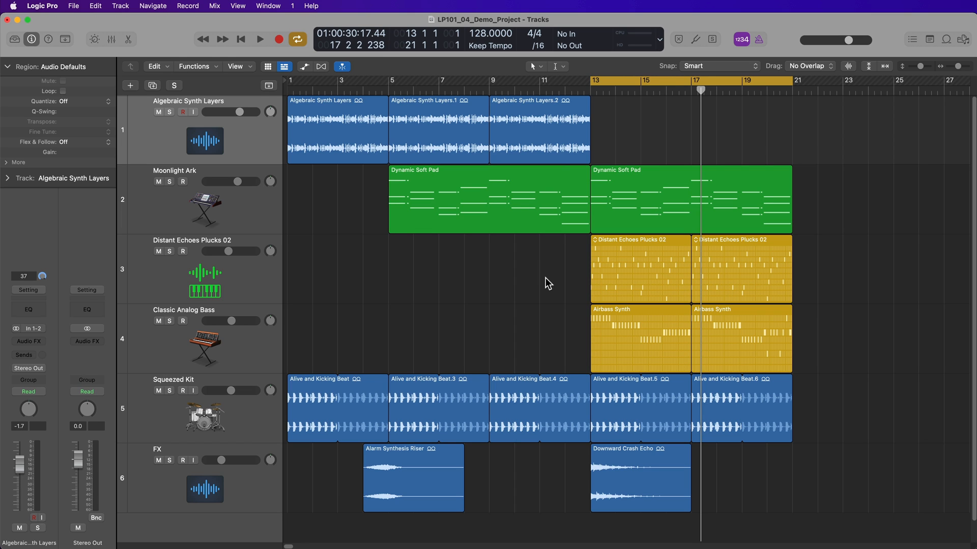